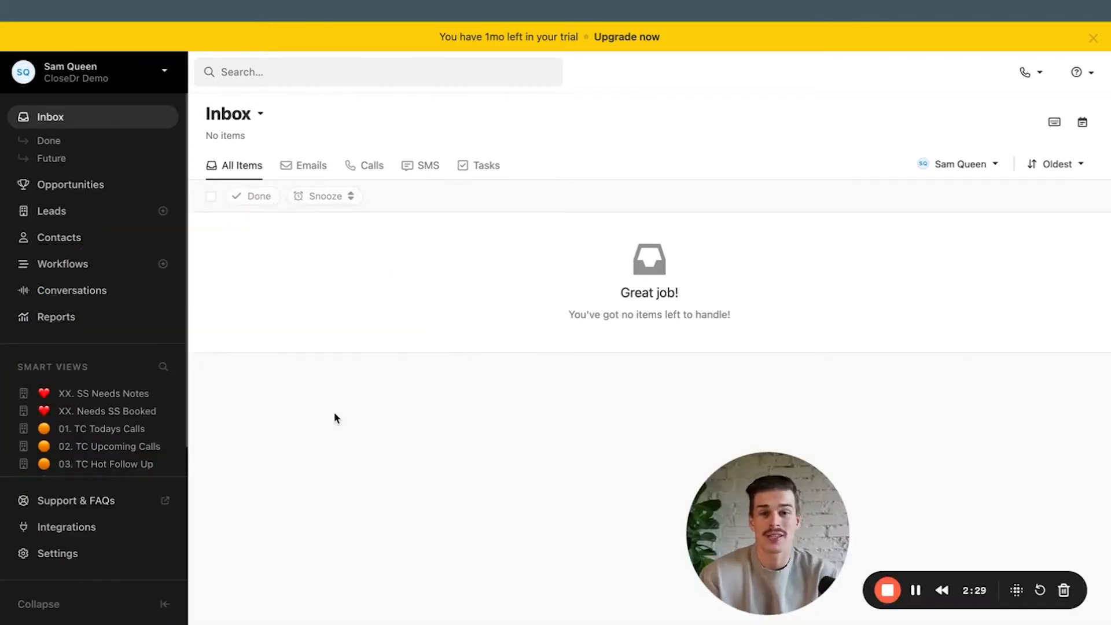
mouse_move(293, 419)
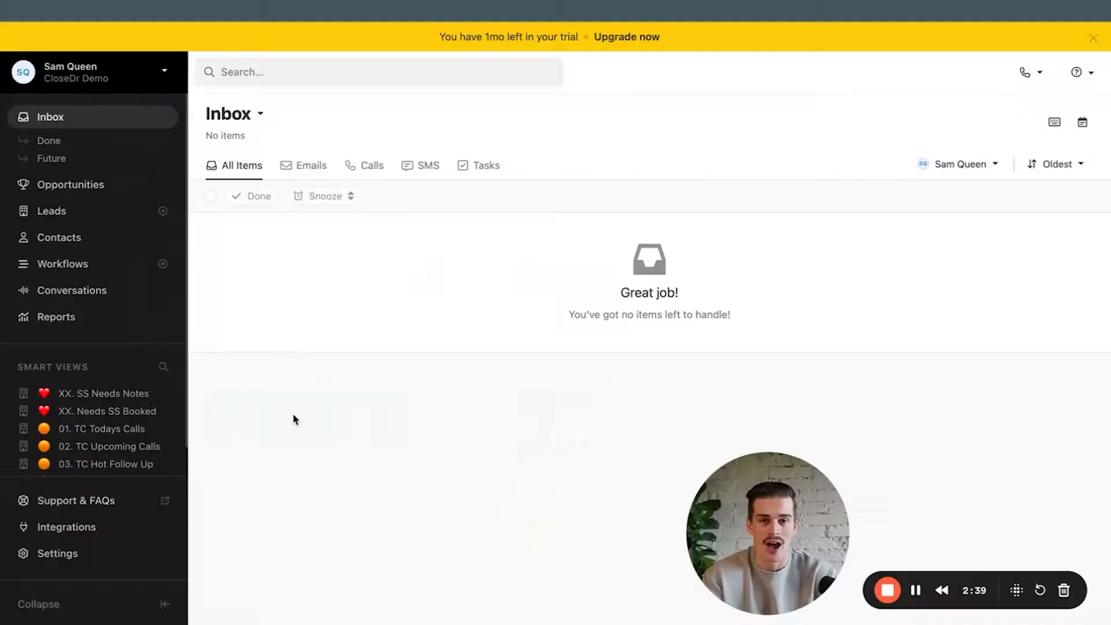
Leave the empty inbox for the Account settings profile page via the sidebar
left_click(58, 553)
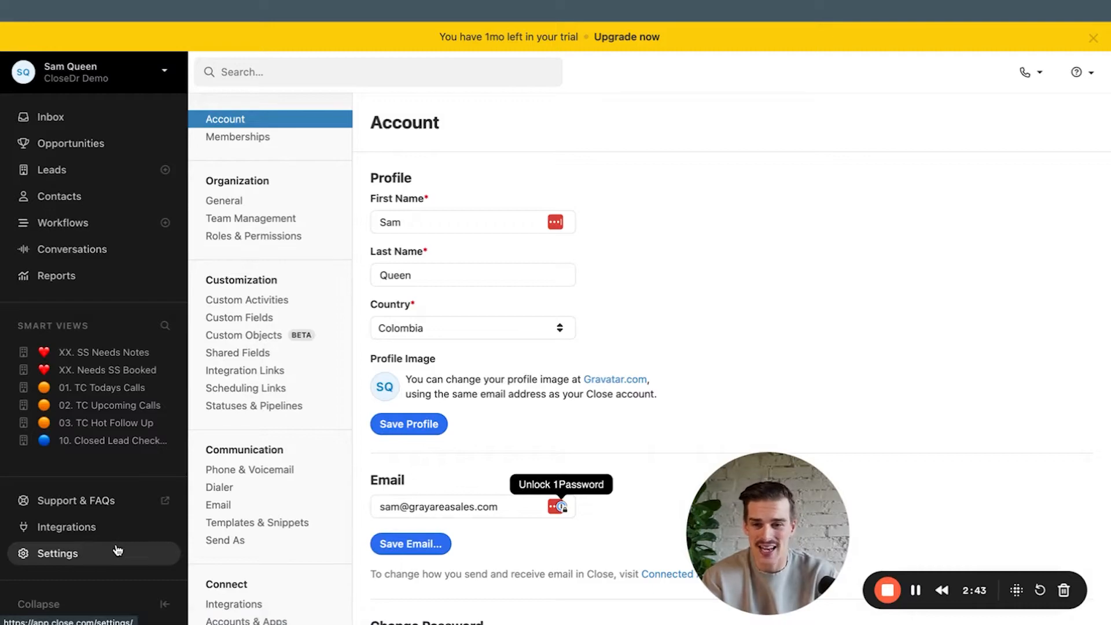
Create the 'Setters' team group, then view team users and custom activity types
left_click(250, 218)
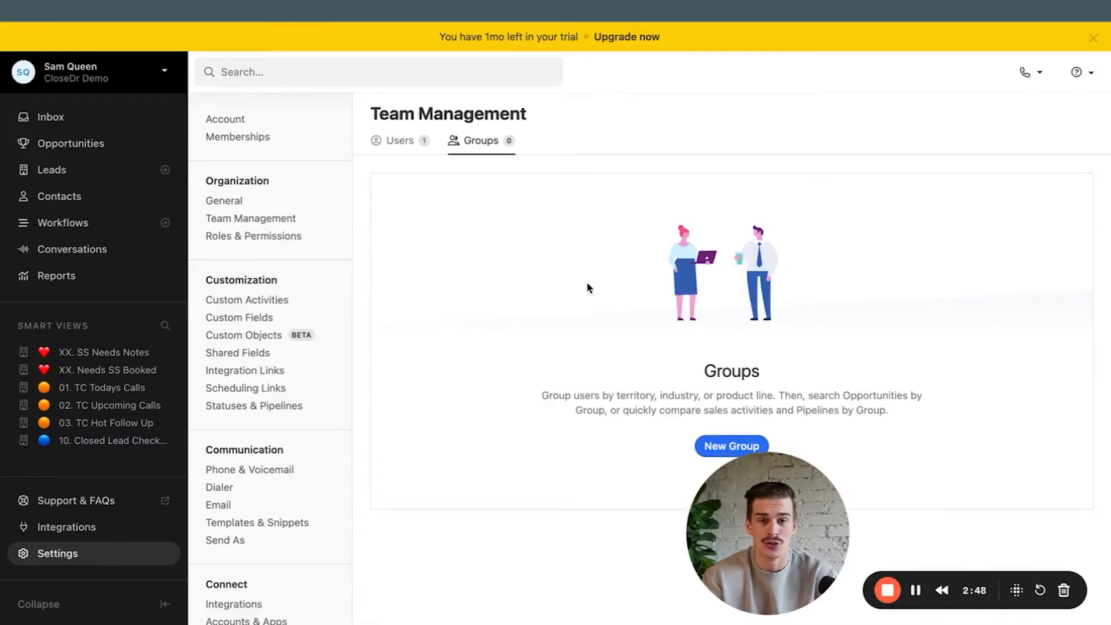
type("Se")
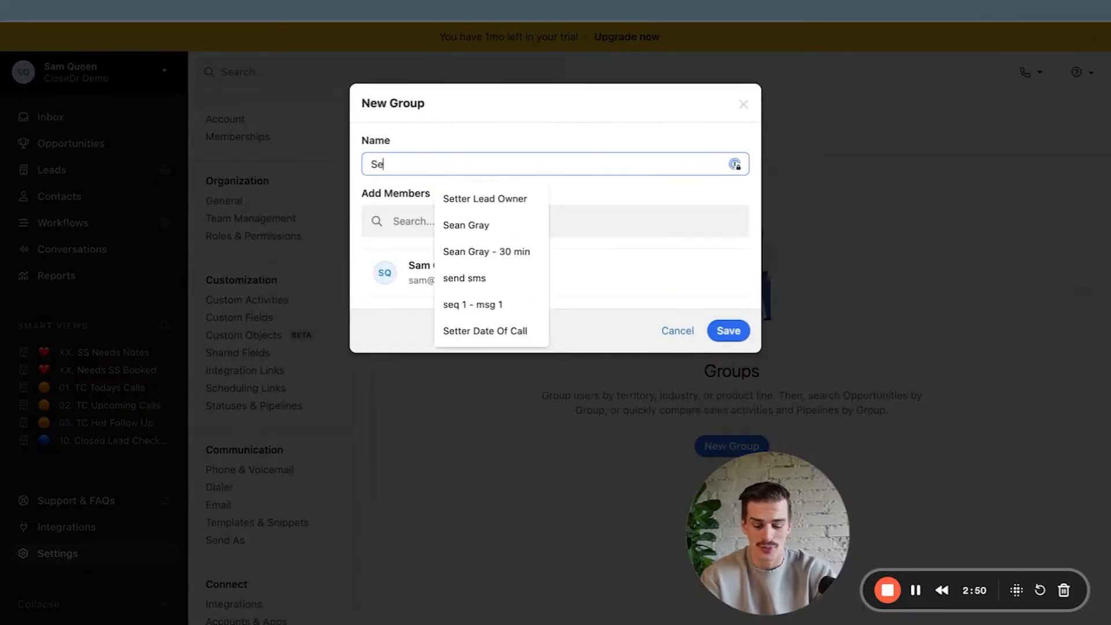
left_click(728, 330)
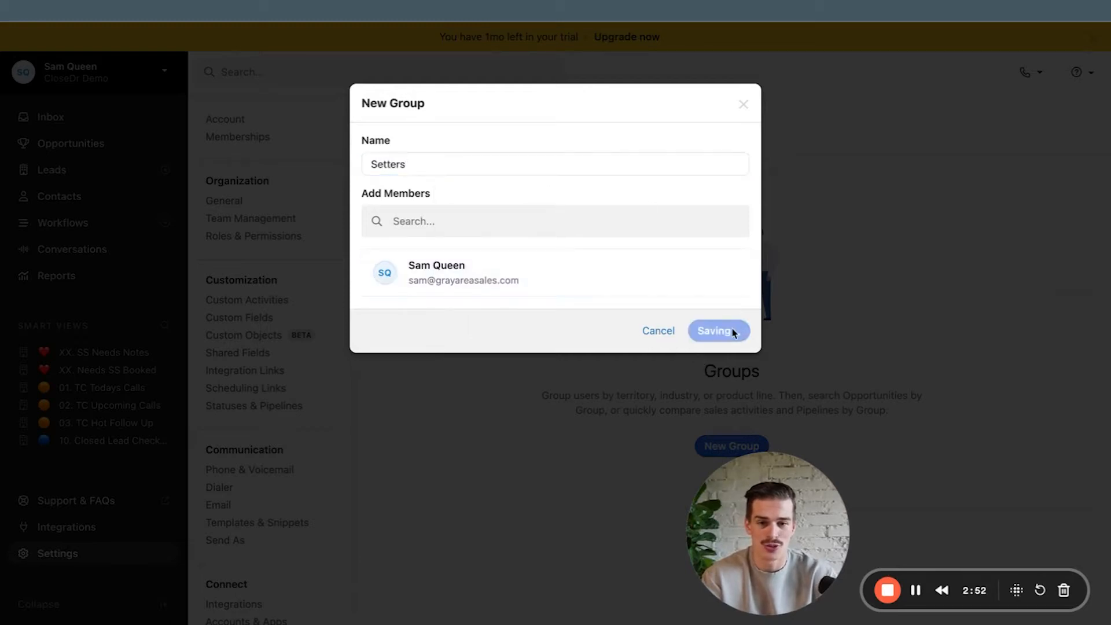
left_click(716, 330)
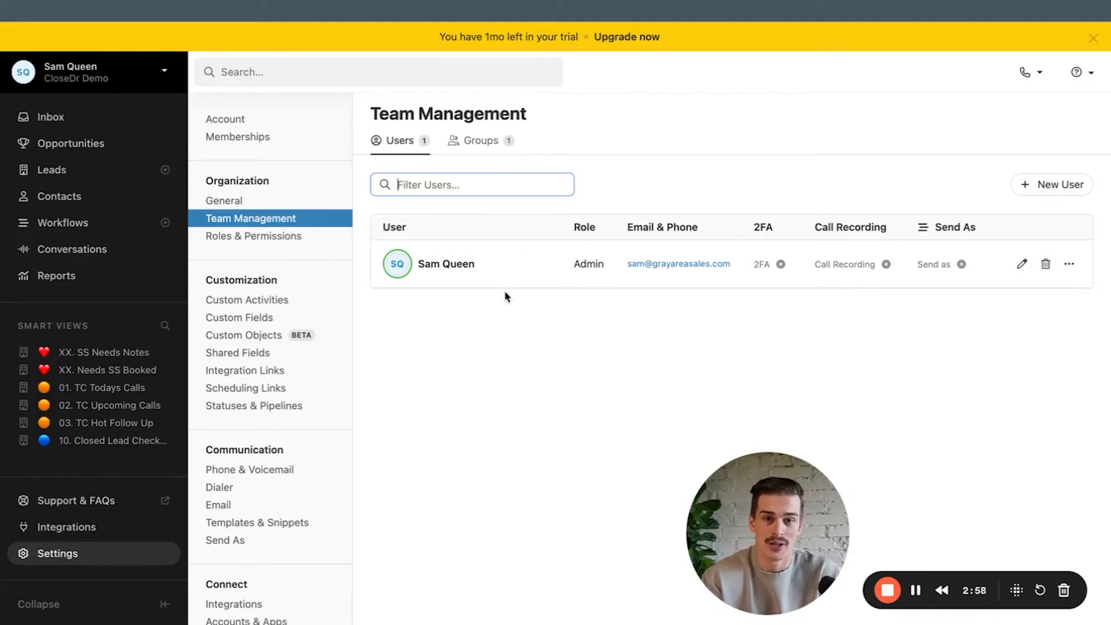
left_click(246, 299)
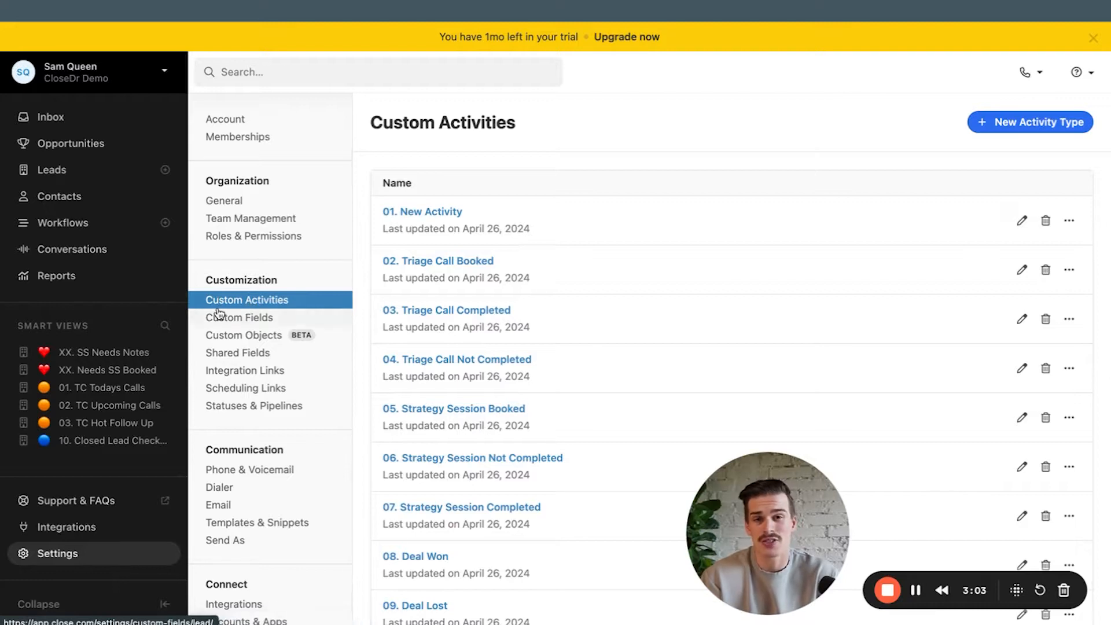
Review the four lead custom fields, then browse the Test Lead 2 and Test Lead records
left_click(239, 316)
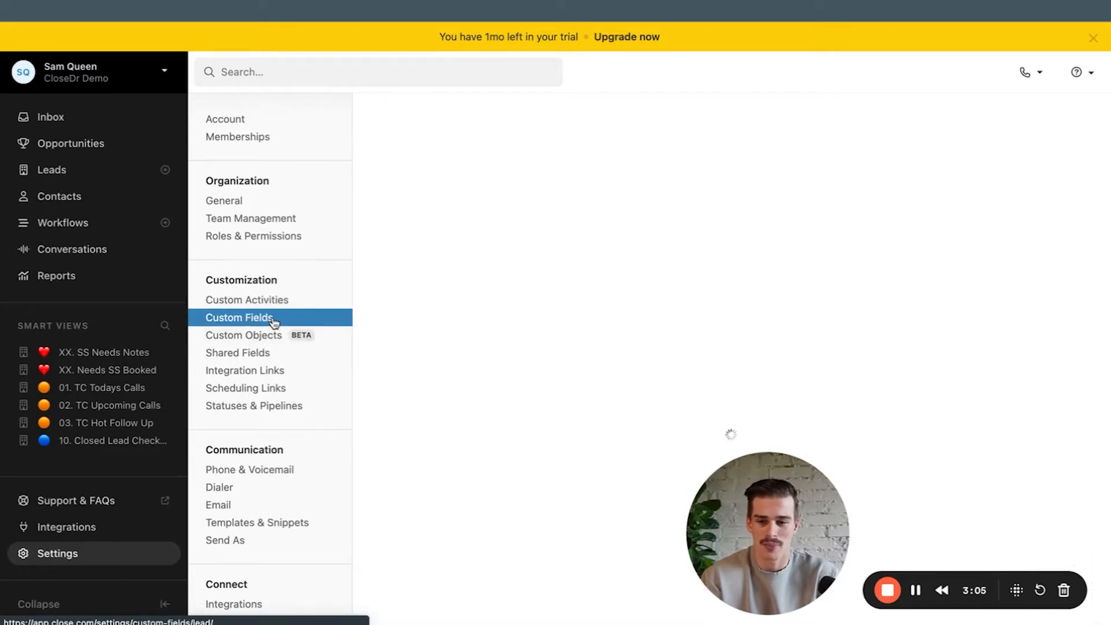
left_click(239, 318)
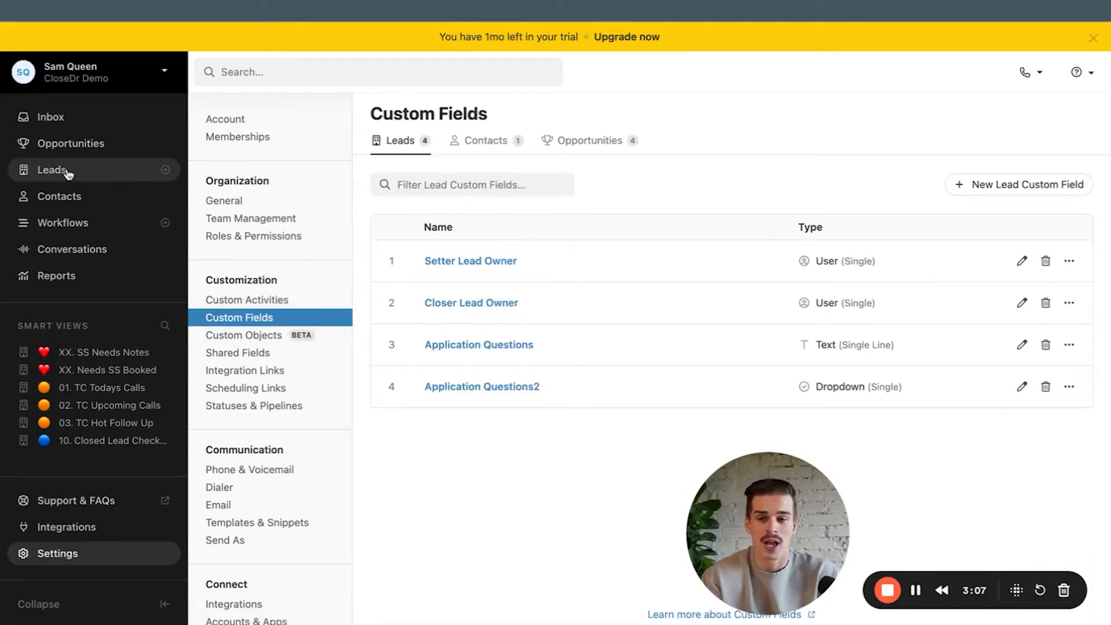
left_click(51, 170)
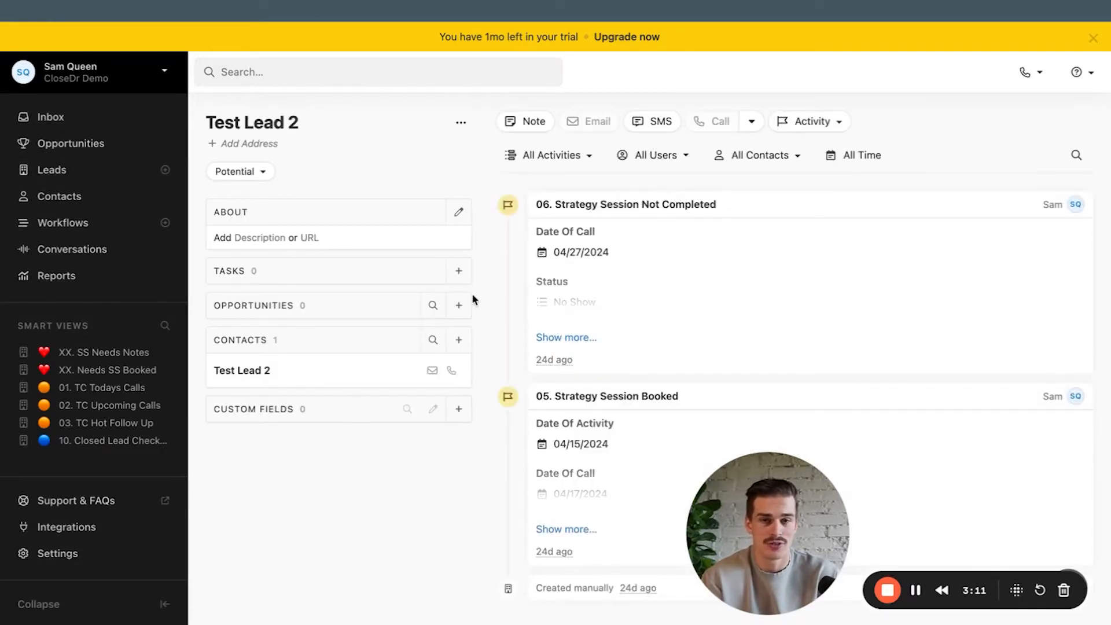
left_click(51, 170)
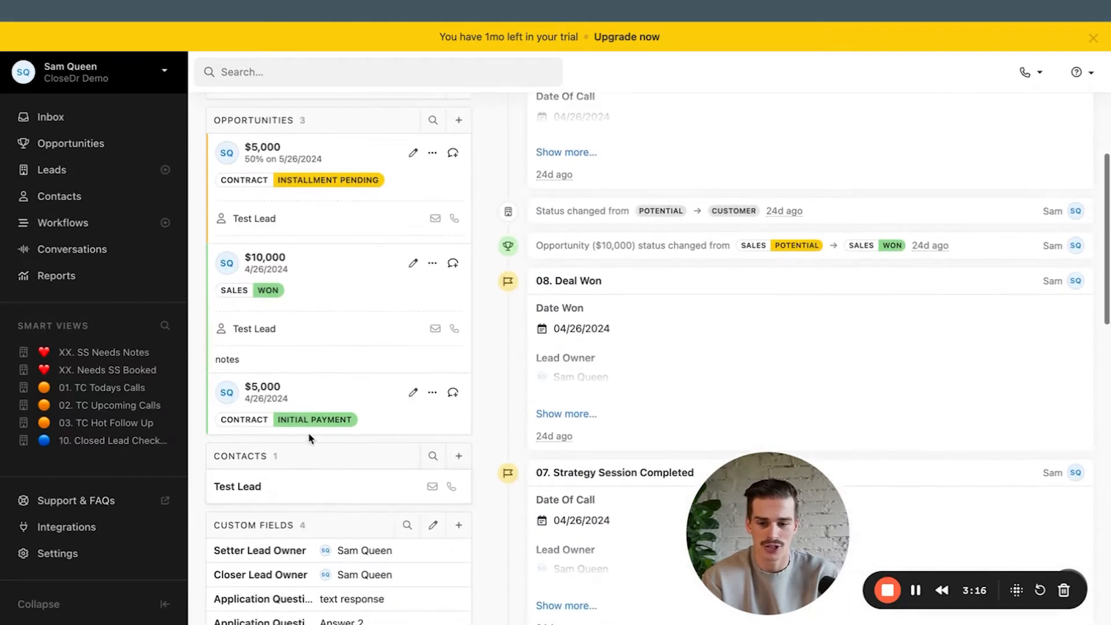
scroll("down", 3)
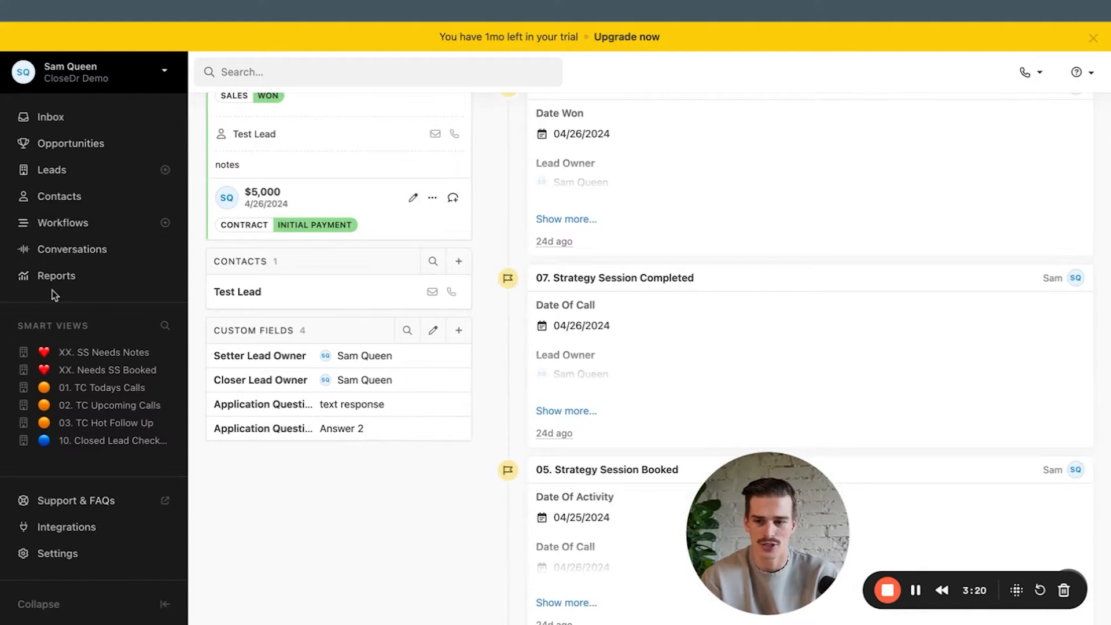
left_click(56, 275)
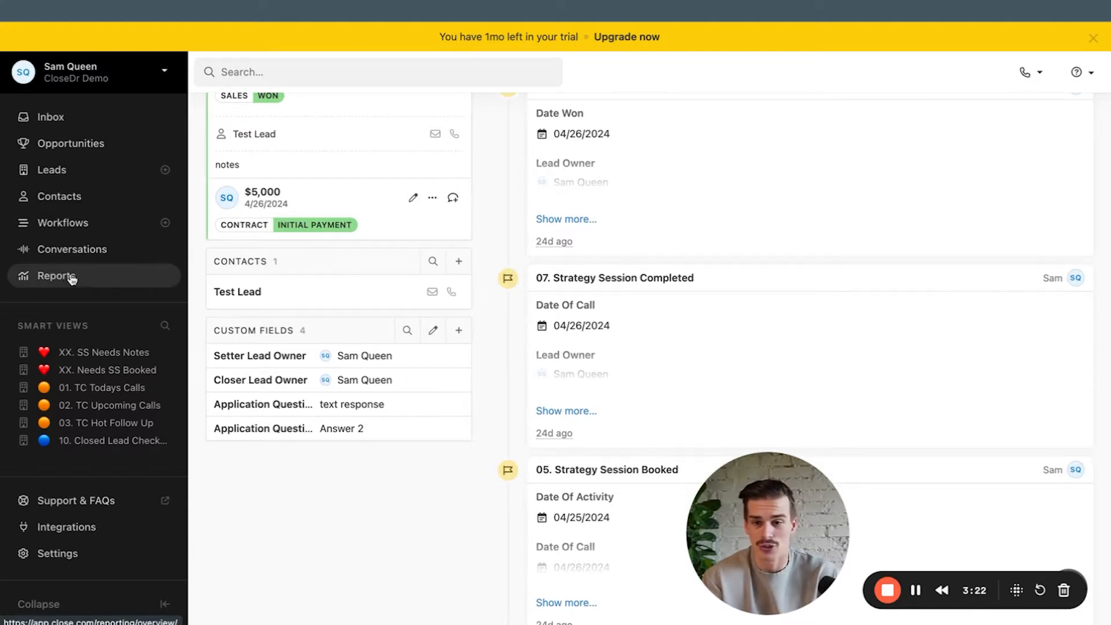
Return to settings and visit Scheduling Links, then Statuses & Pipelines
left_click(57, 553)
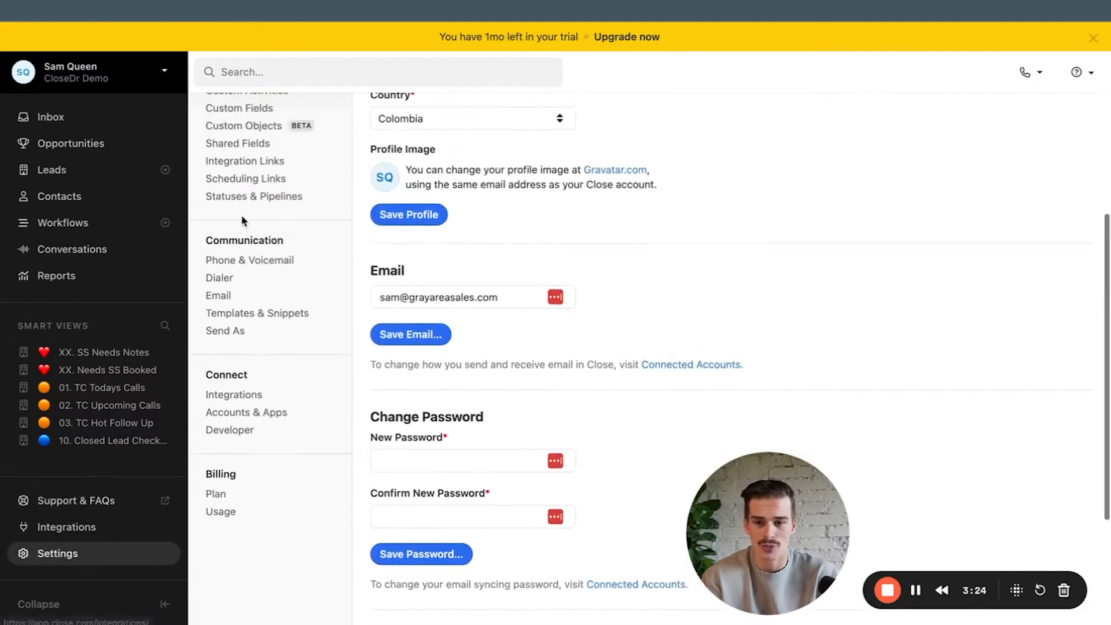
scroll("down", 3)
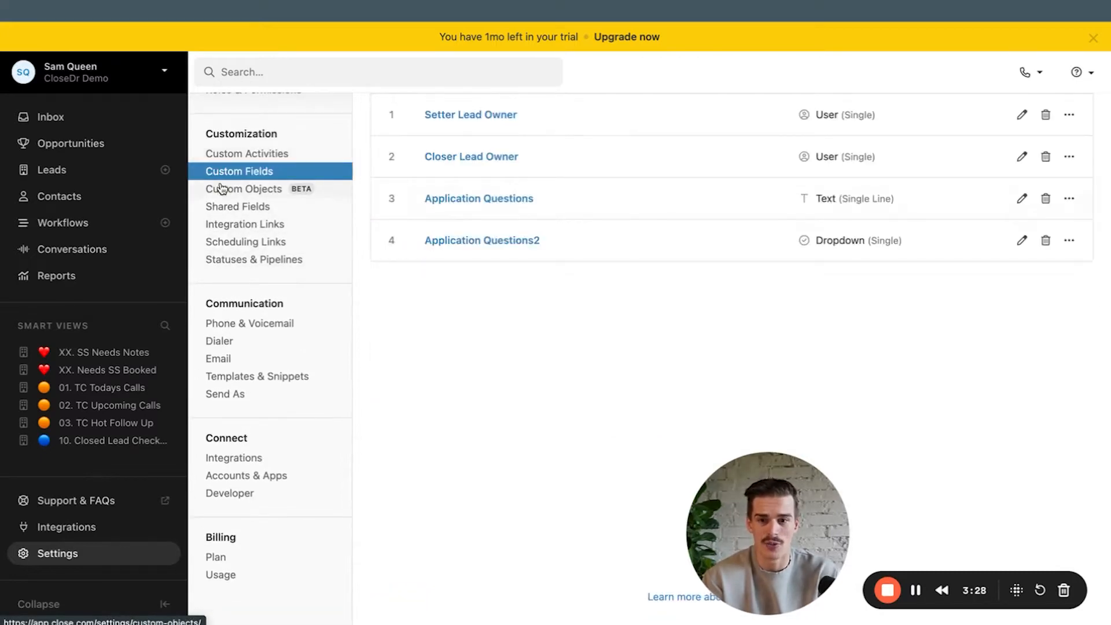
left_click(245, 242)
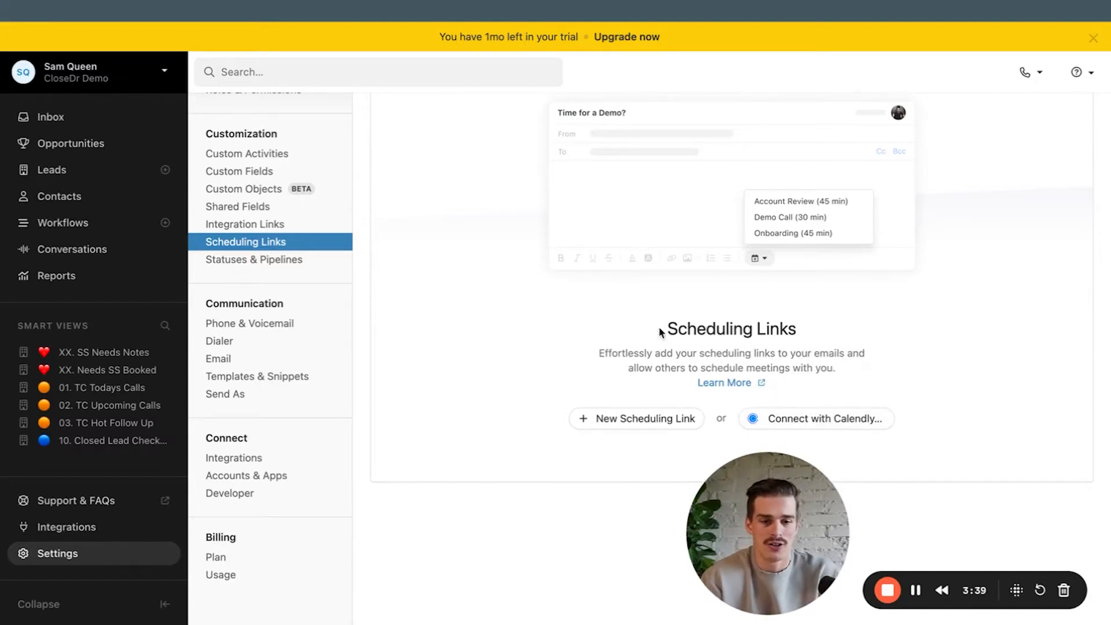
left_click(254, 259)
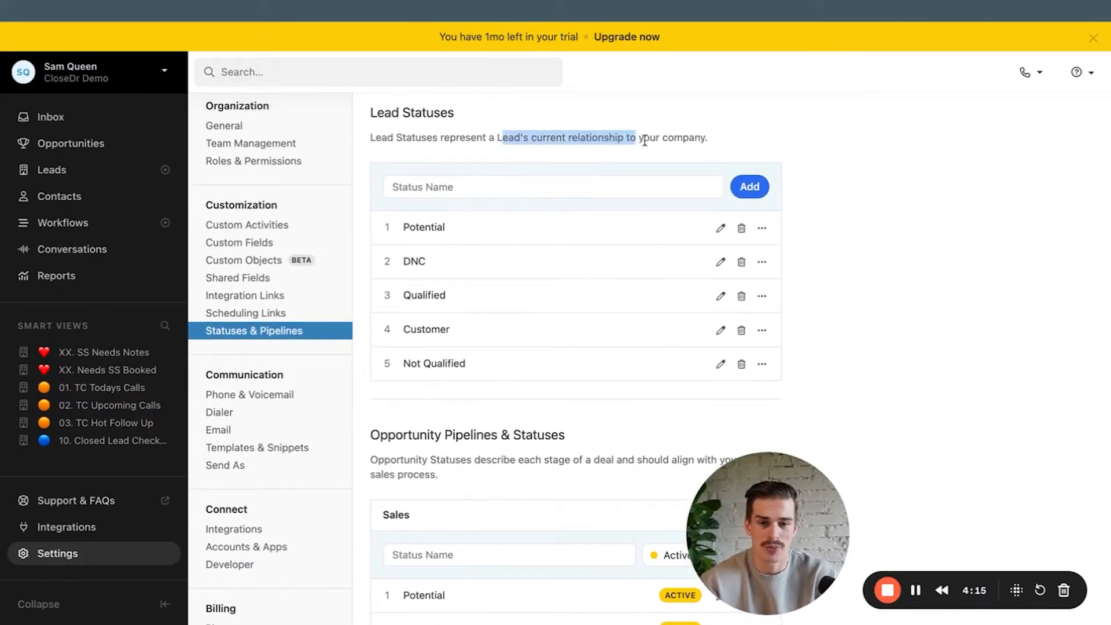
scroll("down", 3)
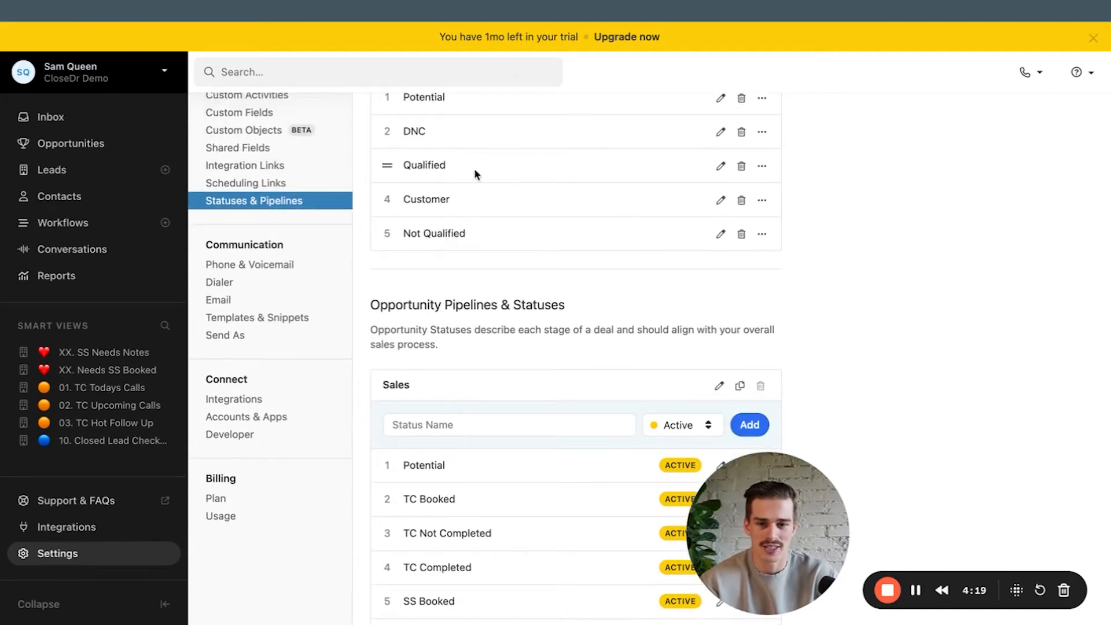
scroll("down", 3)
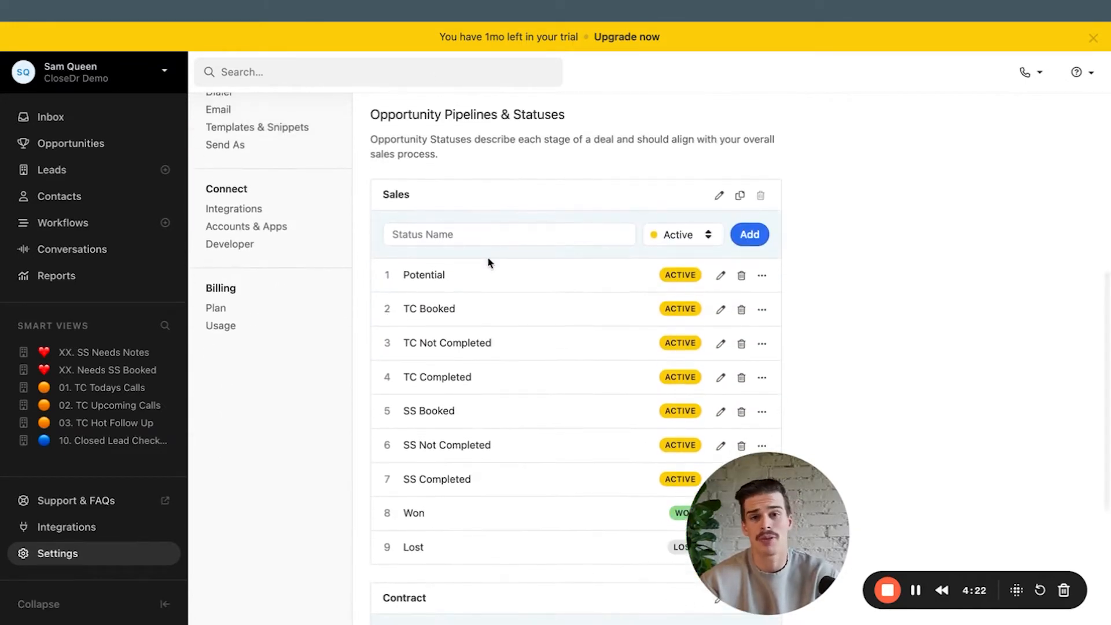
scroll("down", 3)
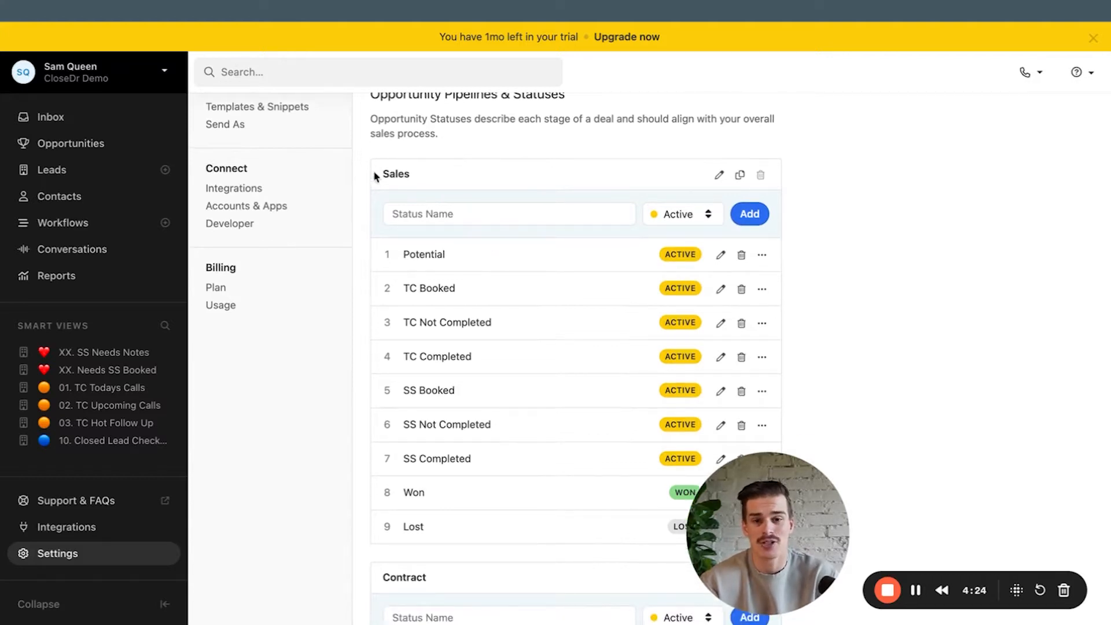
scroll("down", 3)
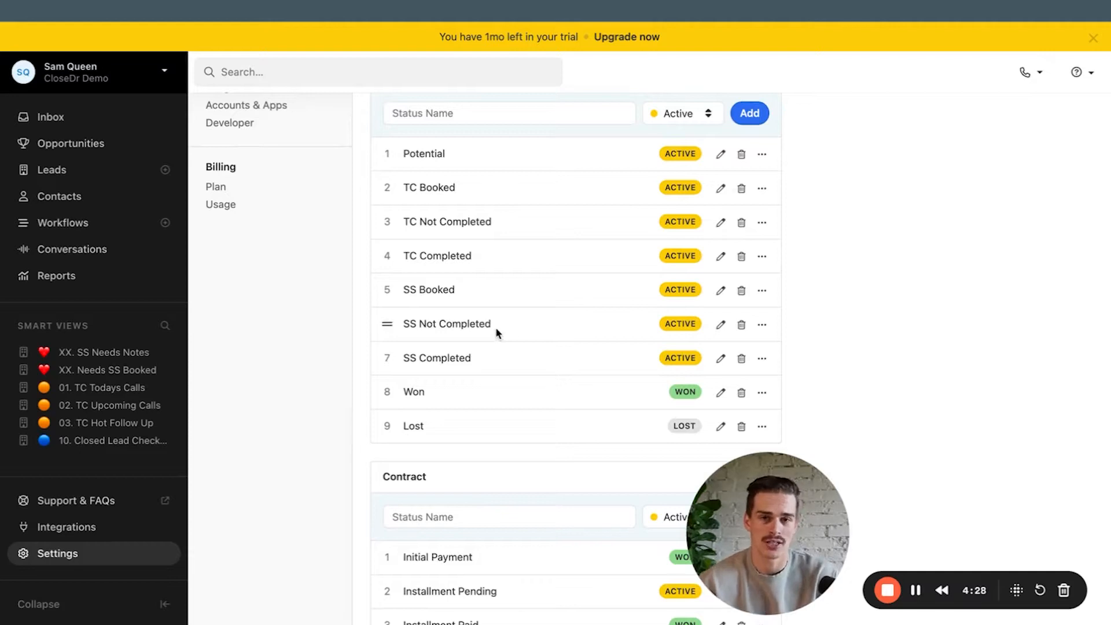
scroll("down", 3)
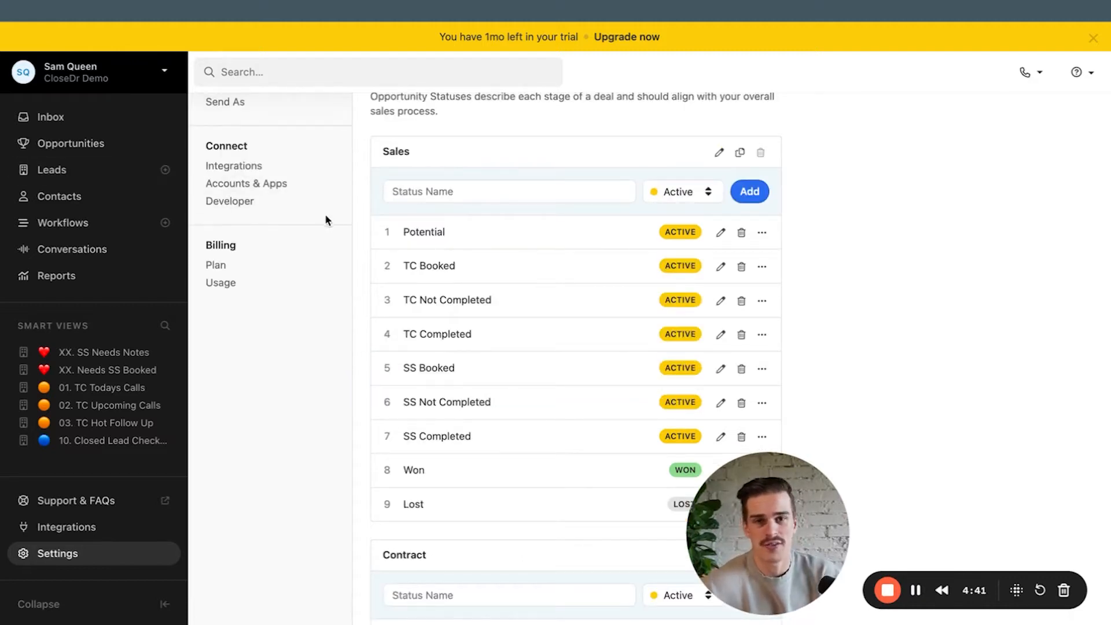
mouse_move(372, 158)
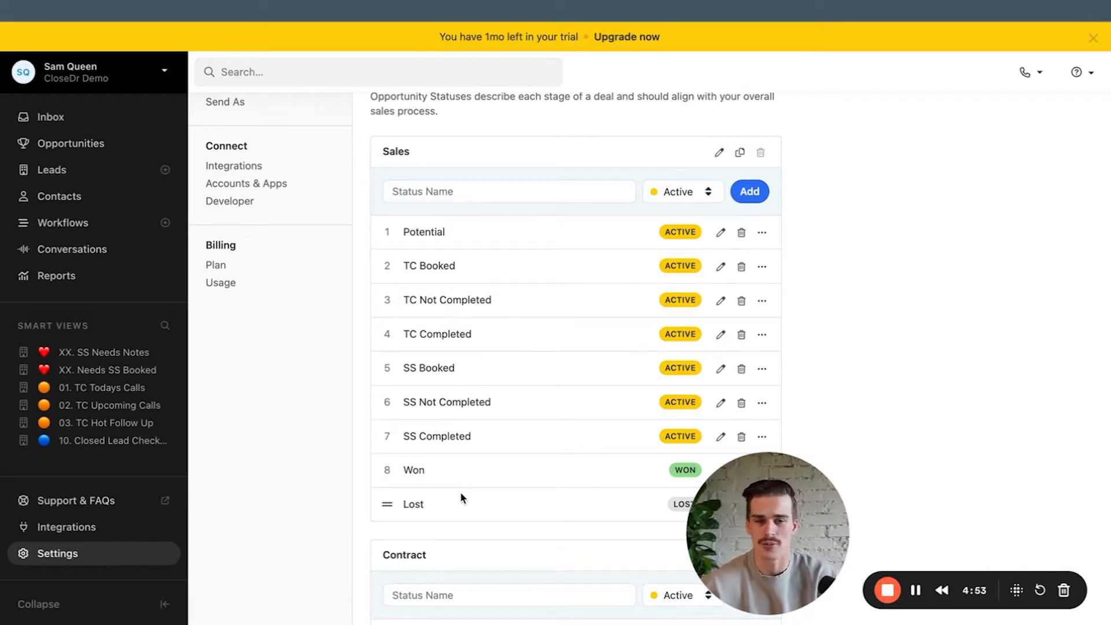
left_click(249, 469)
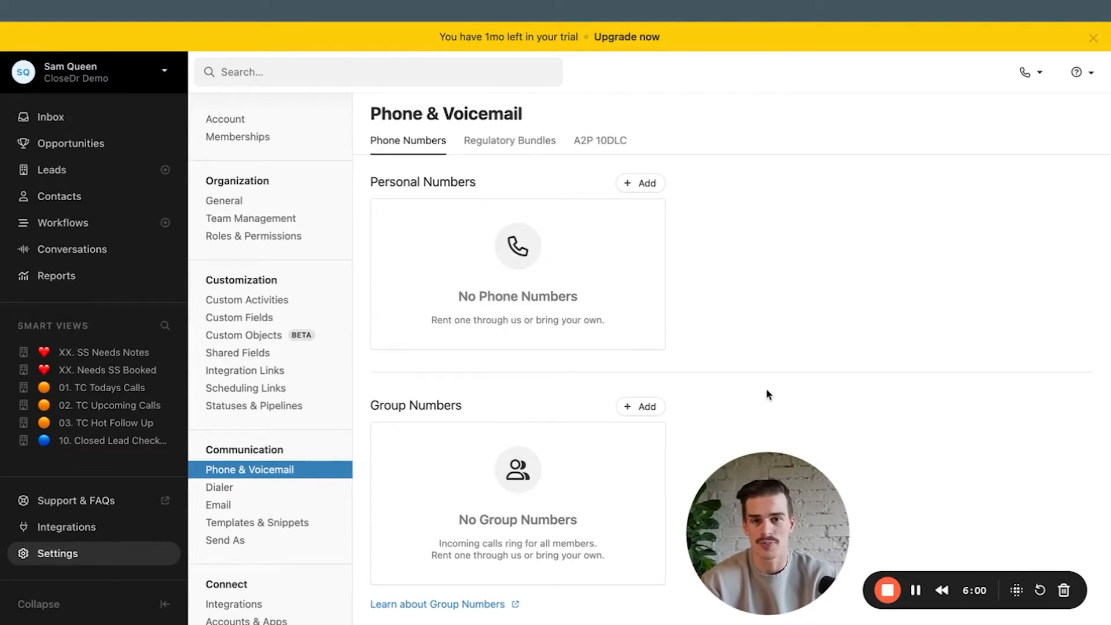
Open the Email communication settings, then the Templates & Snippets page with three templates
scroll("down", 3)
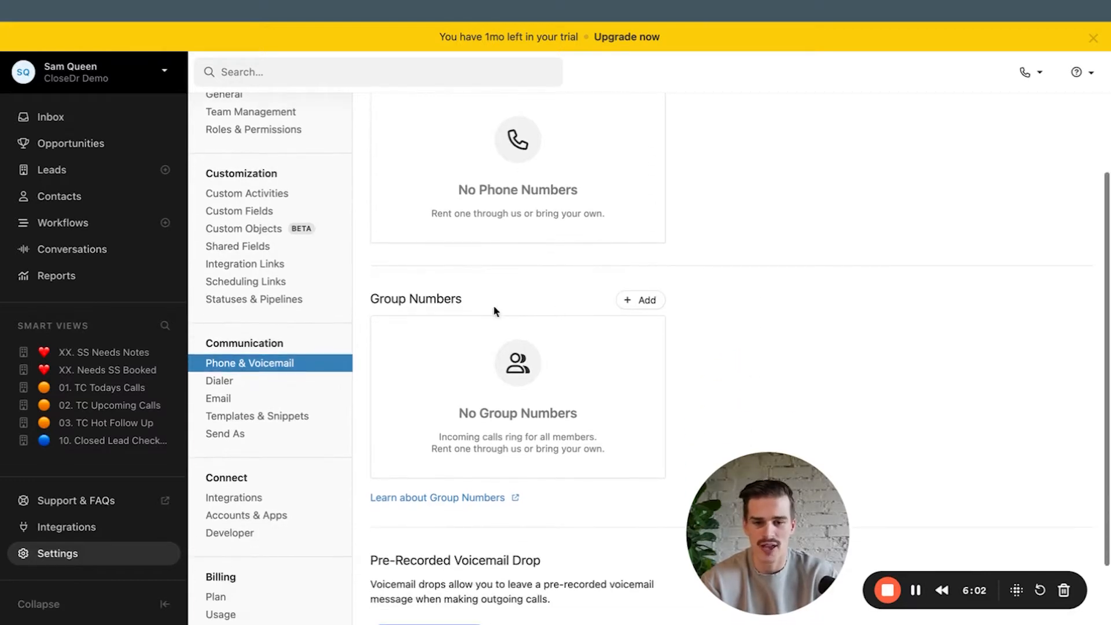
mouse_move(480, 371)
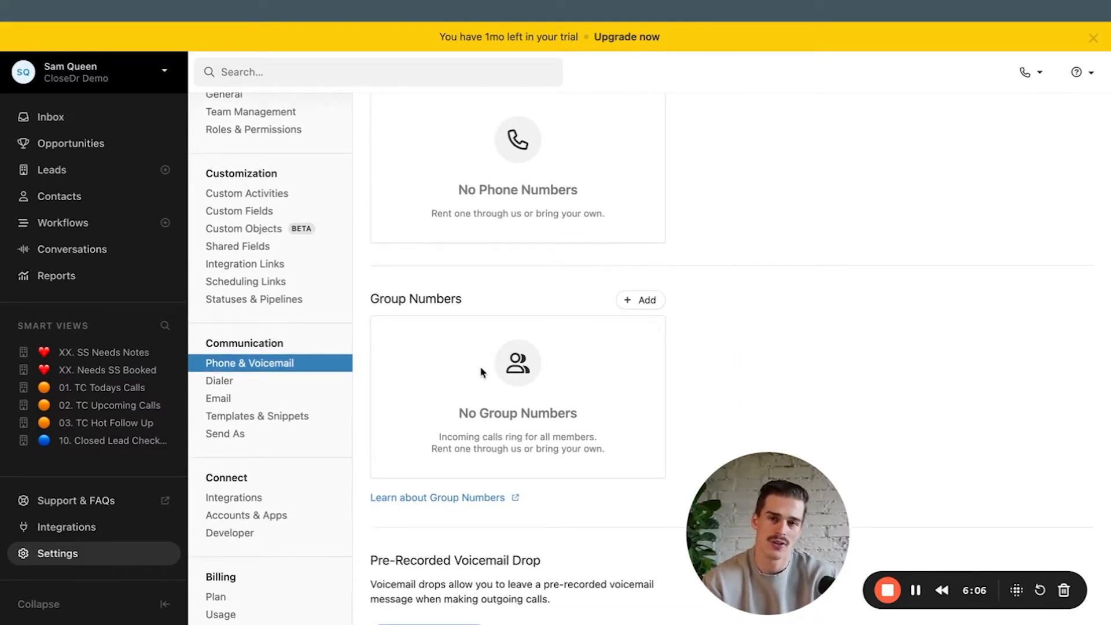
mouse_move(593, 358)
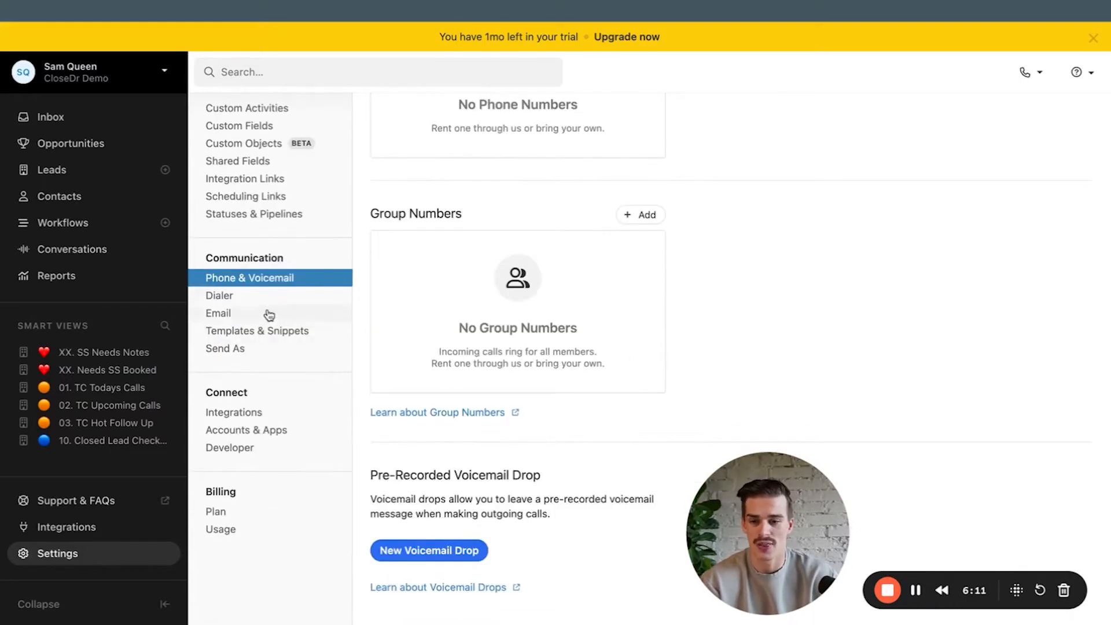
left_click(218, 313)
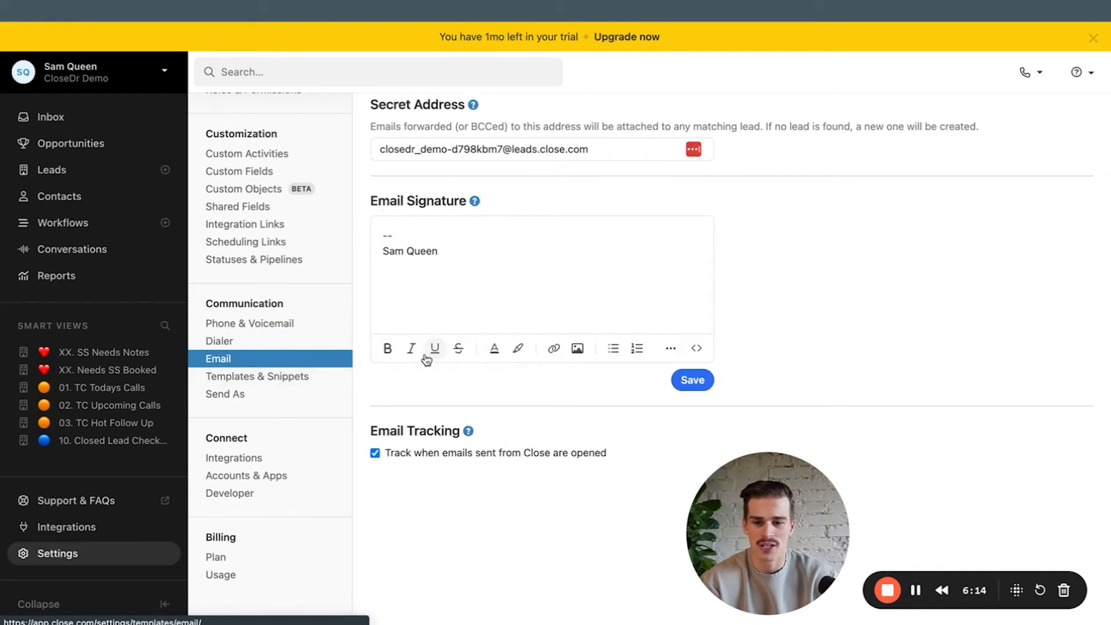
left_click(257, 376)
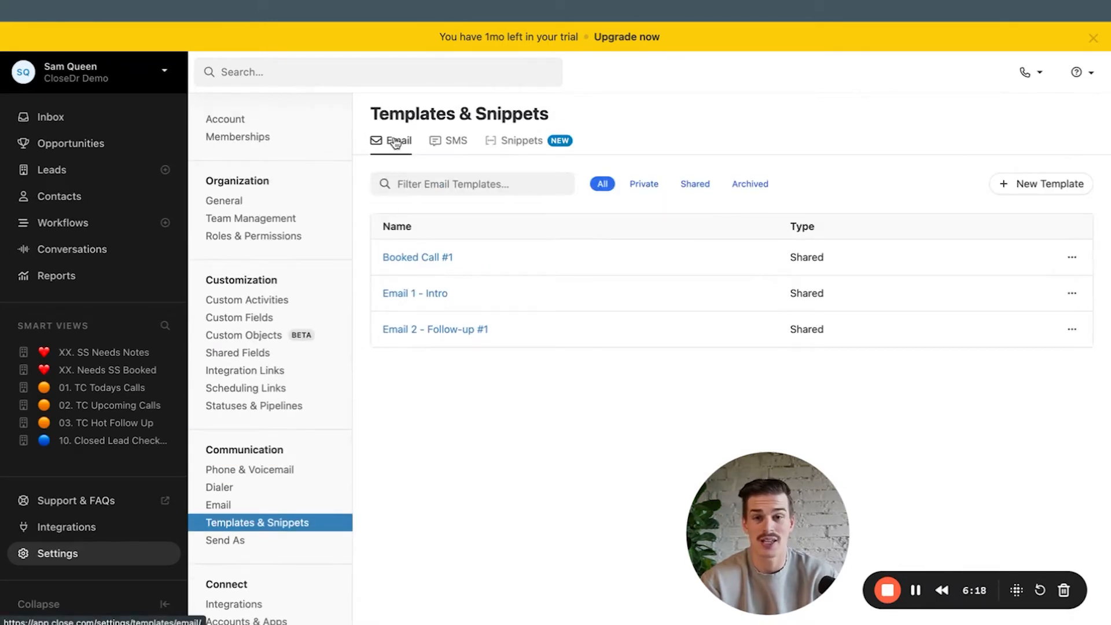
Compare the Snippets and Email template lists, then open a blank New Email Template form
left_click(522, 140)
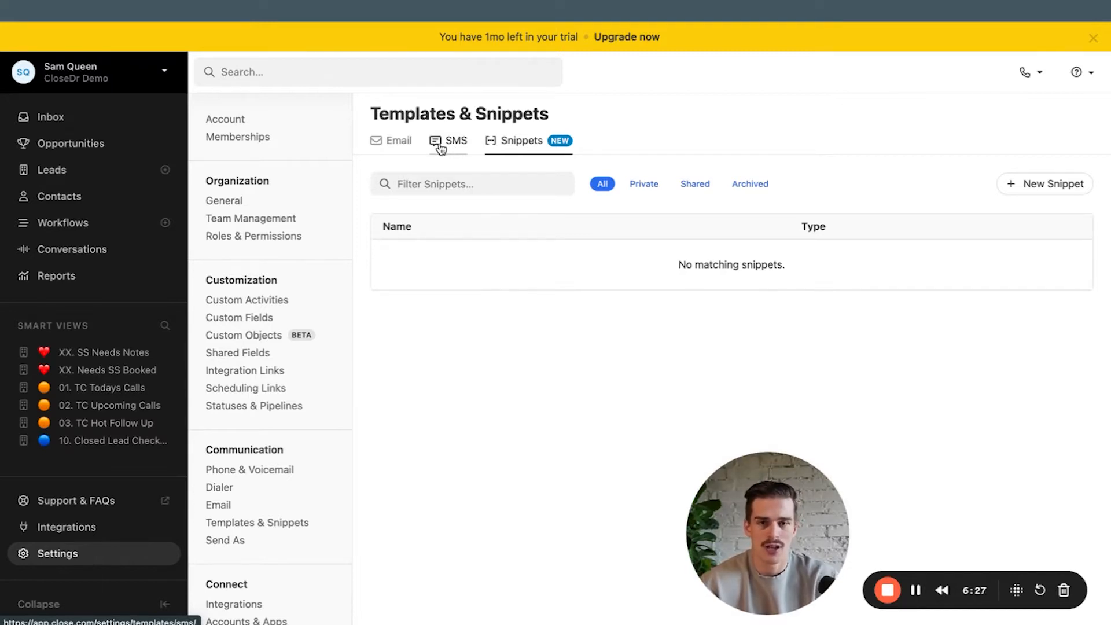
left_click(398, 140)
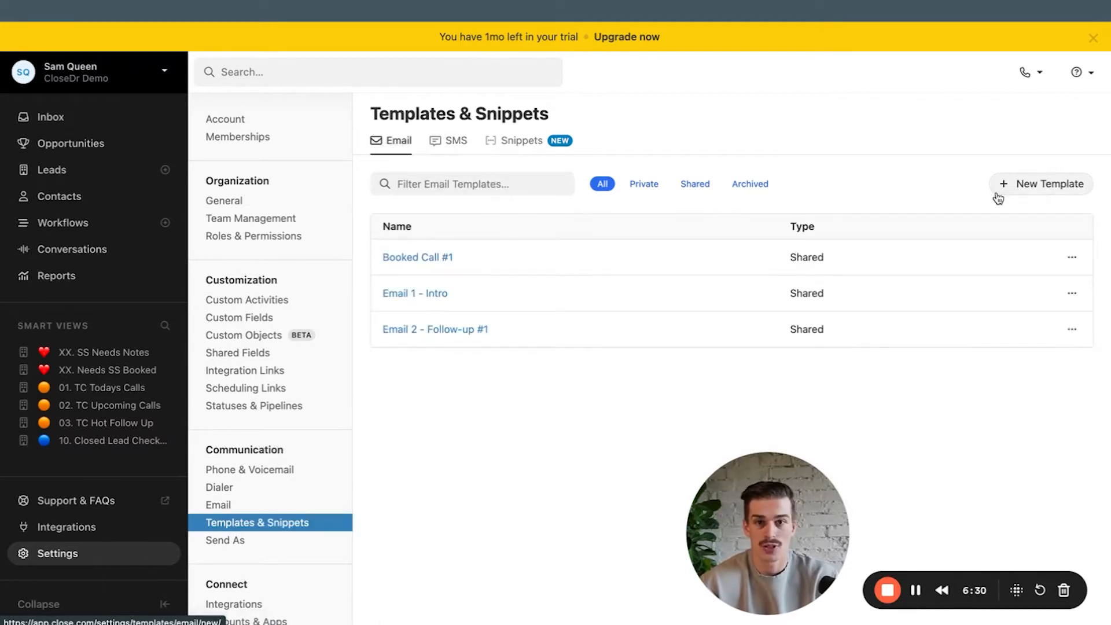
left_click(1047, 183)
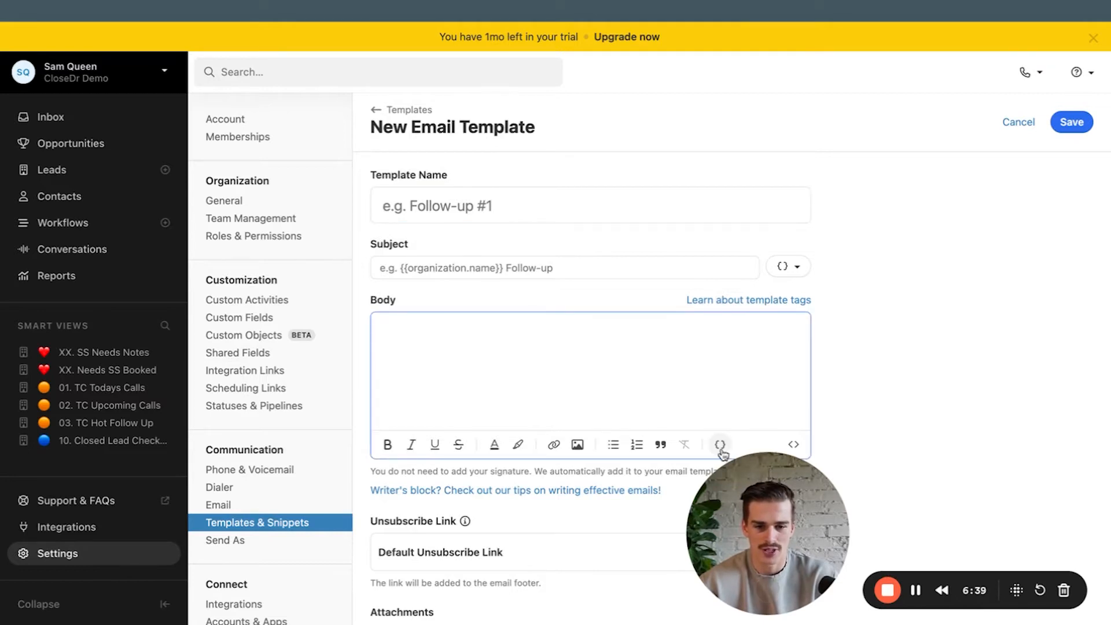
left_click(719, 445)
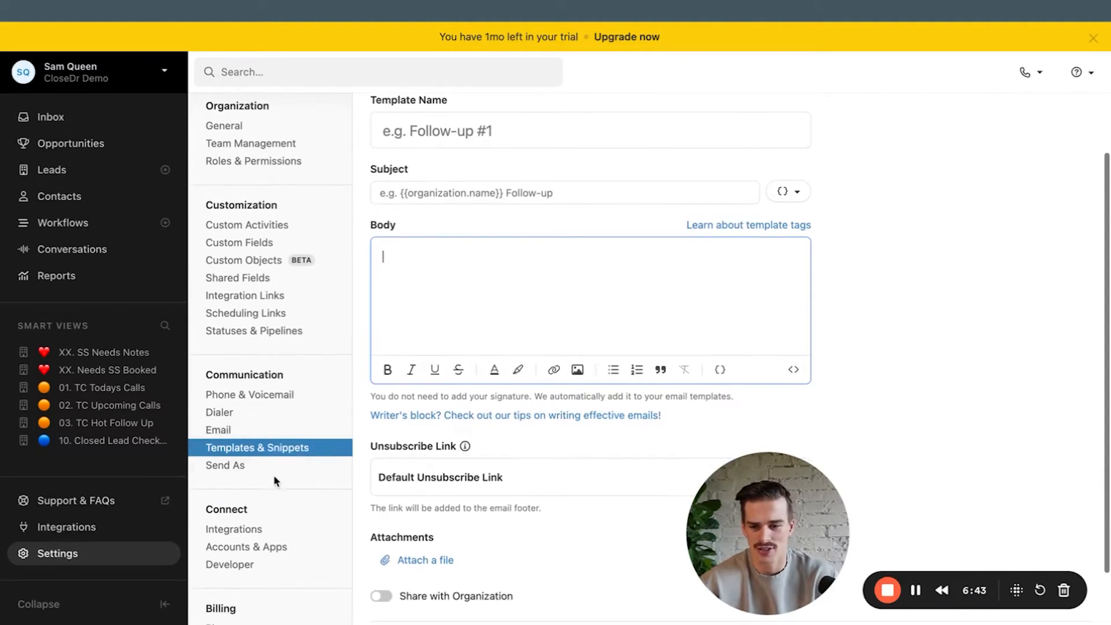
left_click(233, 458)
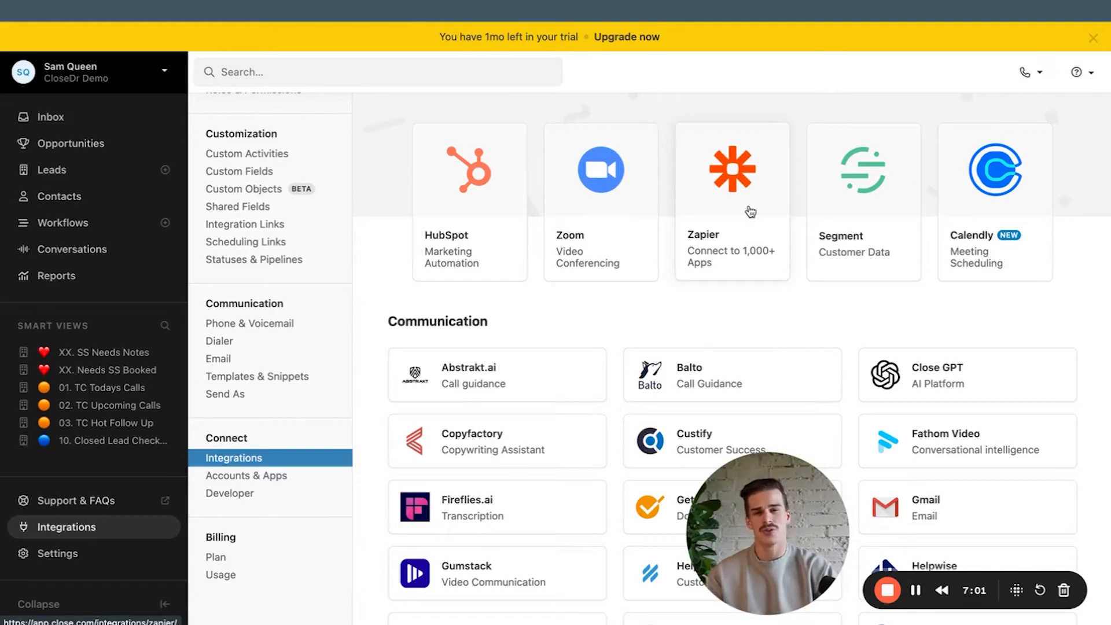
From Workflows, start a new workflow and dismiss its naming dialog, leaving only the manual trigger
left_click(64, 222)
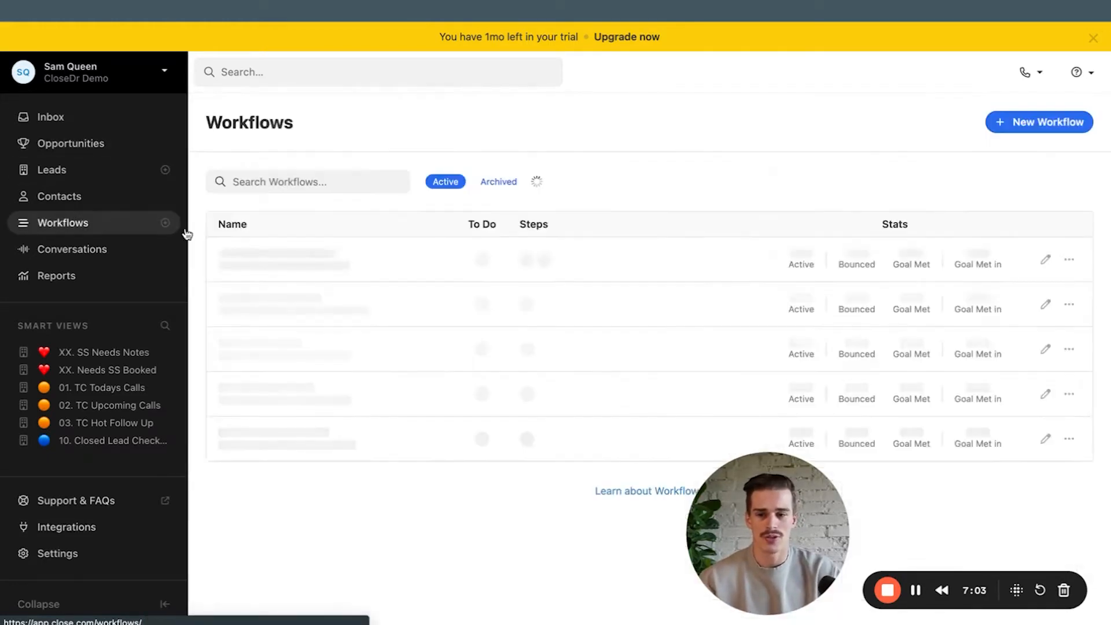
left_click(1038, 122)
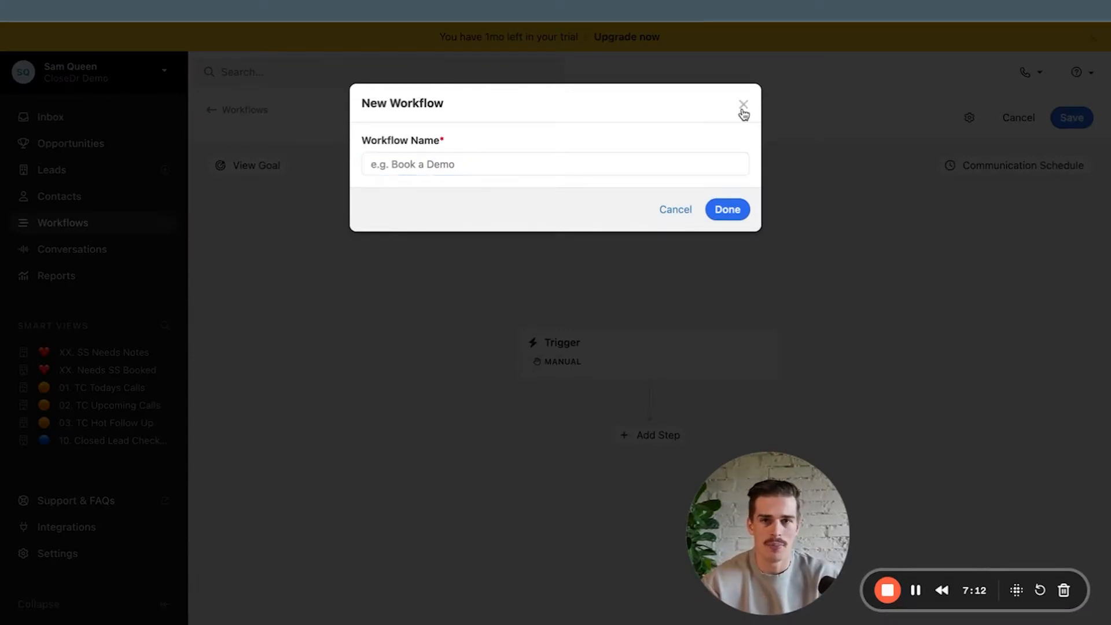
left_click(743, 104)
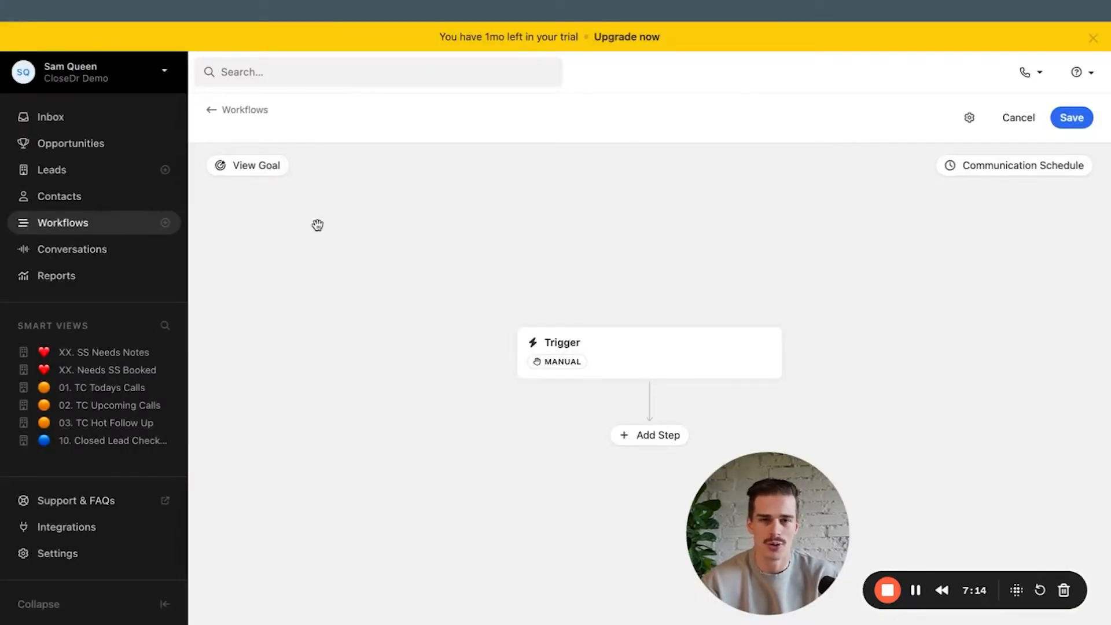
left_click(57, 552)
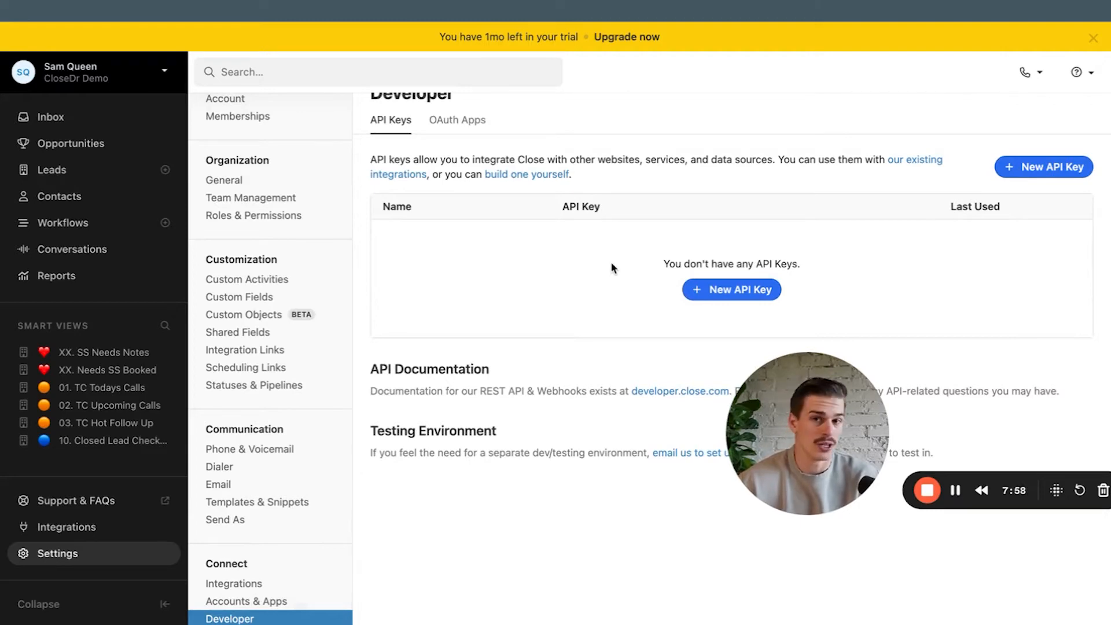
mouse_move(913, 347)
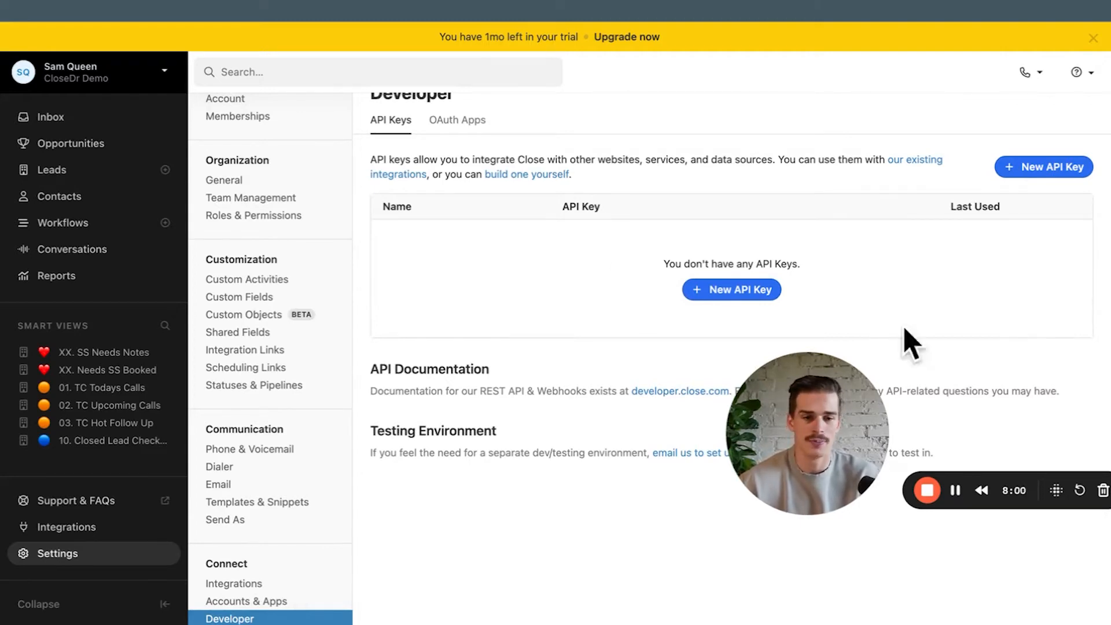
Scroll the Startup, Professional and Enterprise plan cards and highlight a Professional feature line
scroll("down", 3)
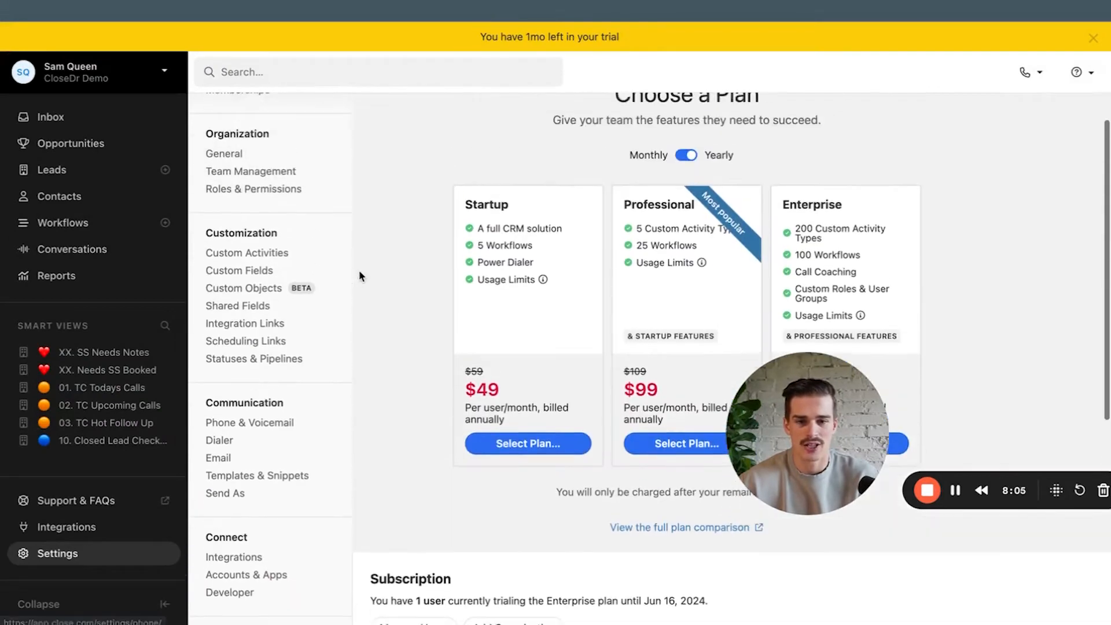
scroll("down", 3)
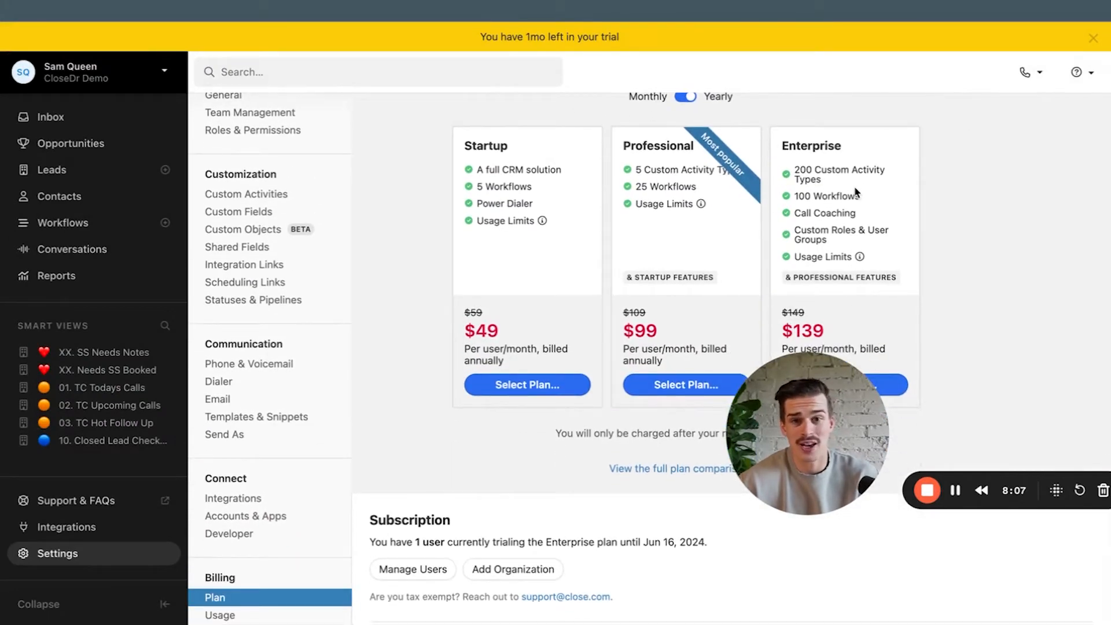
mouse_move(662, 190)
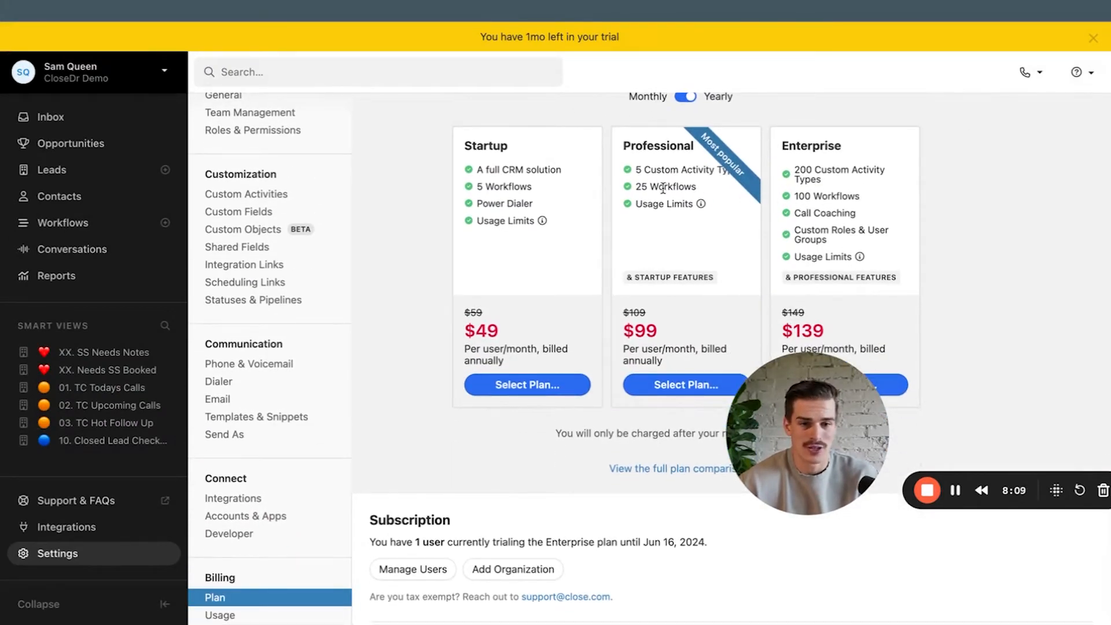
double_click(672, 170)
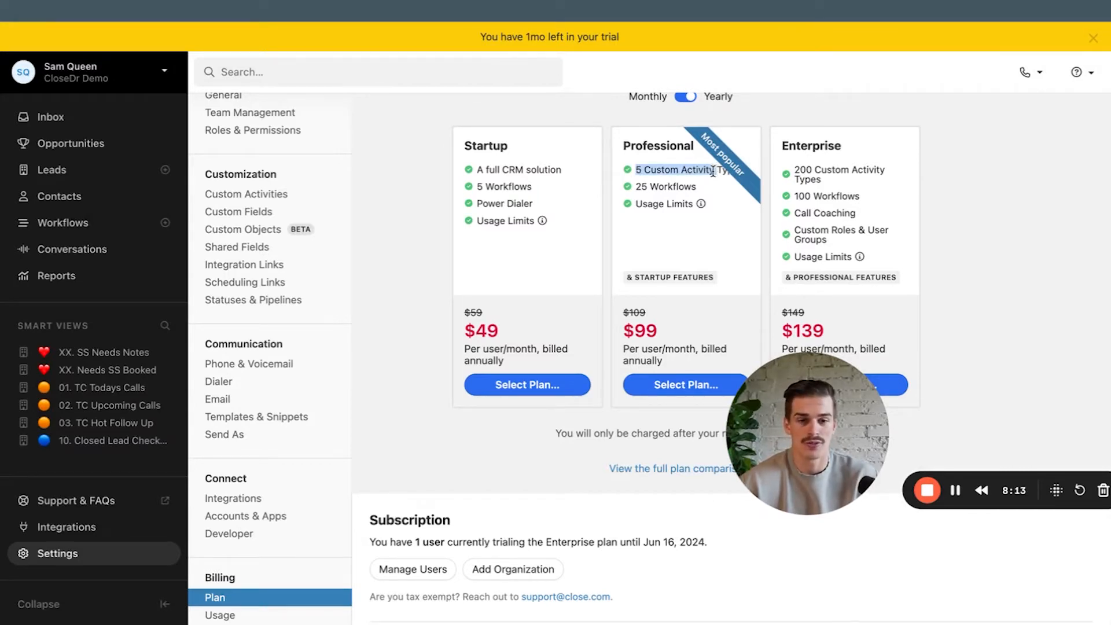
left_click(50, 117)
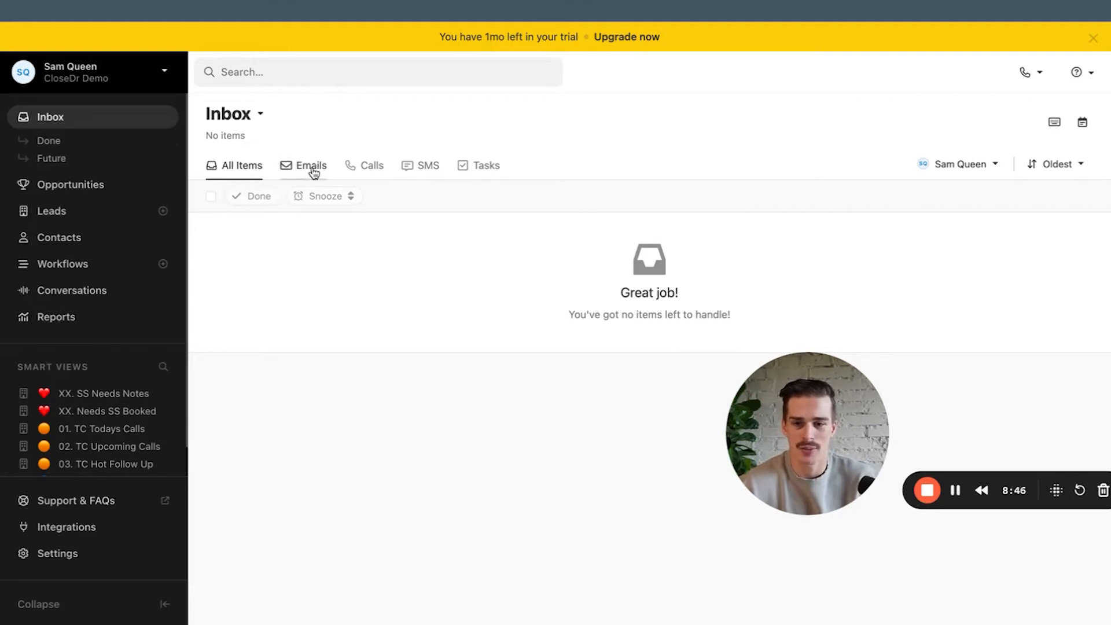
Check the empty Calls, SMS and Tasks inbox tabs, then open the Contract Pipeline
left_click(372, 164)
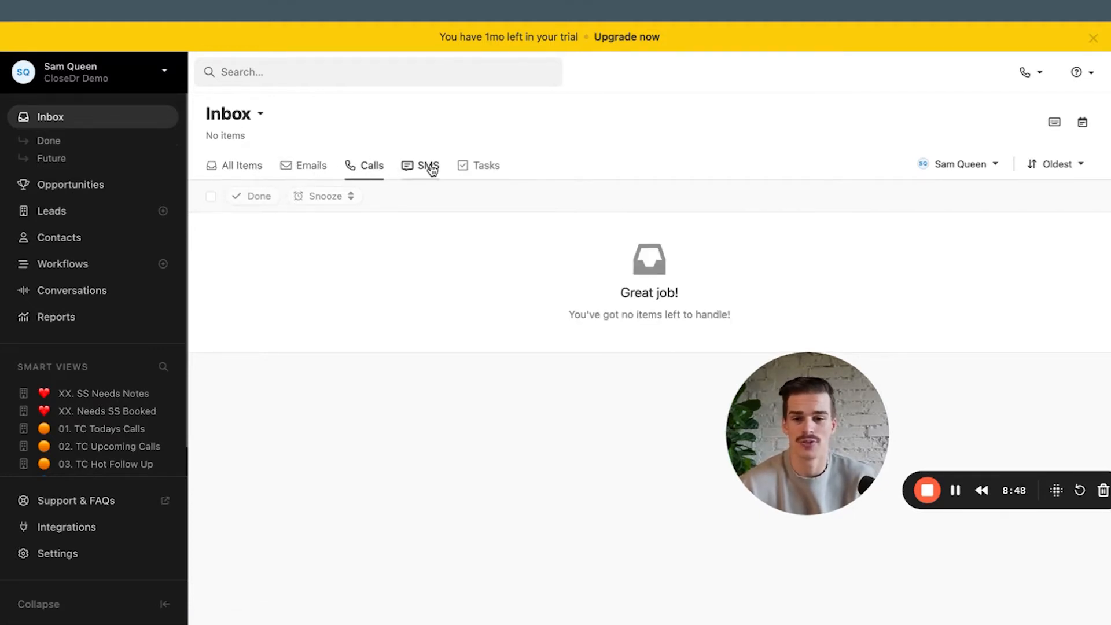
left_click(427, 165)
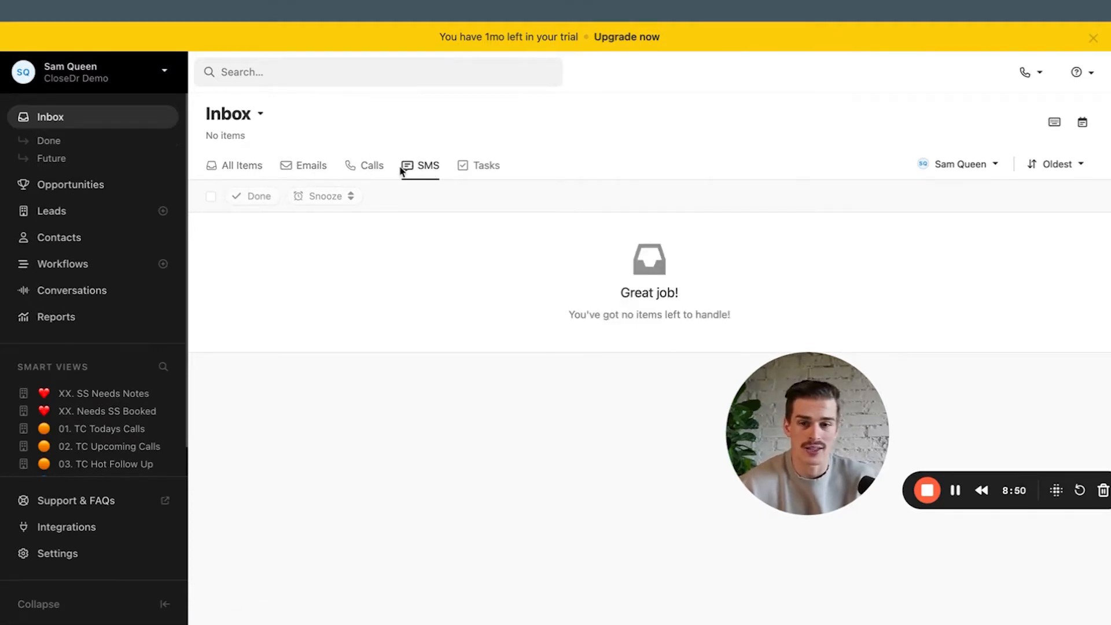
left_click(485, 165)
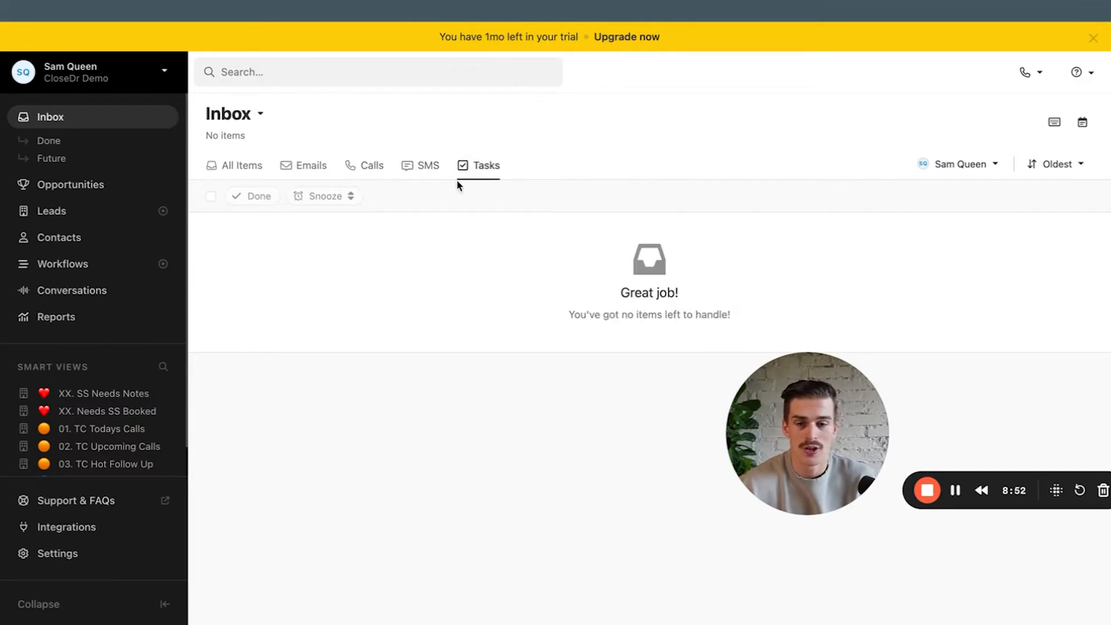
left_click(49, 139)
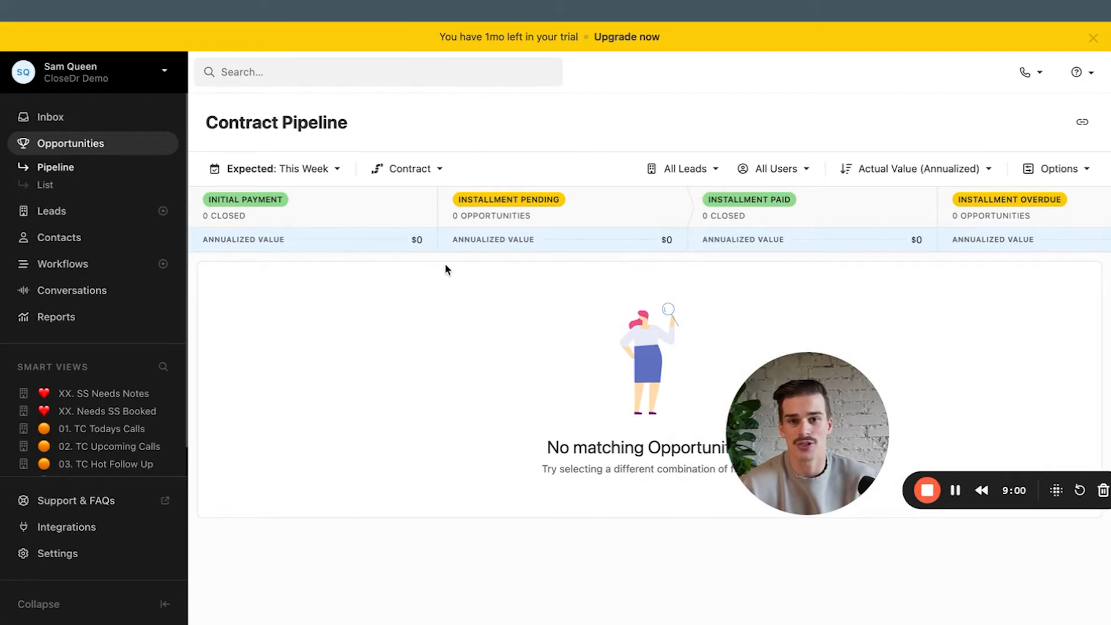
mouse_move(476, 290)
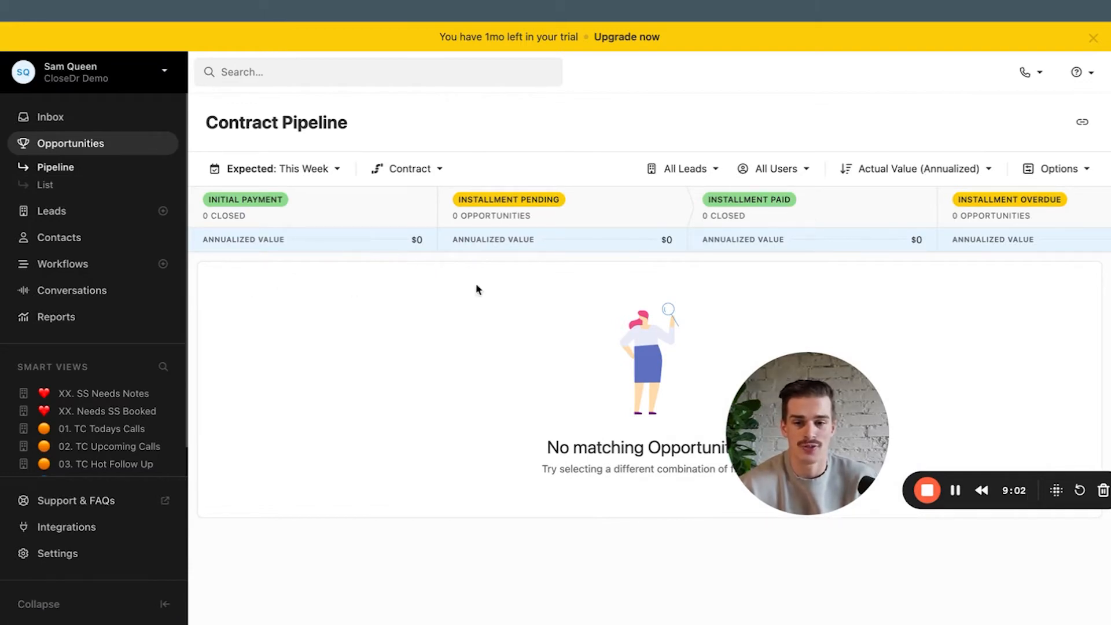
Set the pipeline's expected date to All Time, revealing the $5,000 Test Lead opportunity
left_click(275, 168)
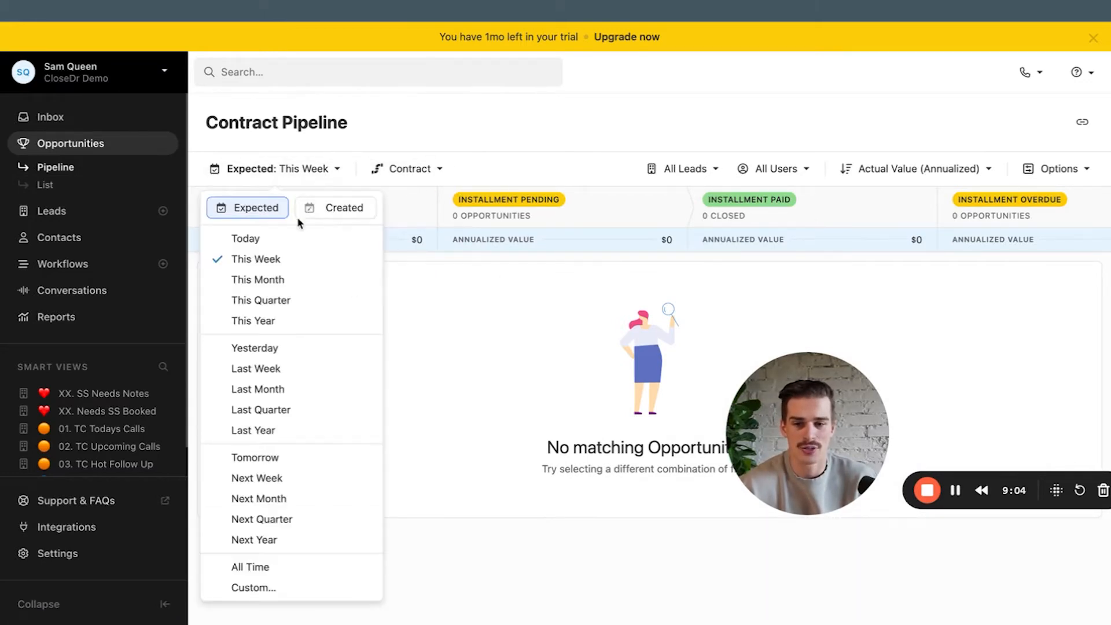
left_click(249, 567)
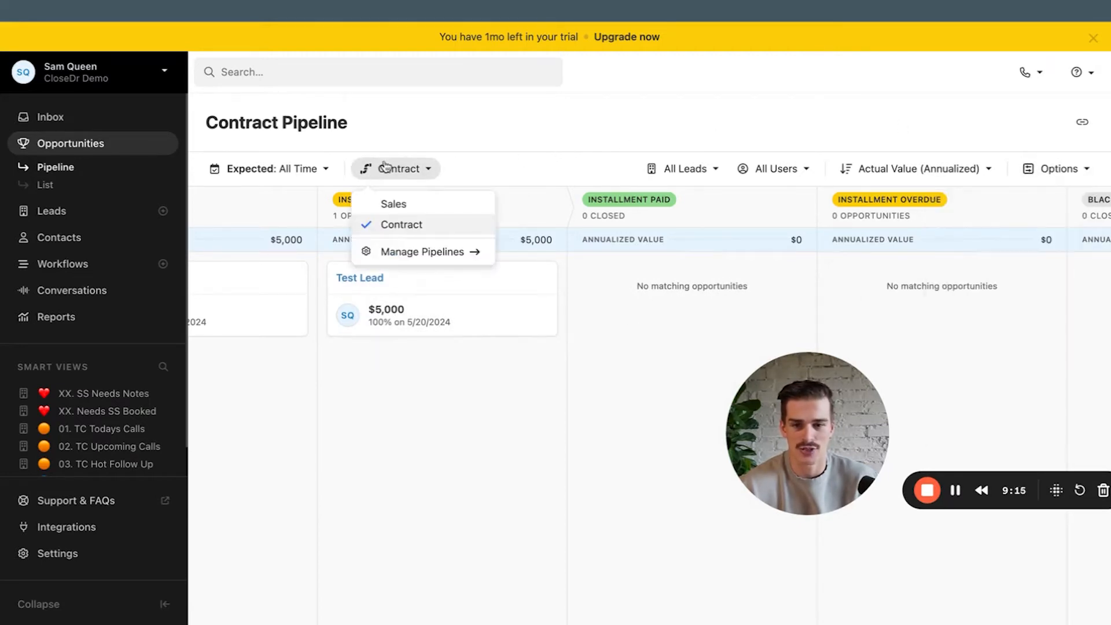
left_click(269, 168)
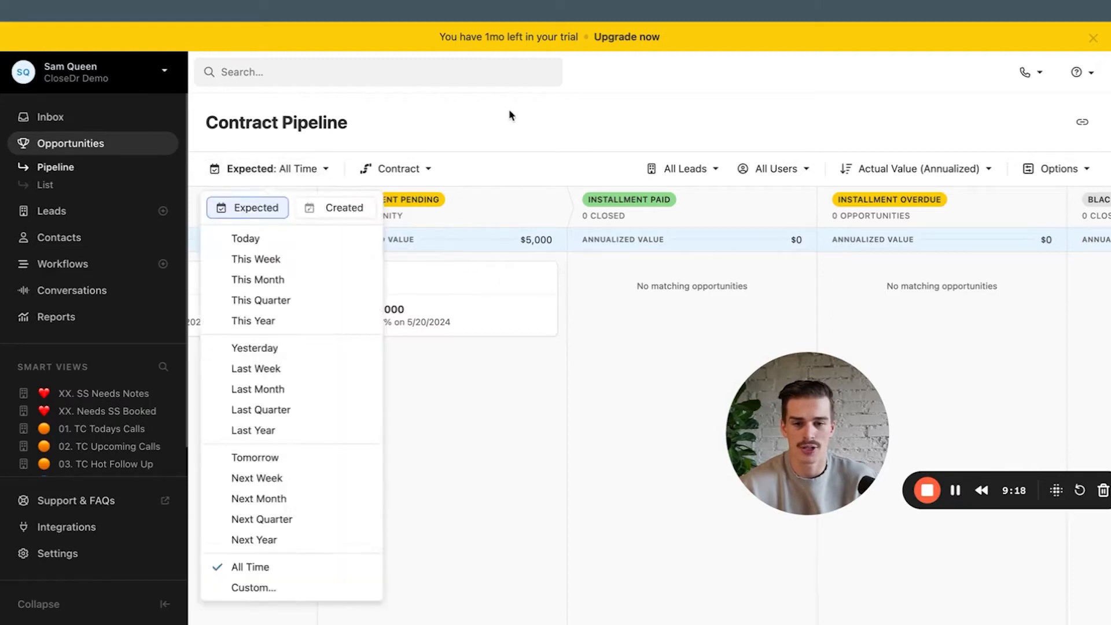
left_click(681, 168)
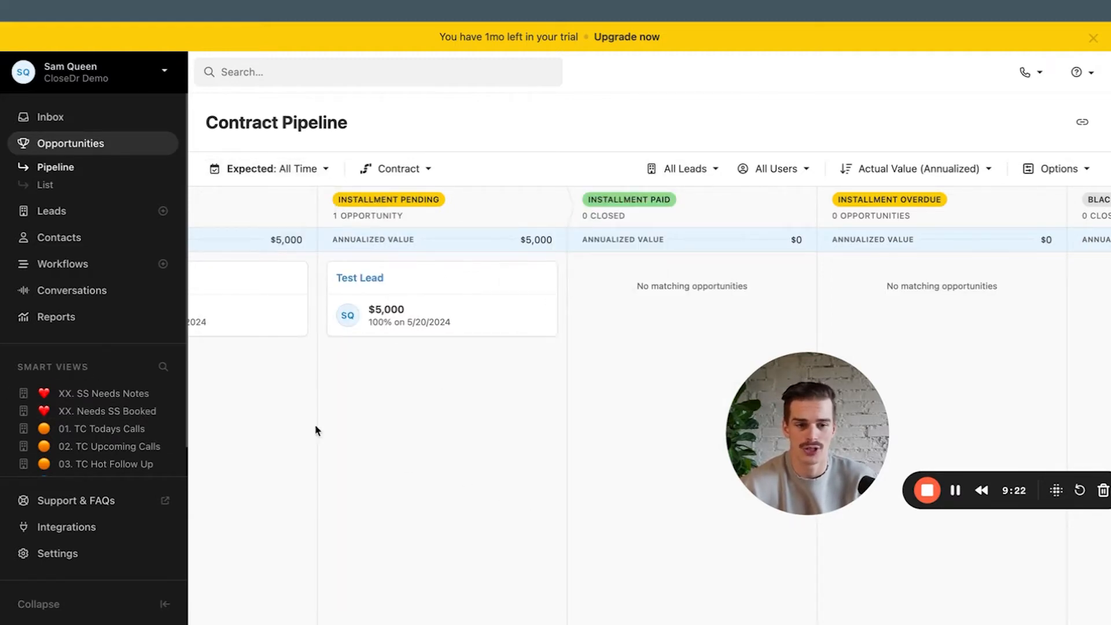
left_click(774, 168)
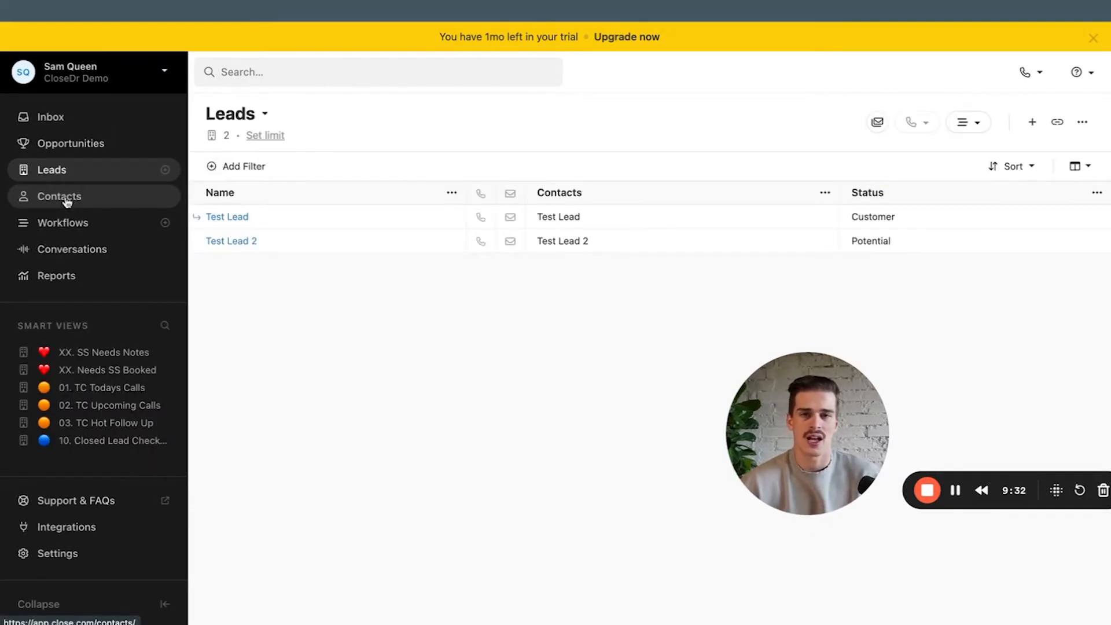
Glance at the contacts list, then open Test Lead 2's record from the leads list
left_click(59, 196)
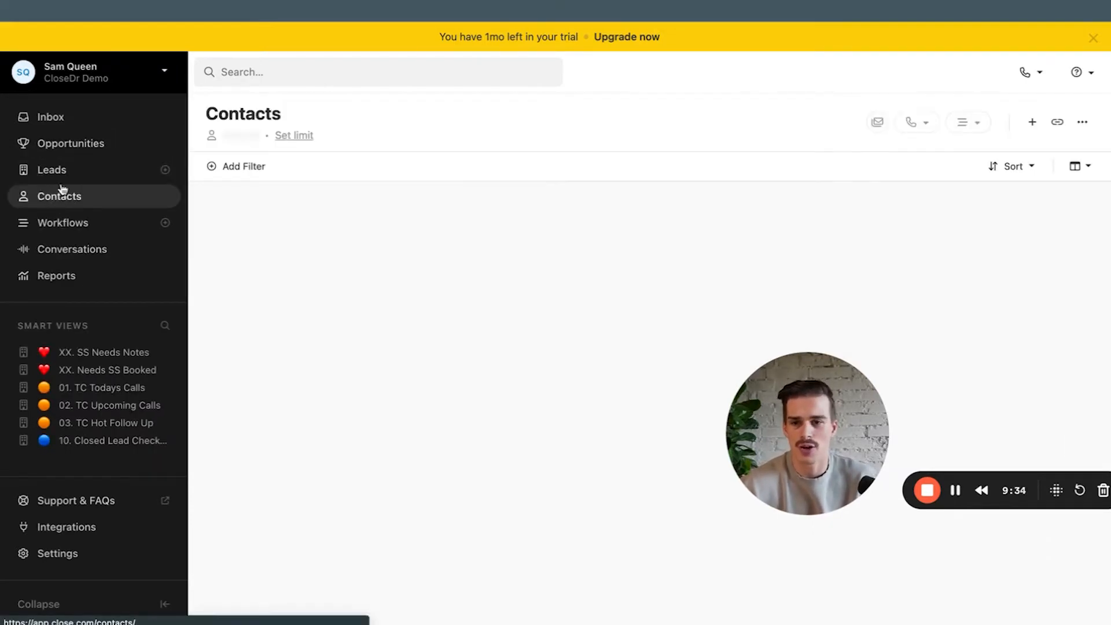
left_click(51, 170)
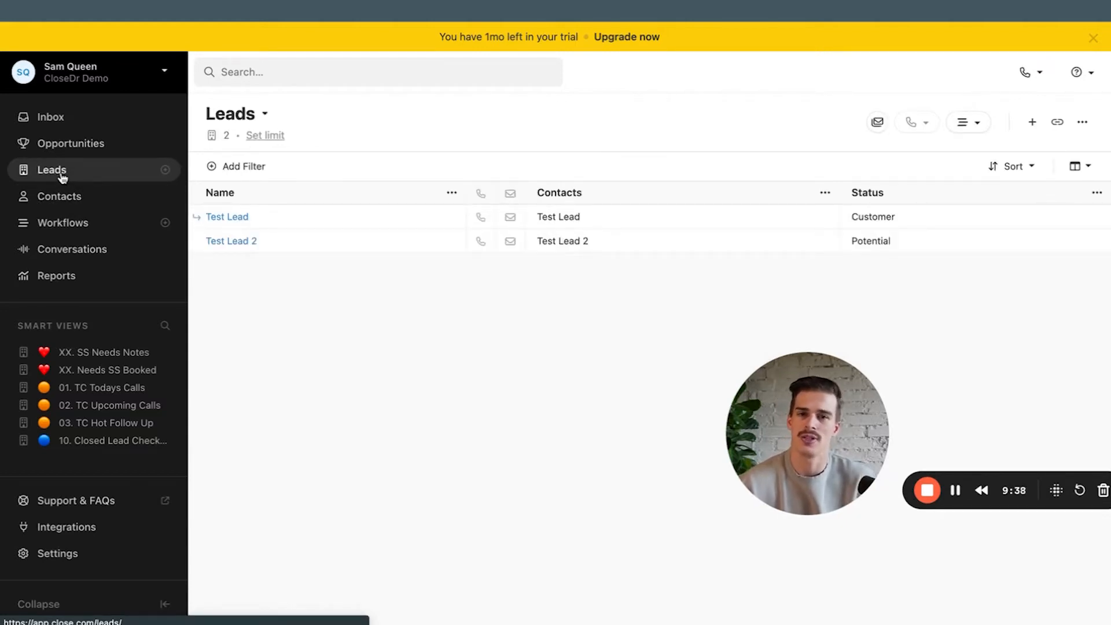
left_click(58, 196)
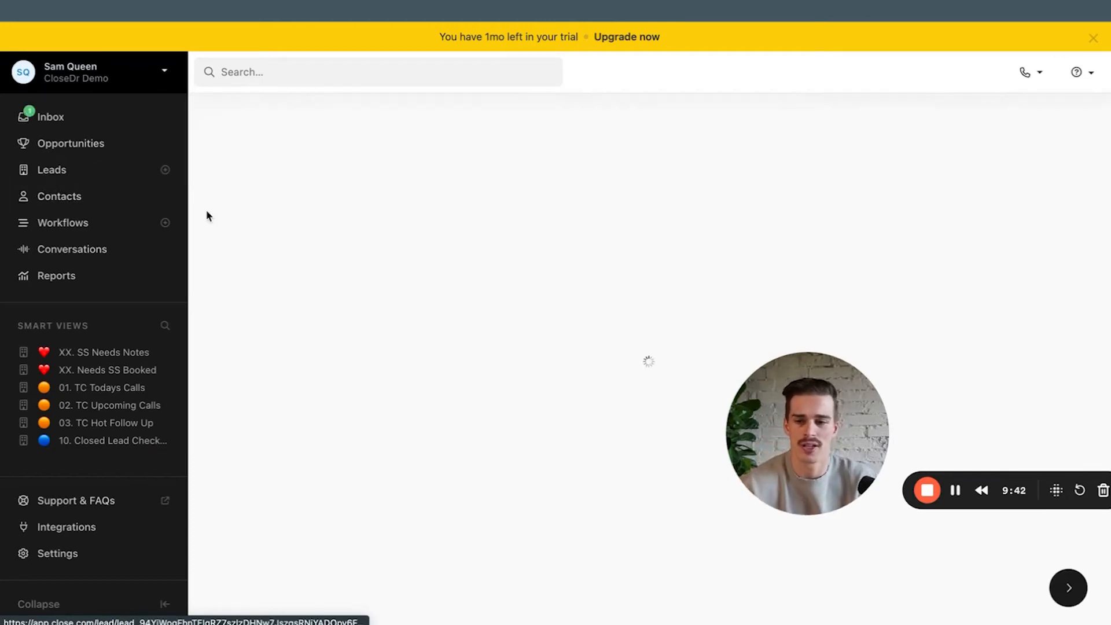
Edit Test Lead 2's contact details, entering 203 as the start of an office phone number
left_click(461, 123)
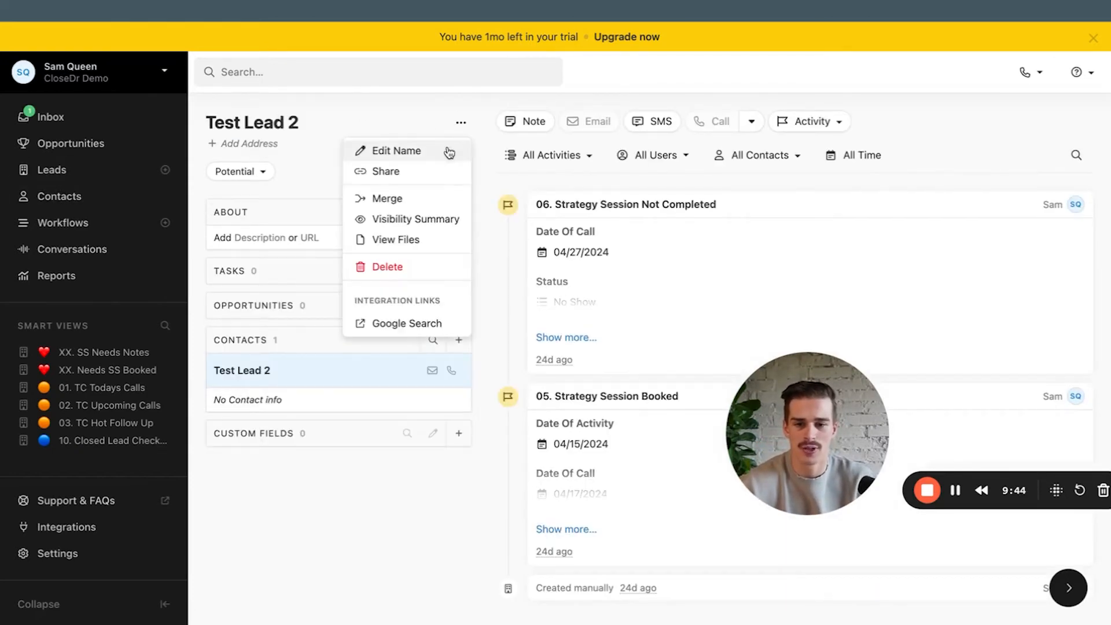
left_click(395, 150)
type("Company Name")
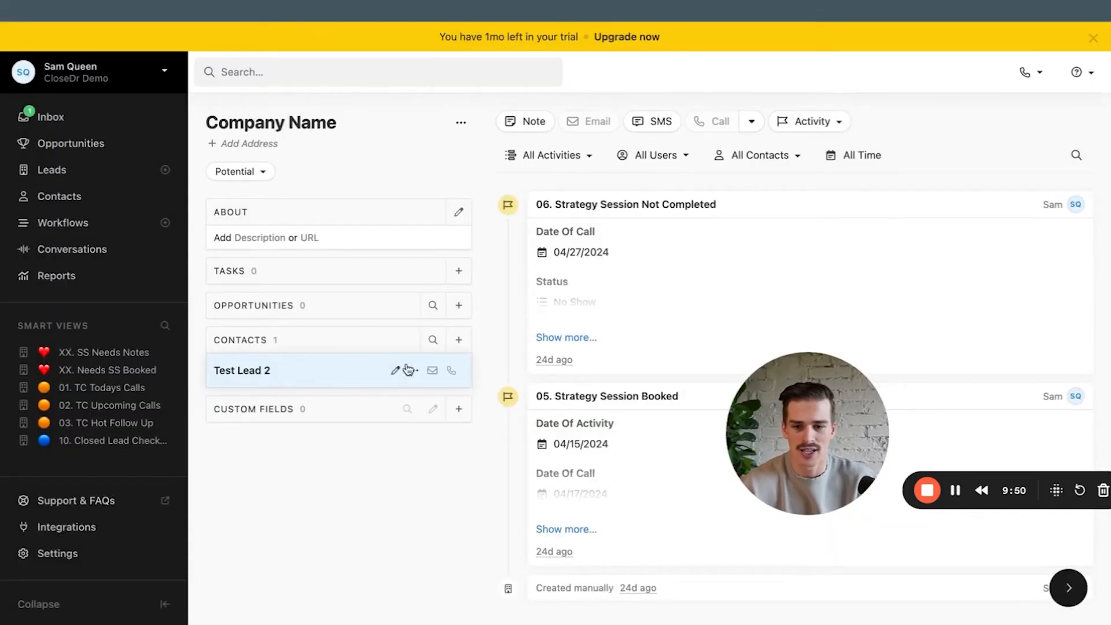
left_click(395, 370)
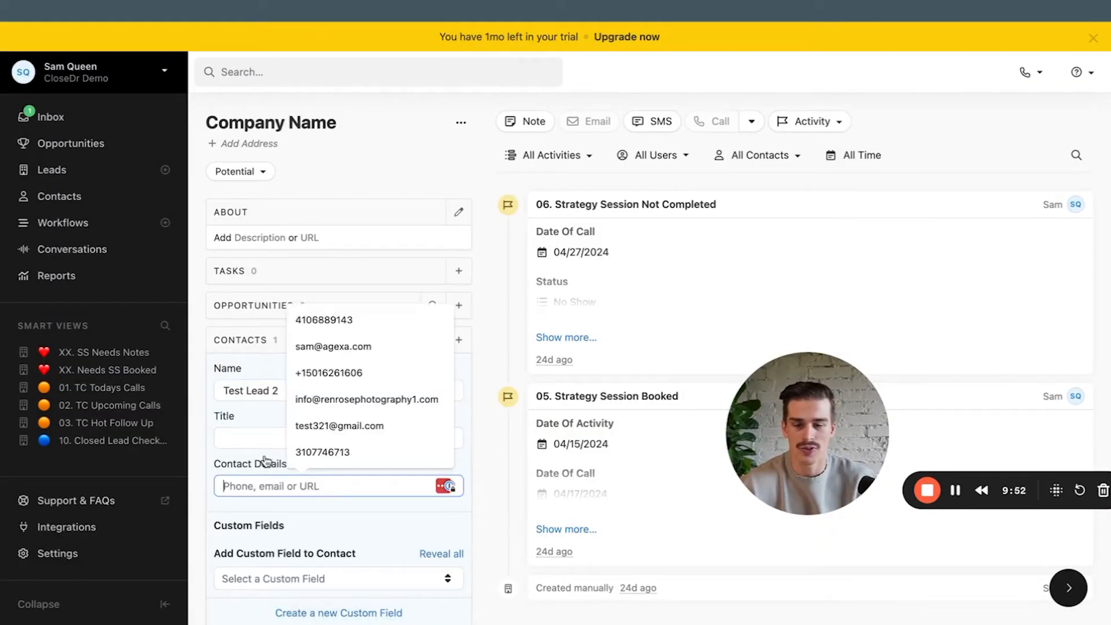
type("203")
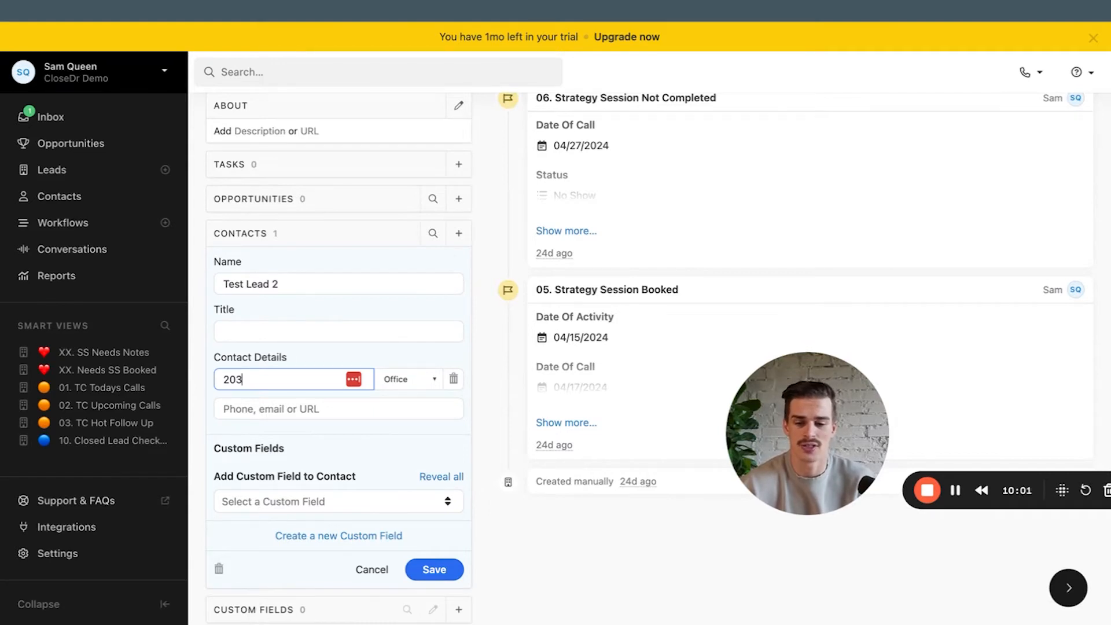
left_click(434, 569)
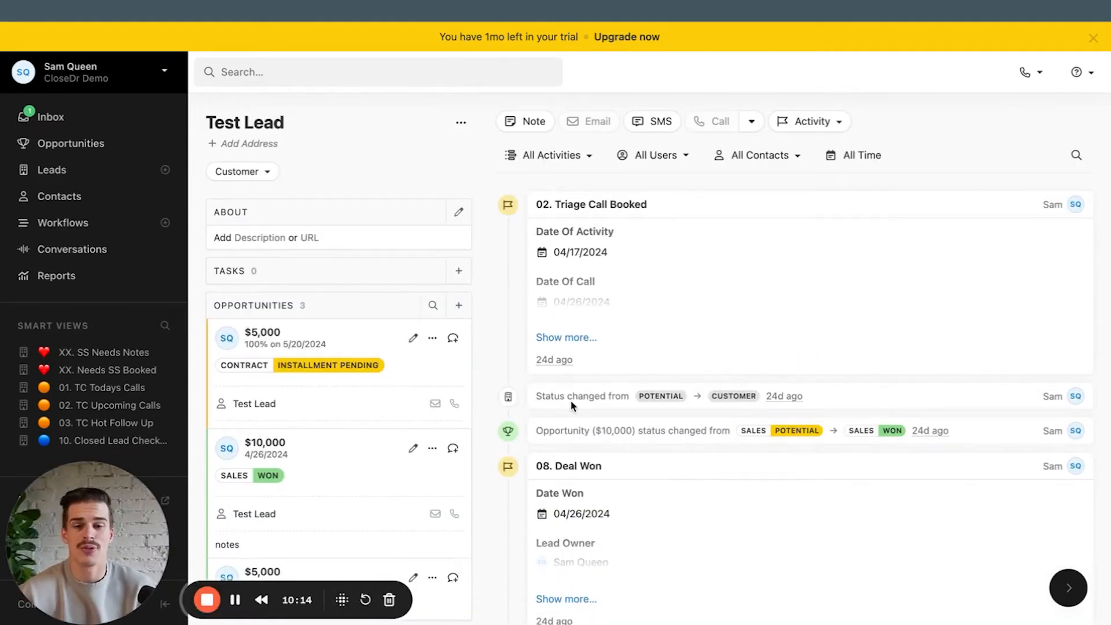
scroll("up", 3)
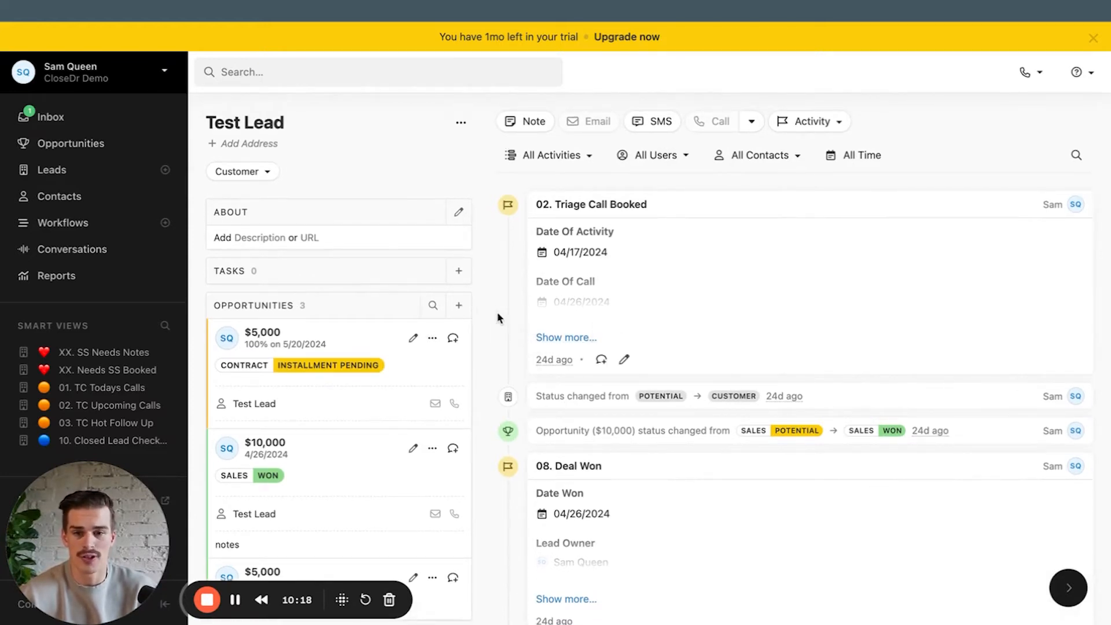
mouse_move(782, 190)
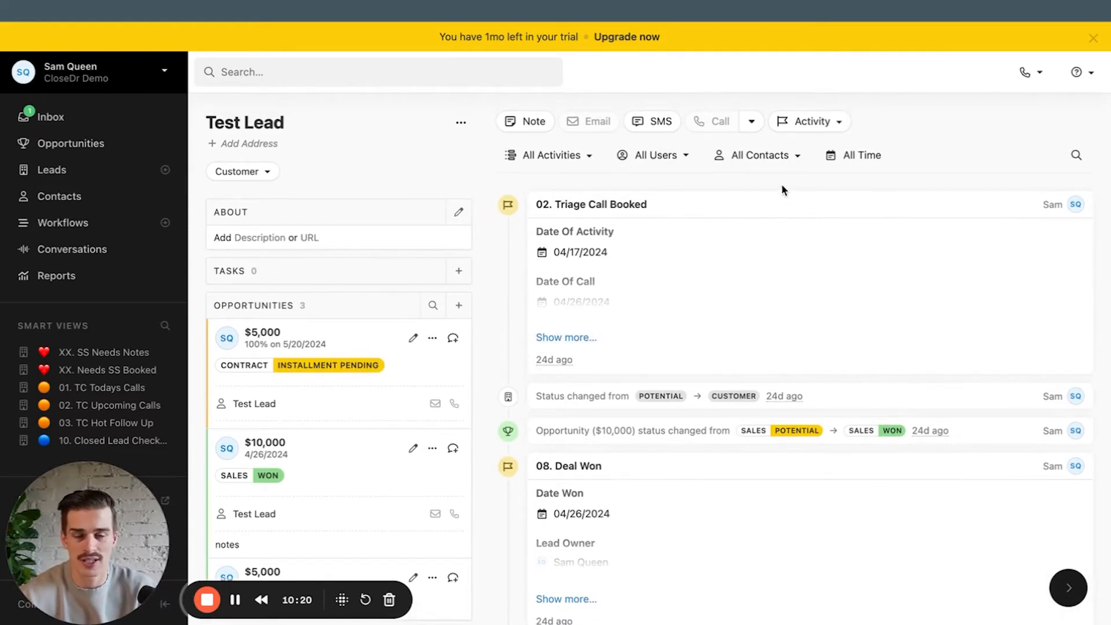
scroll("down", 3)
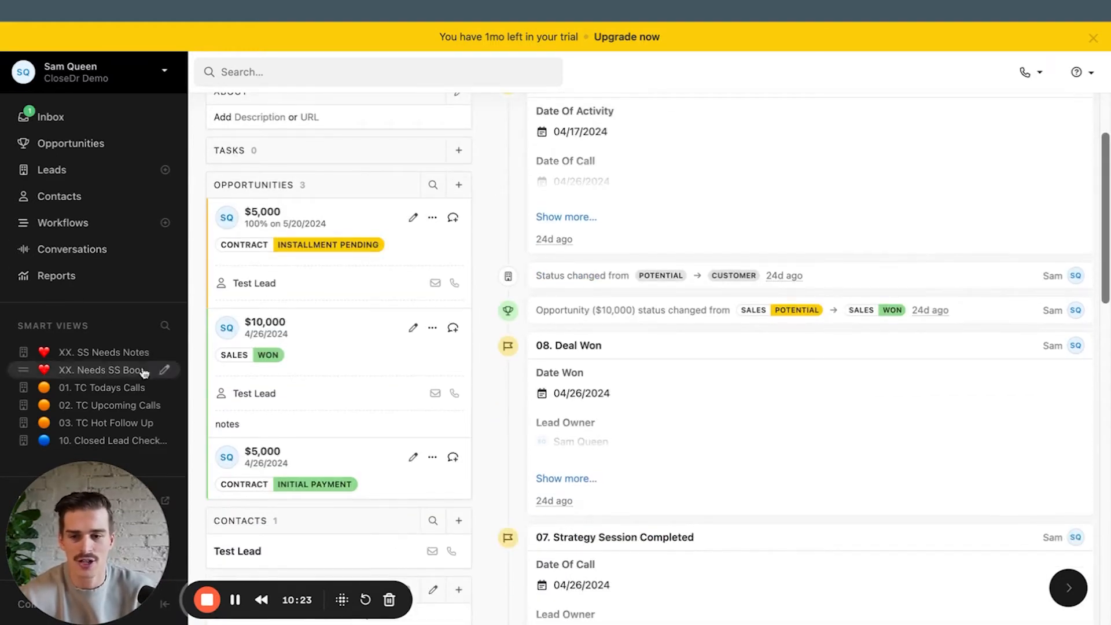
mouse_move(337, 407)
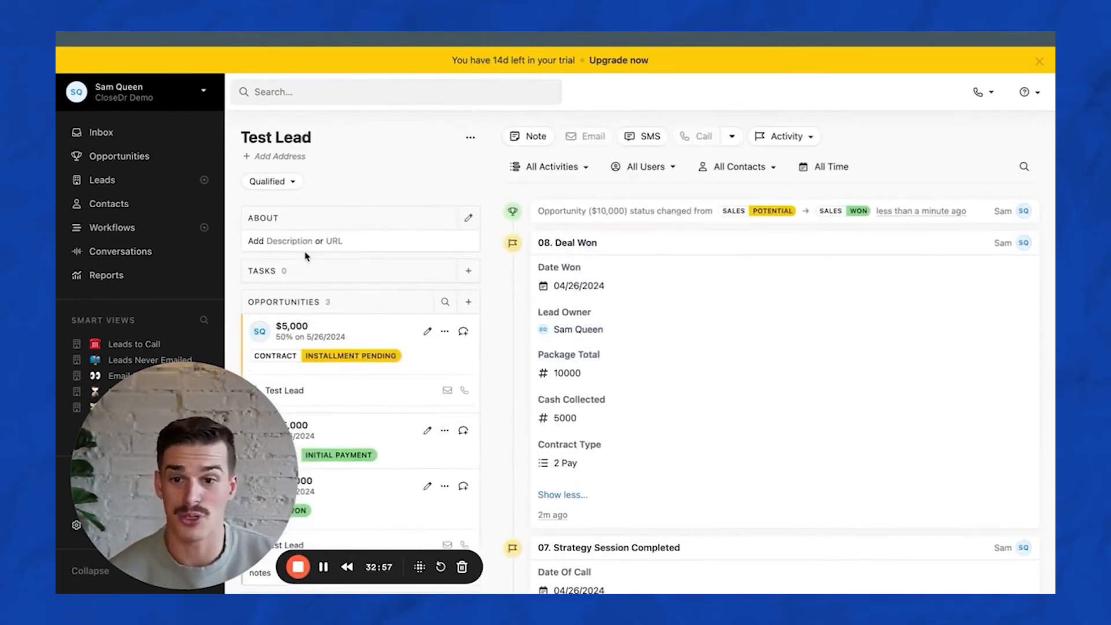
Expand Test Lead's 01. New Activity entry and open its Date Of Activity calendar
scroll("down", 3)
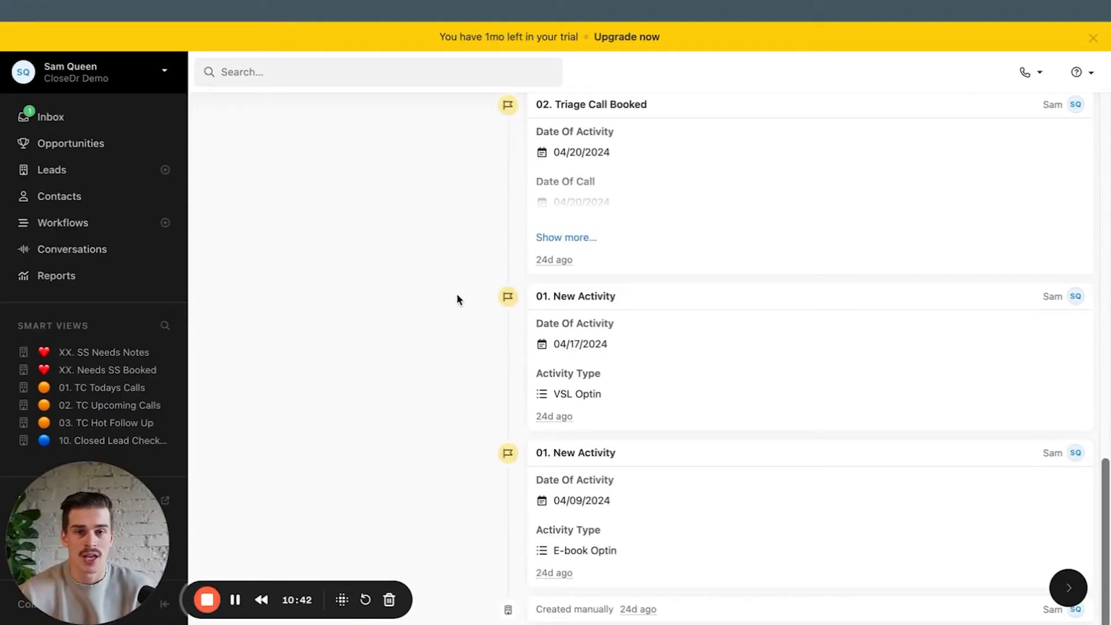
mouse_move(313, 367)
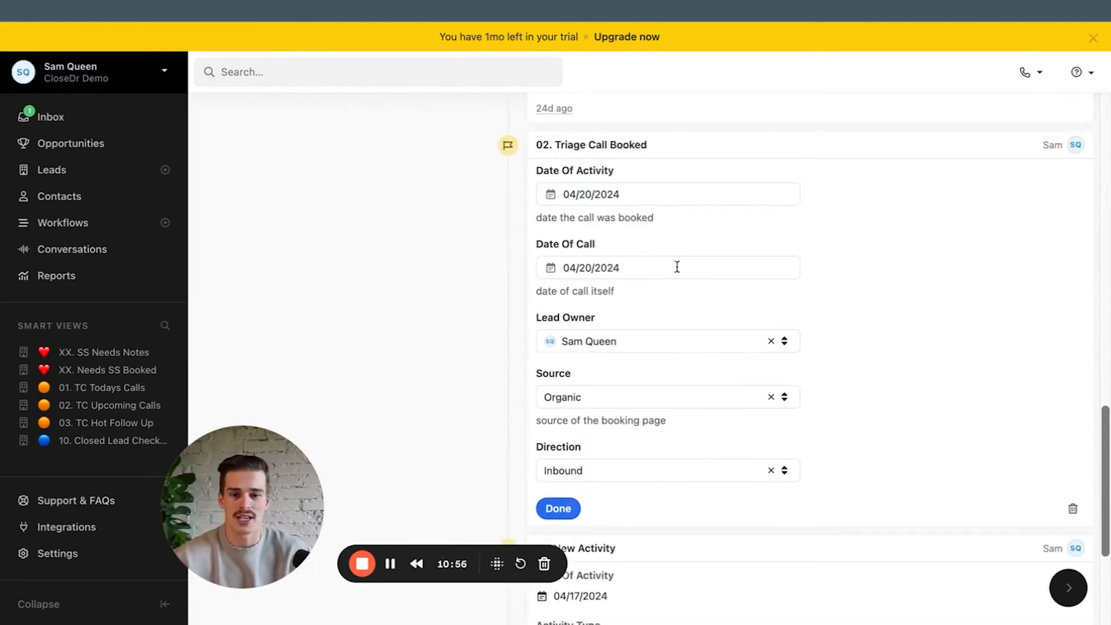
mouse_move(530, 299)
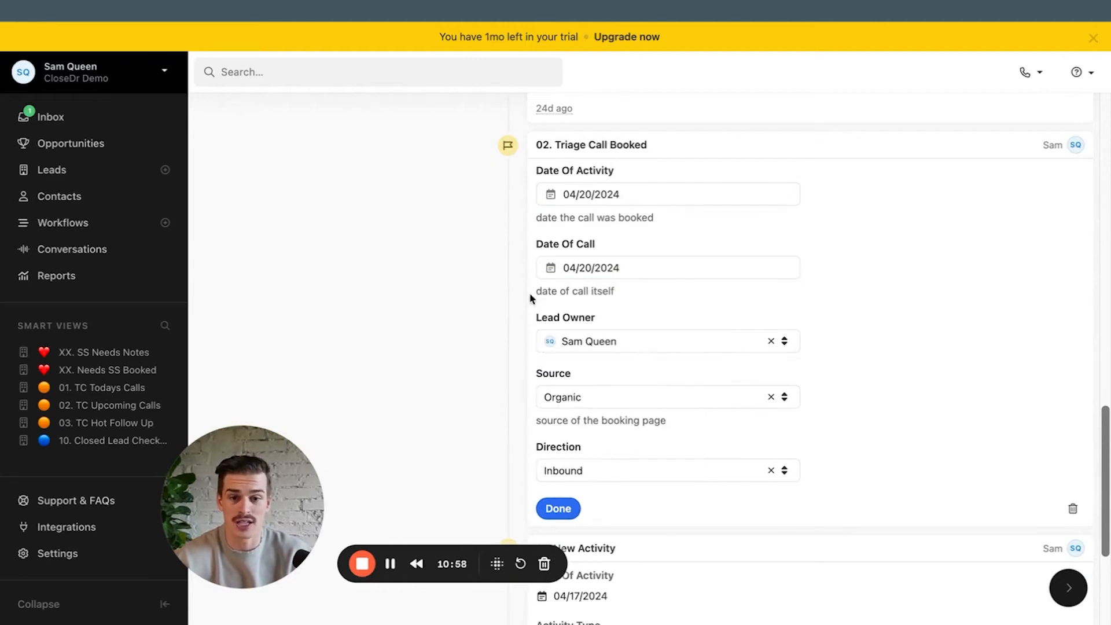
left_click(666, 319)
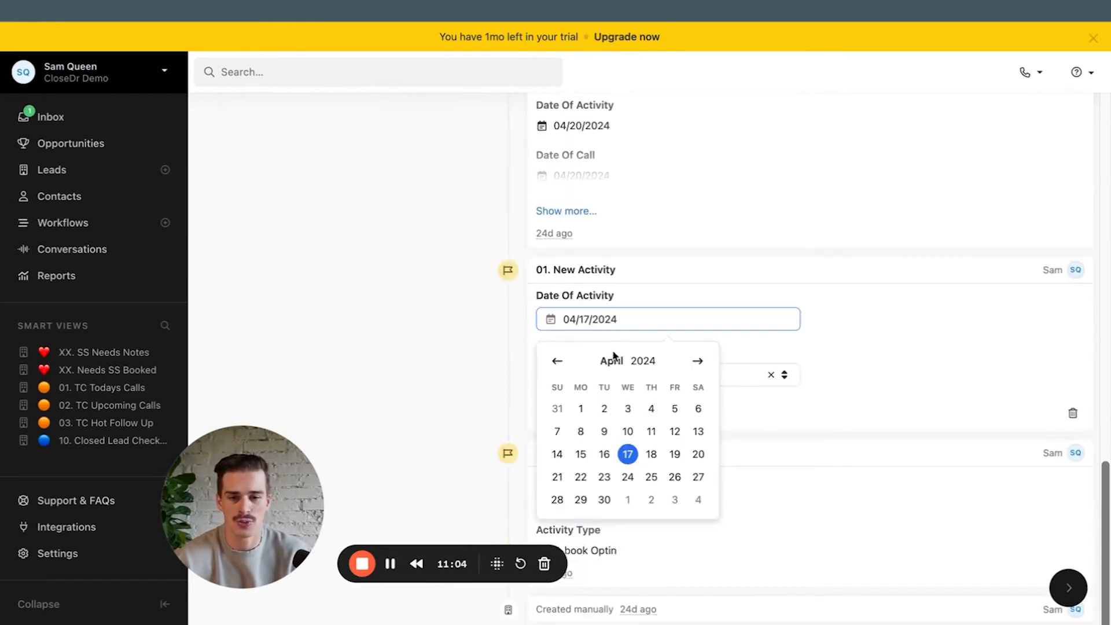
left_click(662, 375)
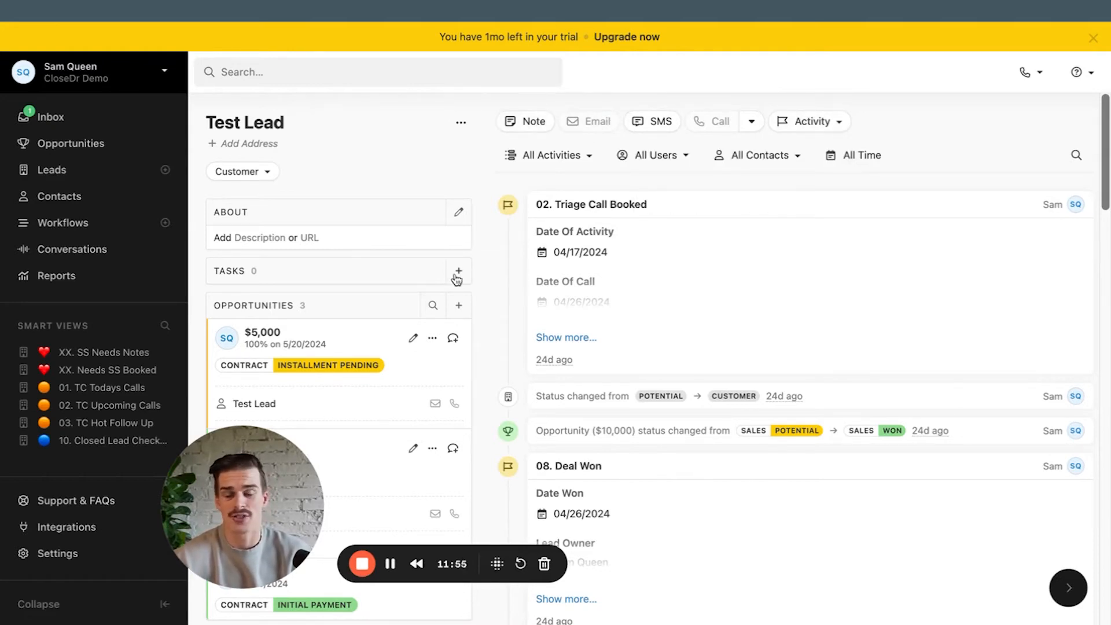
Add a Follow up task for Test Lead due 05/20/2024 and choose its assignee
left_click(457, 271)
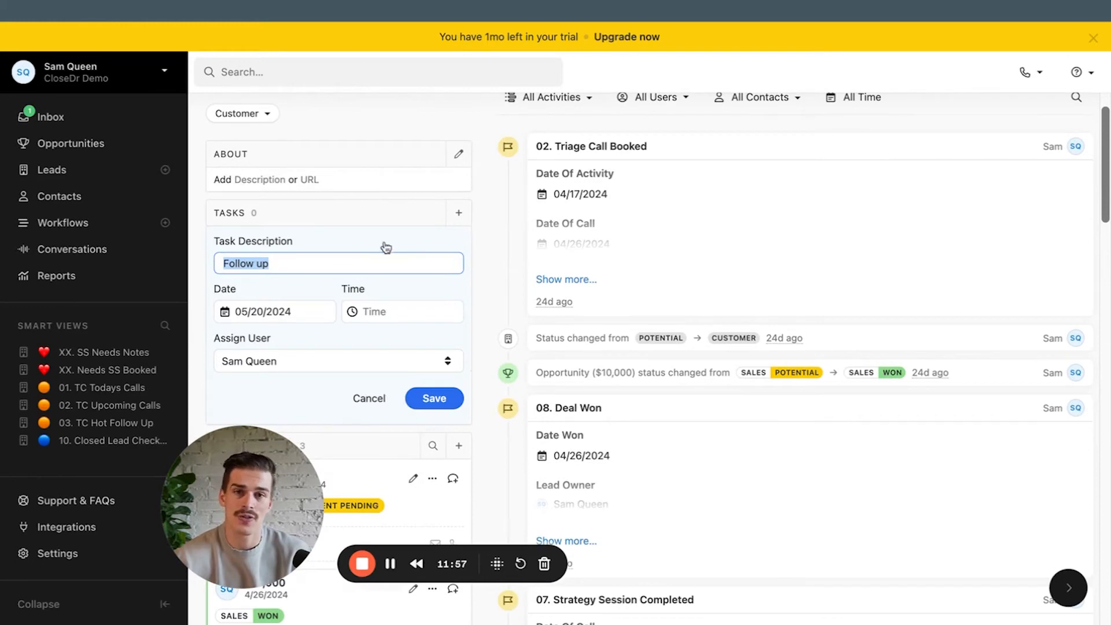
left_click(274, 311)
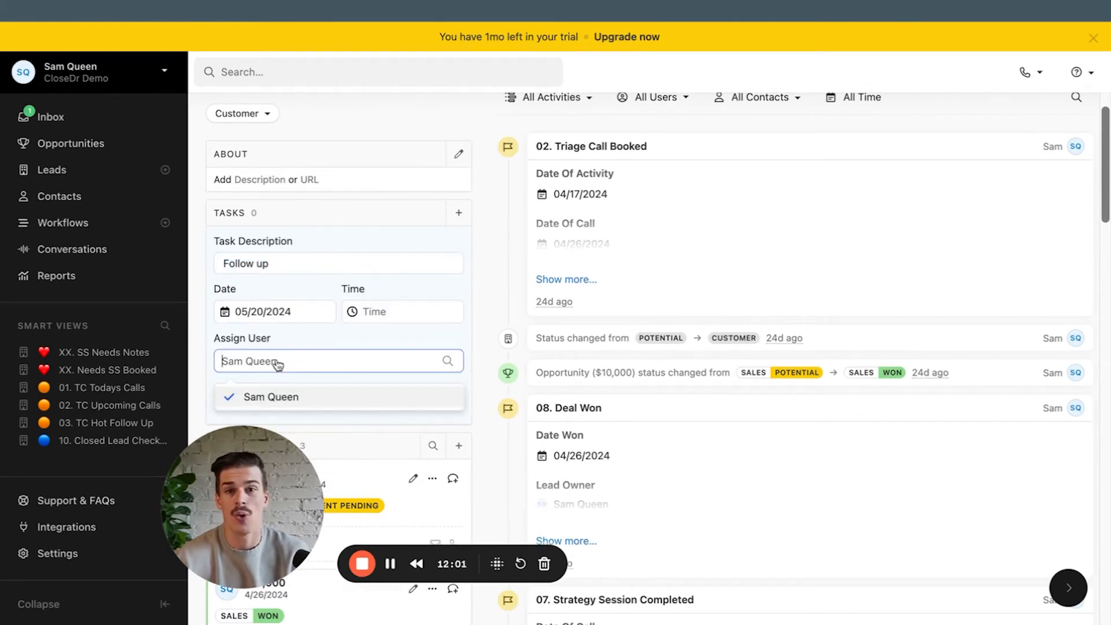
left_click(64, 222)
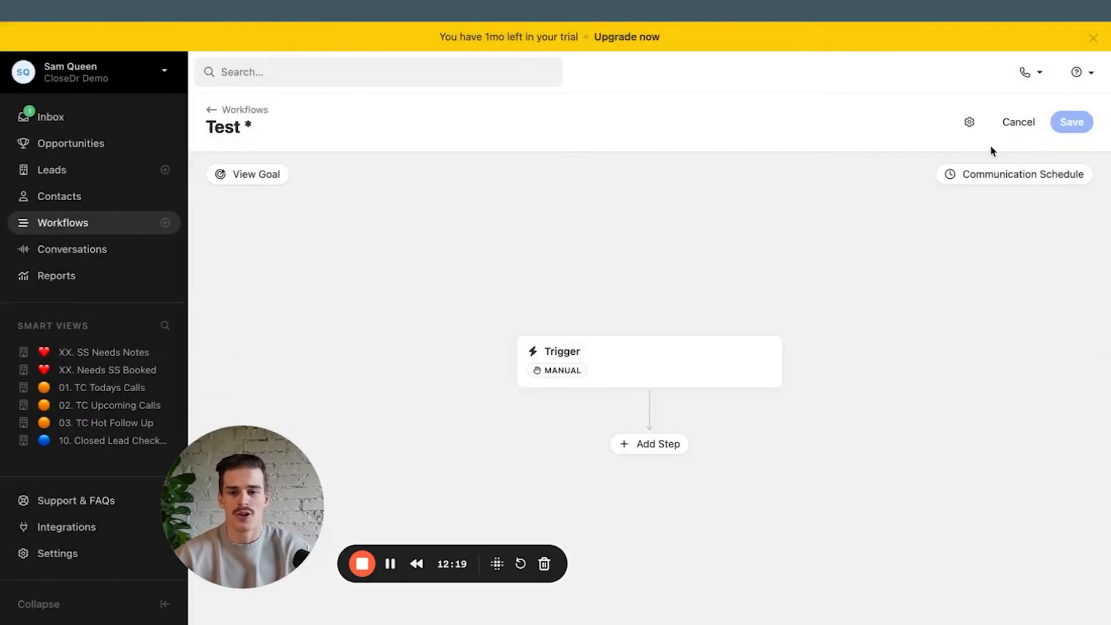
Add an automated Leads current-status condition to the Test workflow's manual trigger
left_click(647, 360)
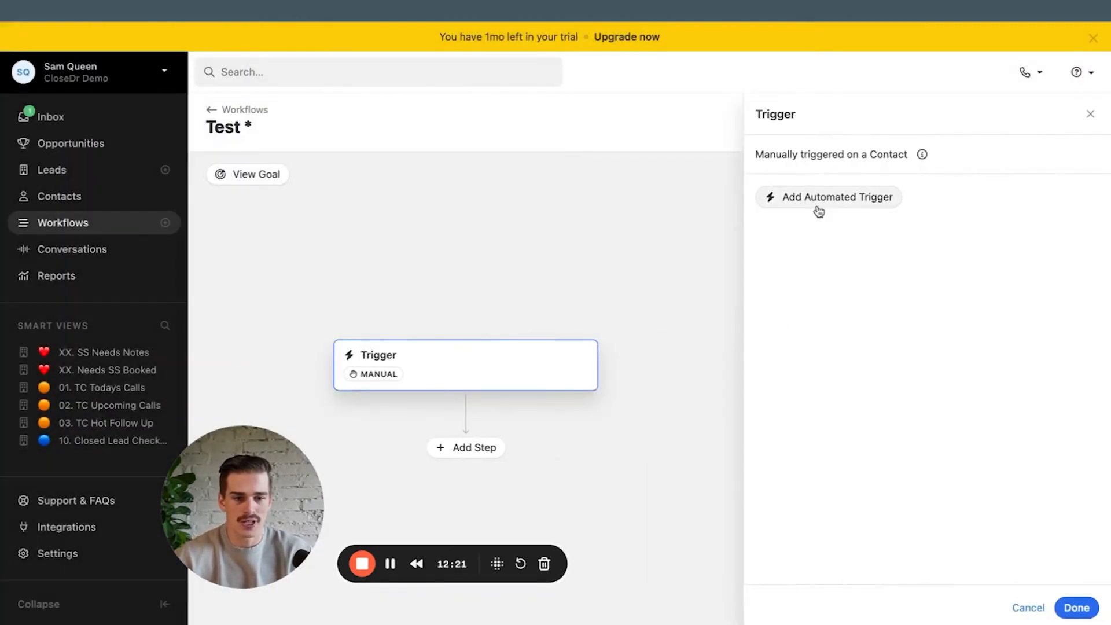
left_click(827, 197)
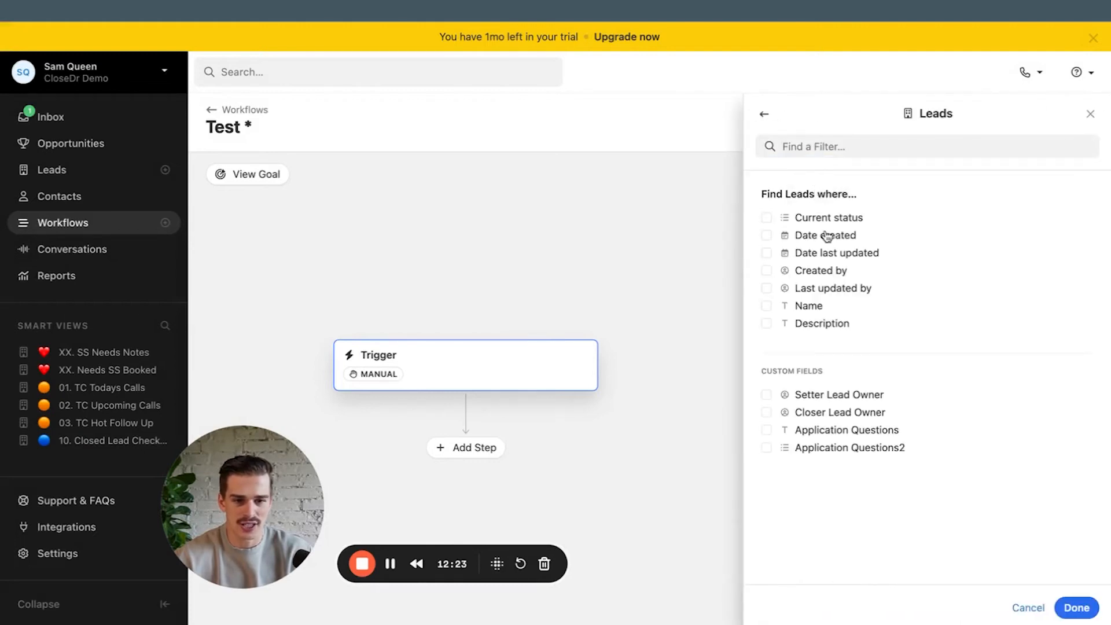
left_click(766, 218)
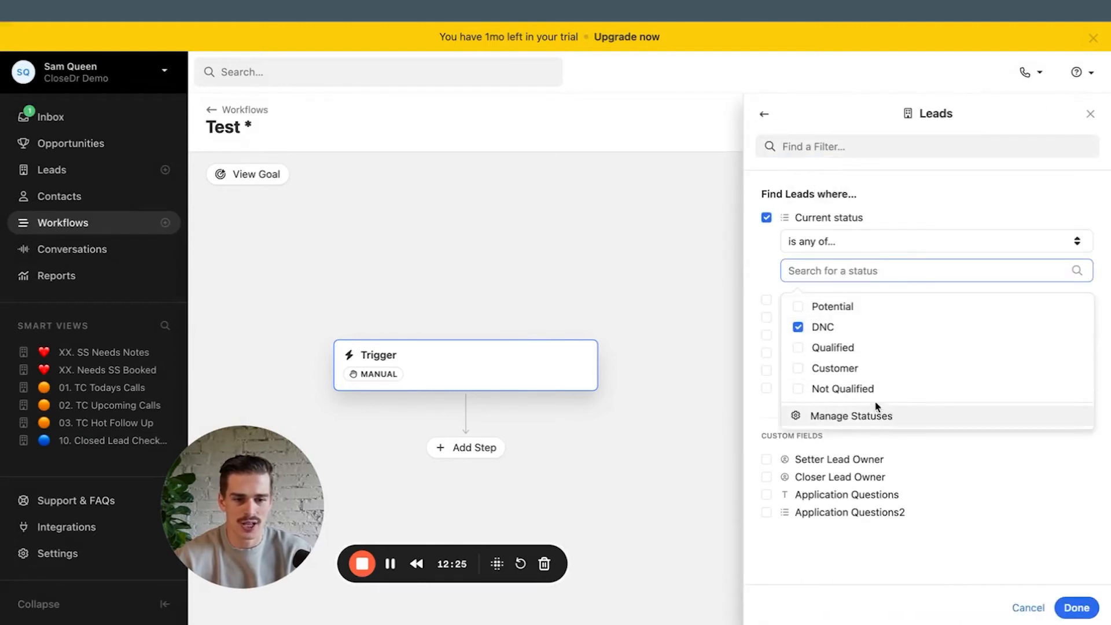
left_click(764, 113)
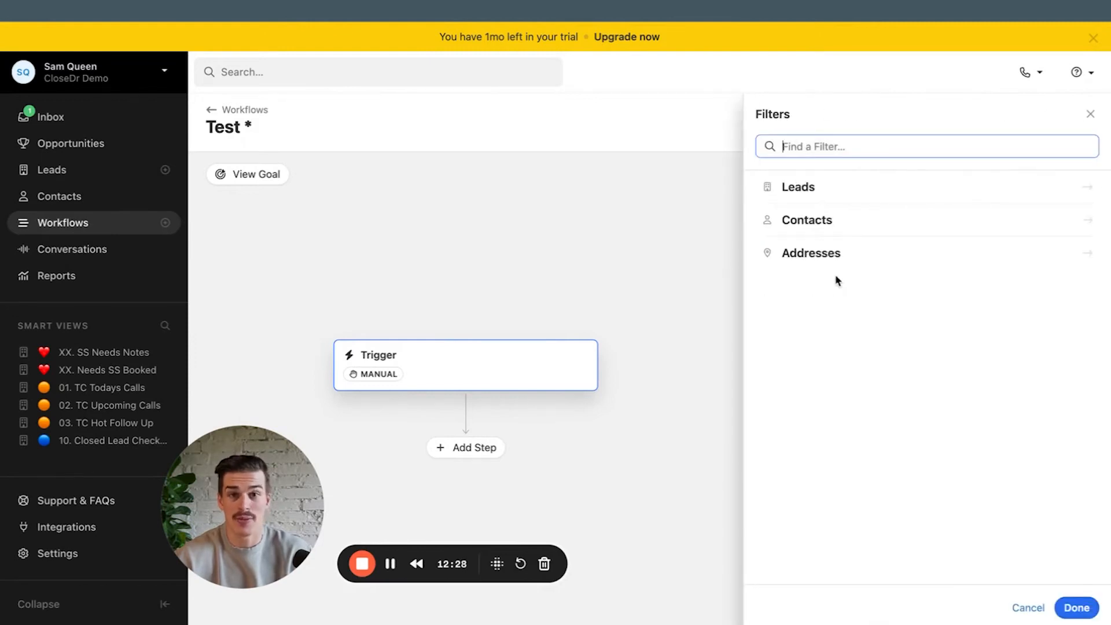
mouse_move(774, 303)
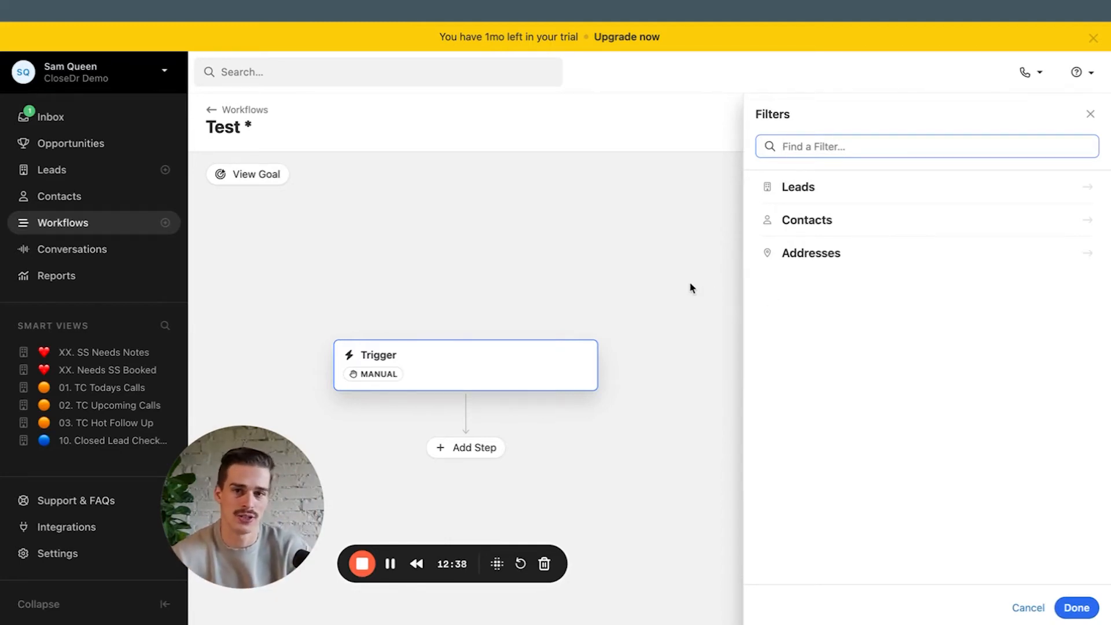
mouse_move(625, 284)
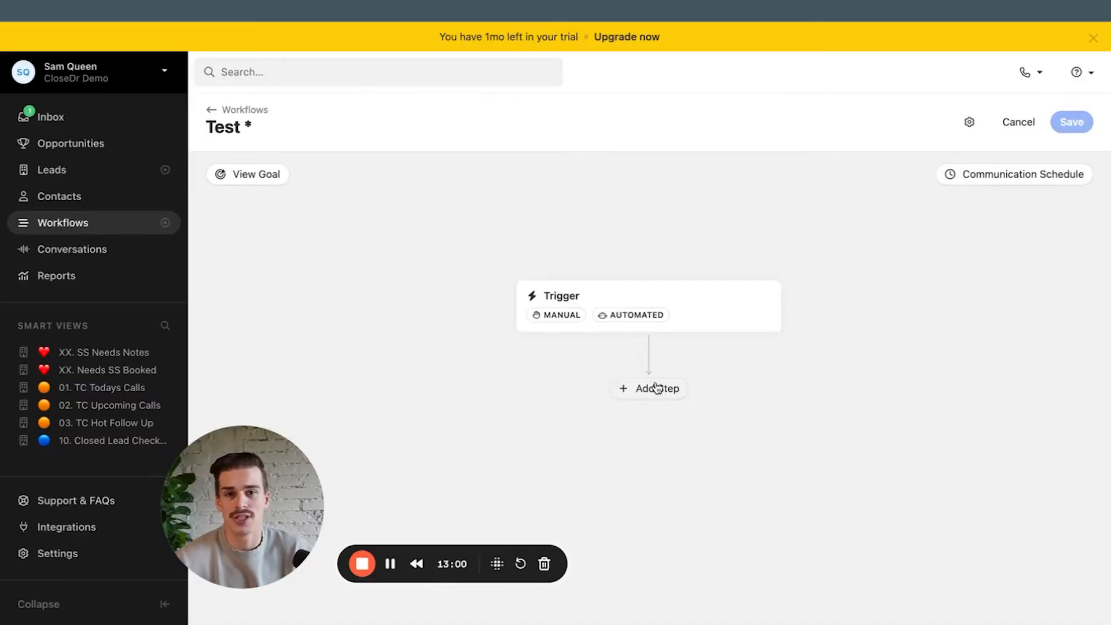
View the Test workflow's conversion goals for incoming email, SMS and calls
left_click(647, 387)
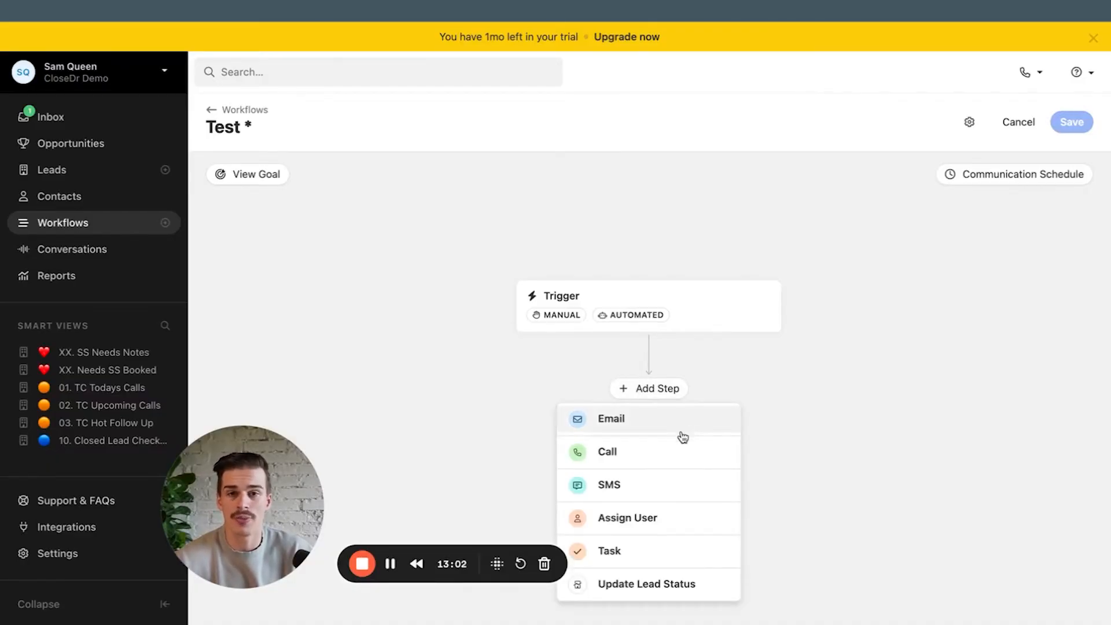
mouse_move(635, 488)
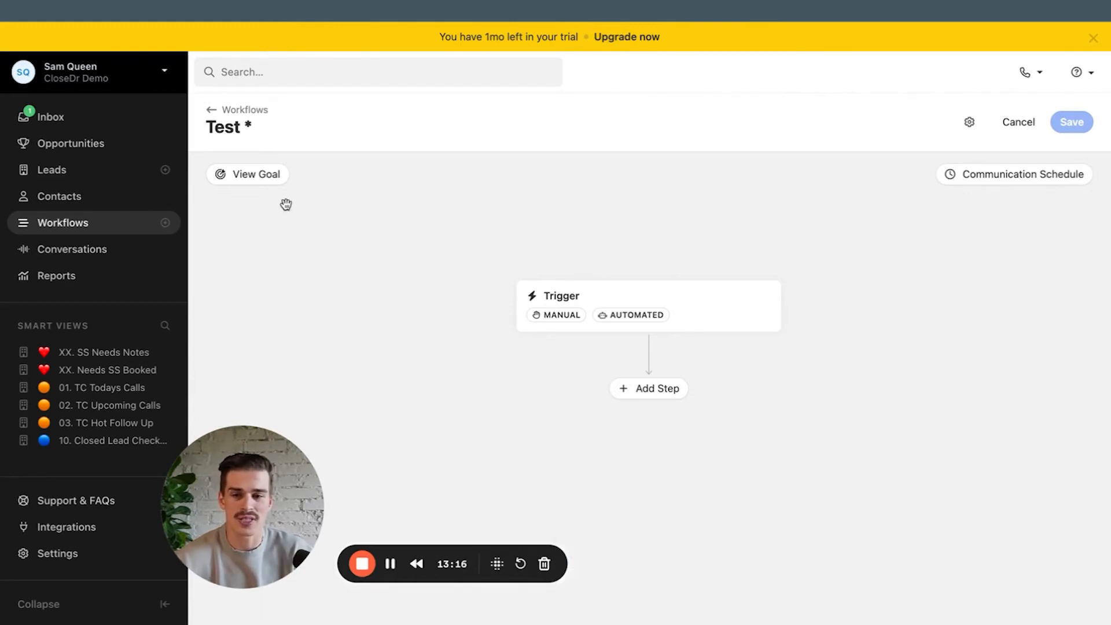
left_click(247, 173)
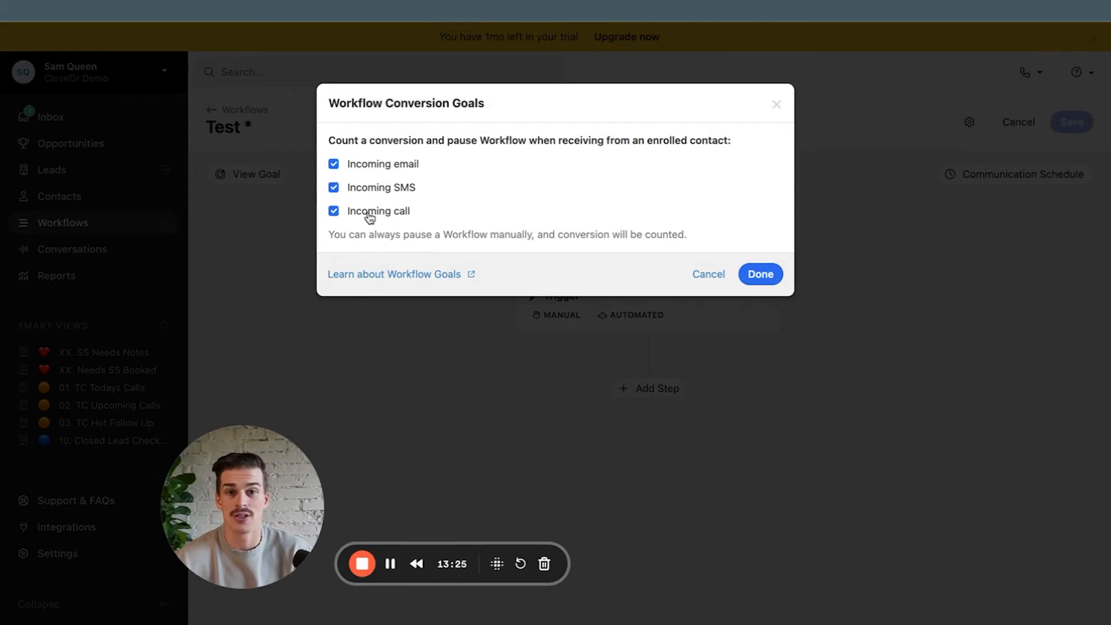
mouse_move(418, 184)
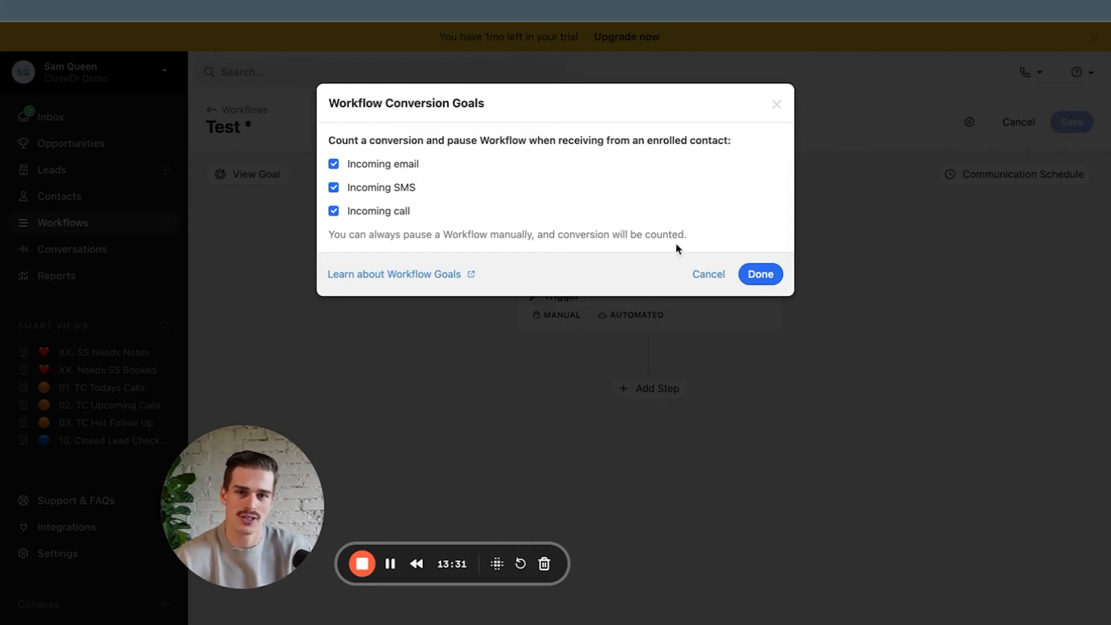
Close the goals dialog and insert an Email step after the Test workflow's trigger
left_click(759, 274)
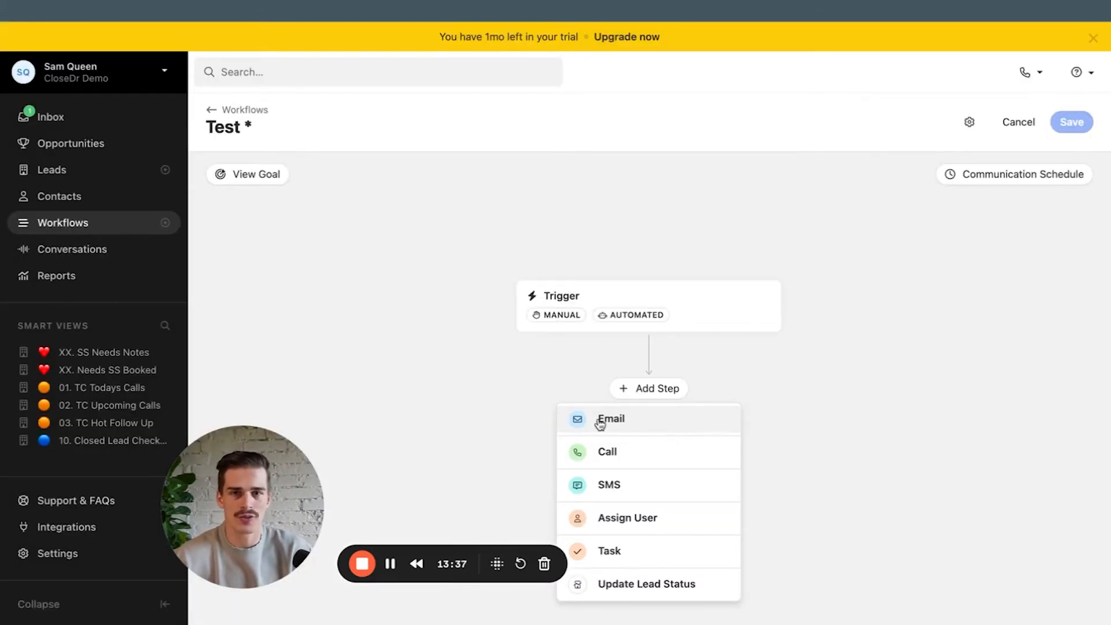
left_click(608, 417)
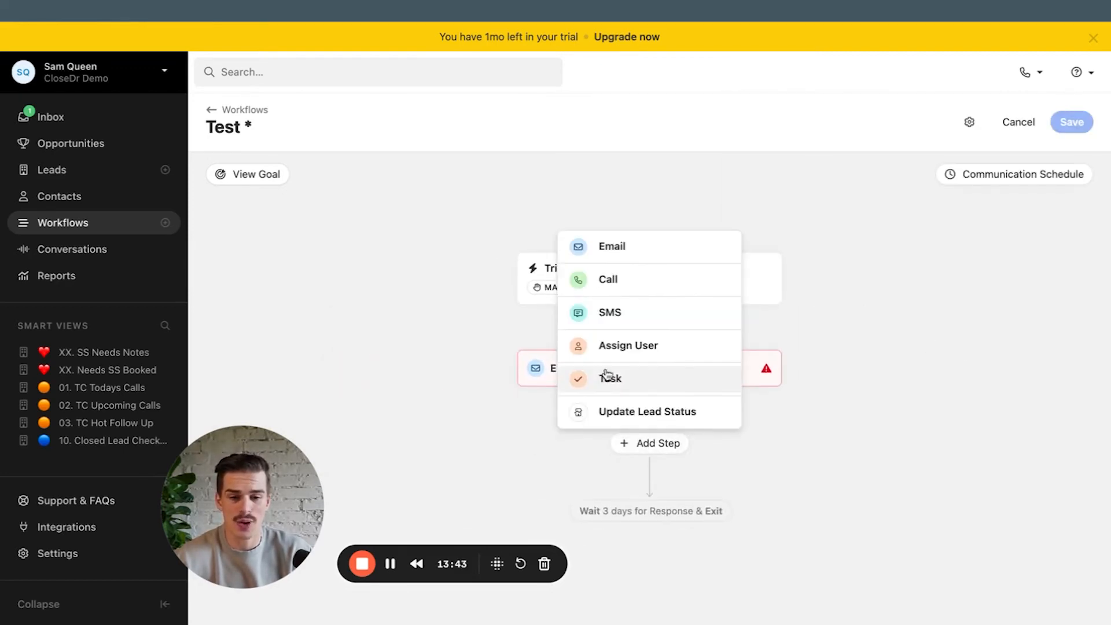
mouse_move(627, 350)
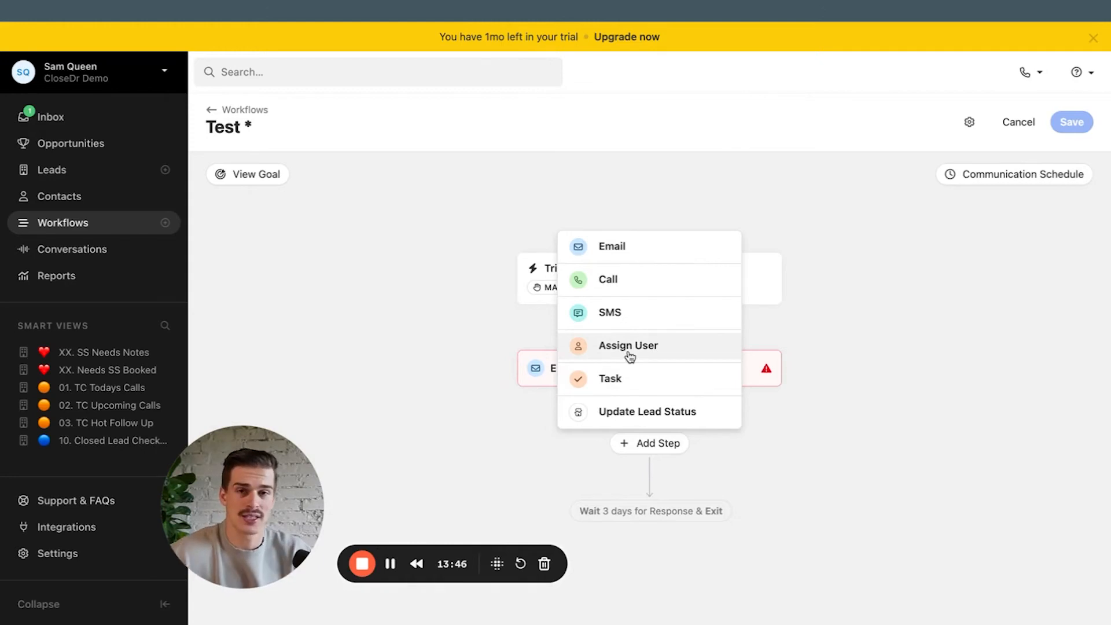
left_click(72, 249)
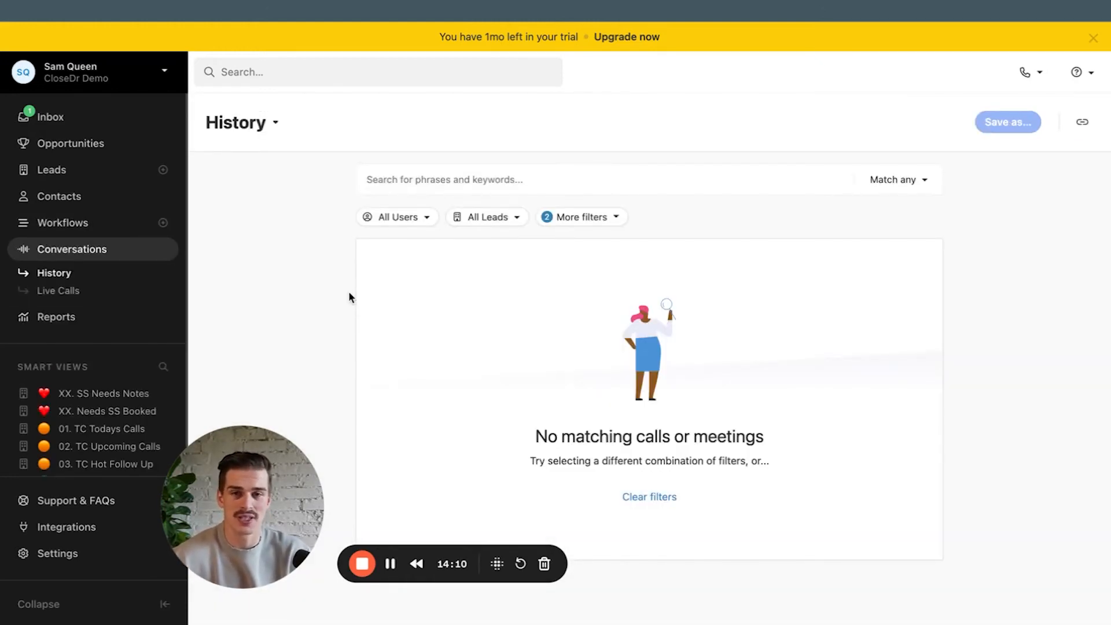
mouse_move(877, 348)
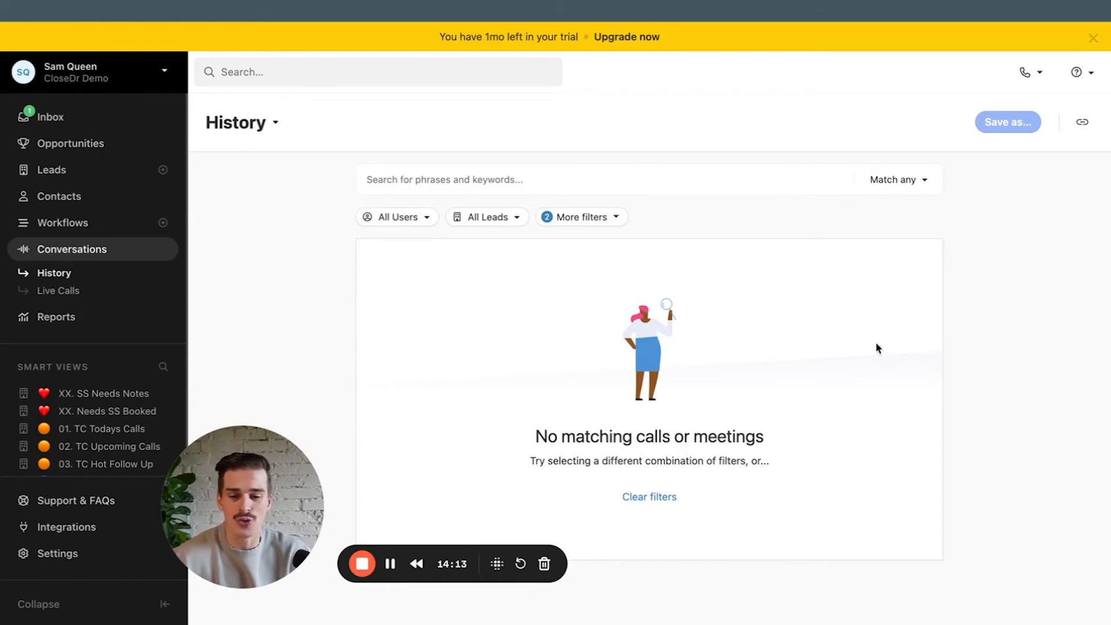
mouse_move(392, 48)
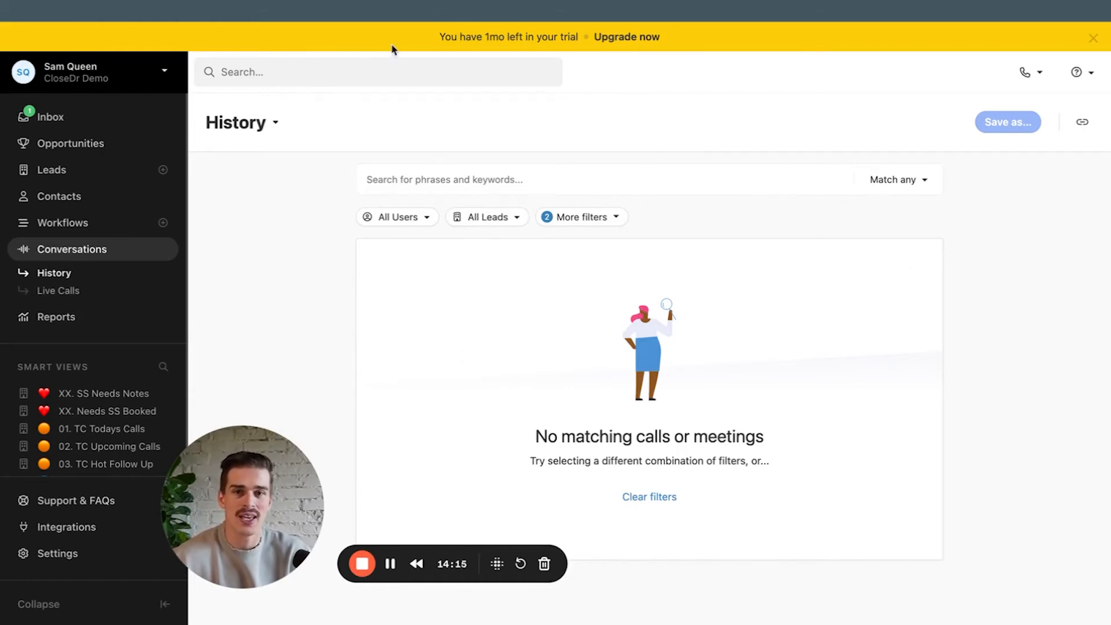
mouse_move(346, 161)
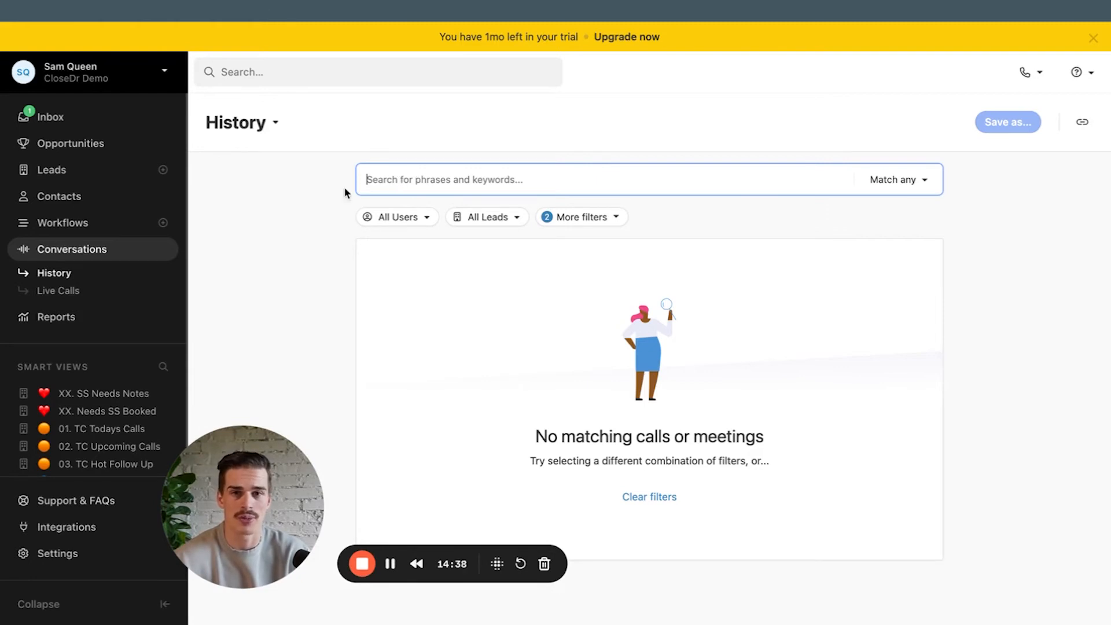
Search the call and meeting history by phrase, which shows no matching conversations
left_click(59, 290)
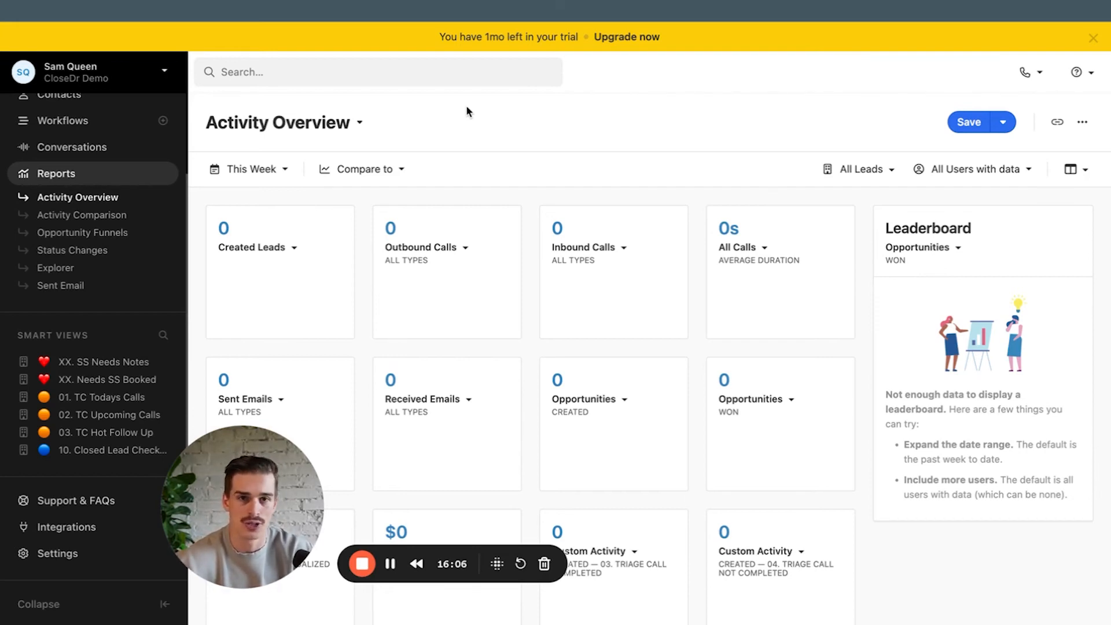
mouse_move(421, 143)
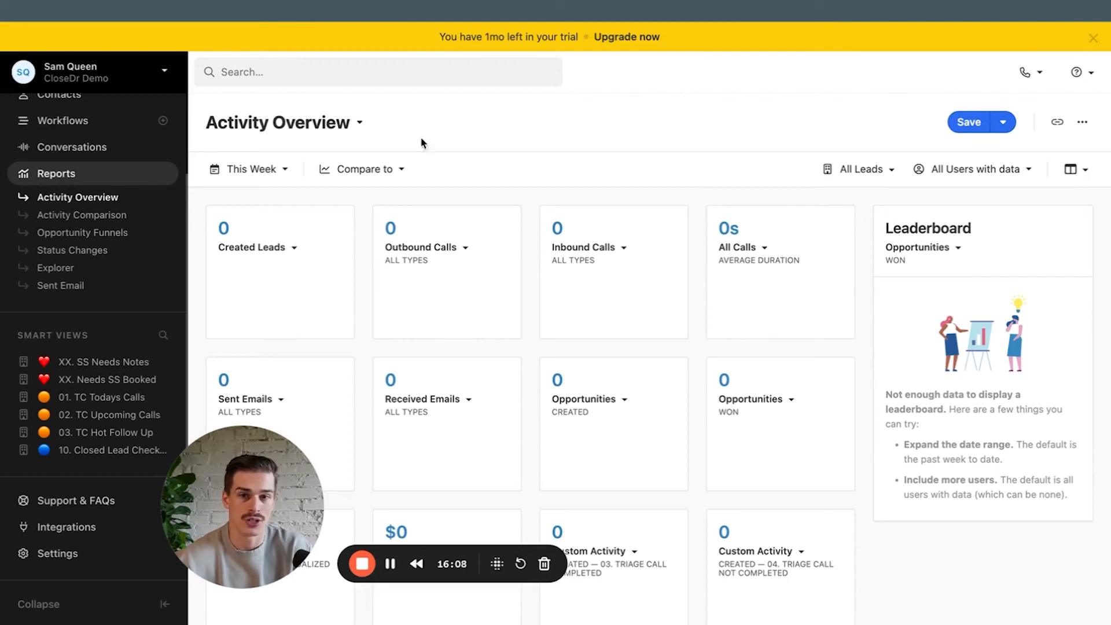
Open today's Sent Email Report for all users, showing zero sent, opened and responded
left_click(82, 214)
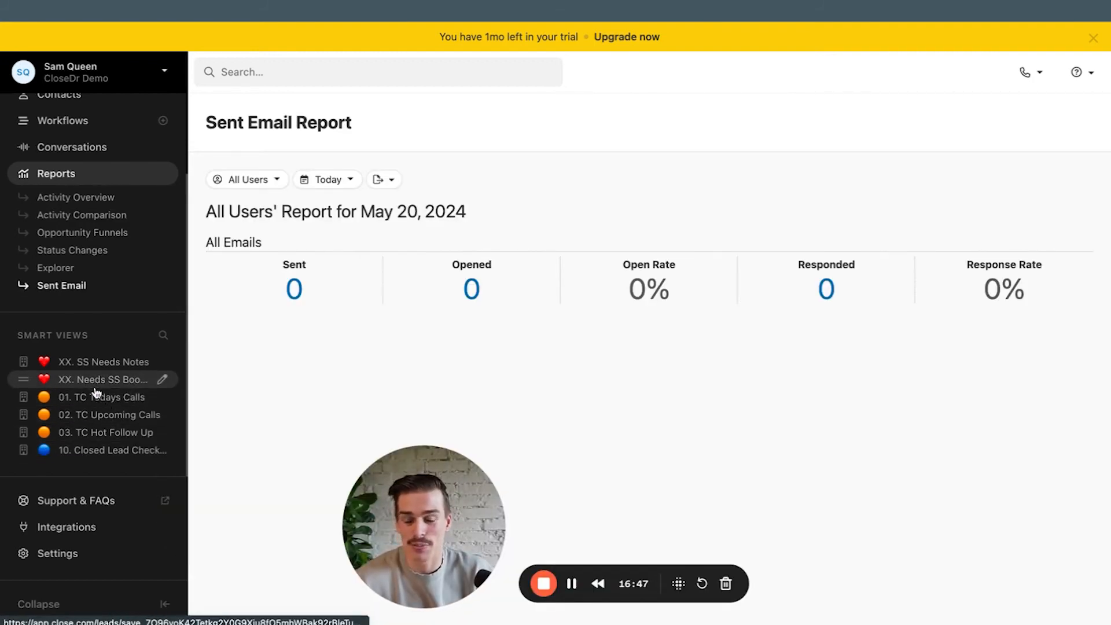
Browse smart views 01. TC Todays Calls, 02. TC Upcoming Calls and 03. TC Hot Follow Up
left_click(103, 397)
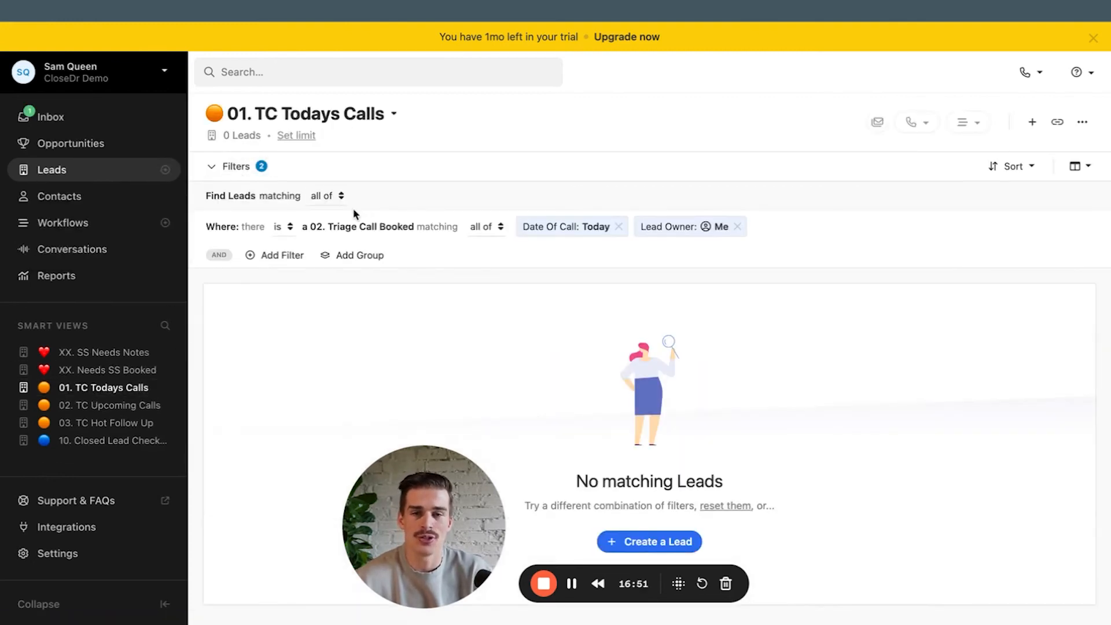
left_click(275, 255)
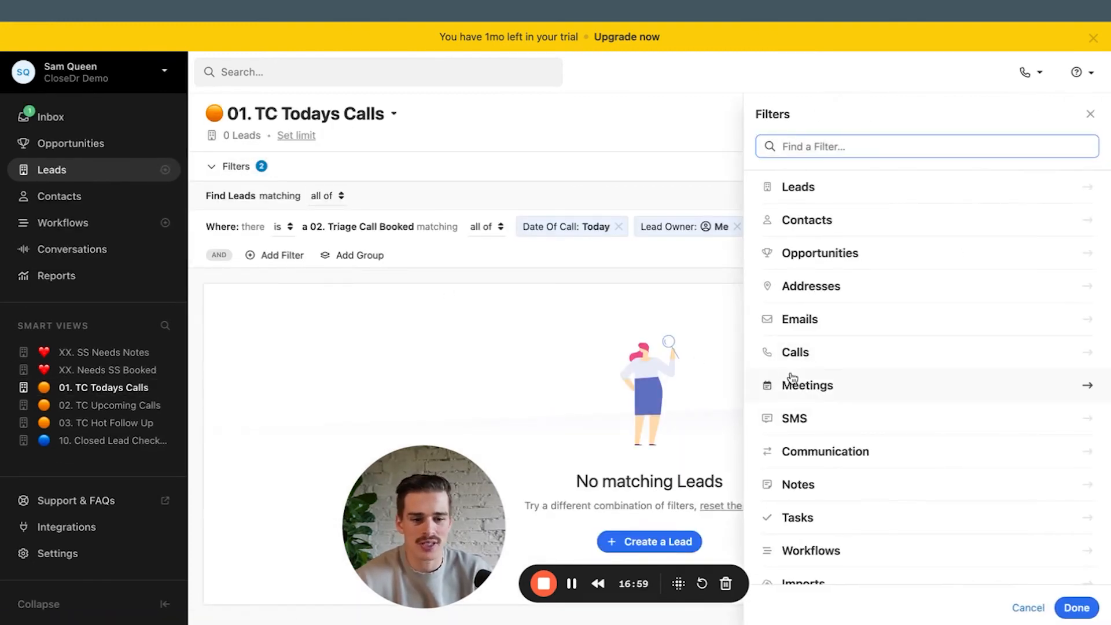
scroll("down", 3)
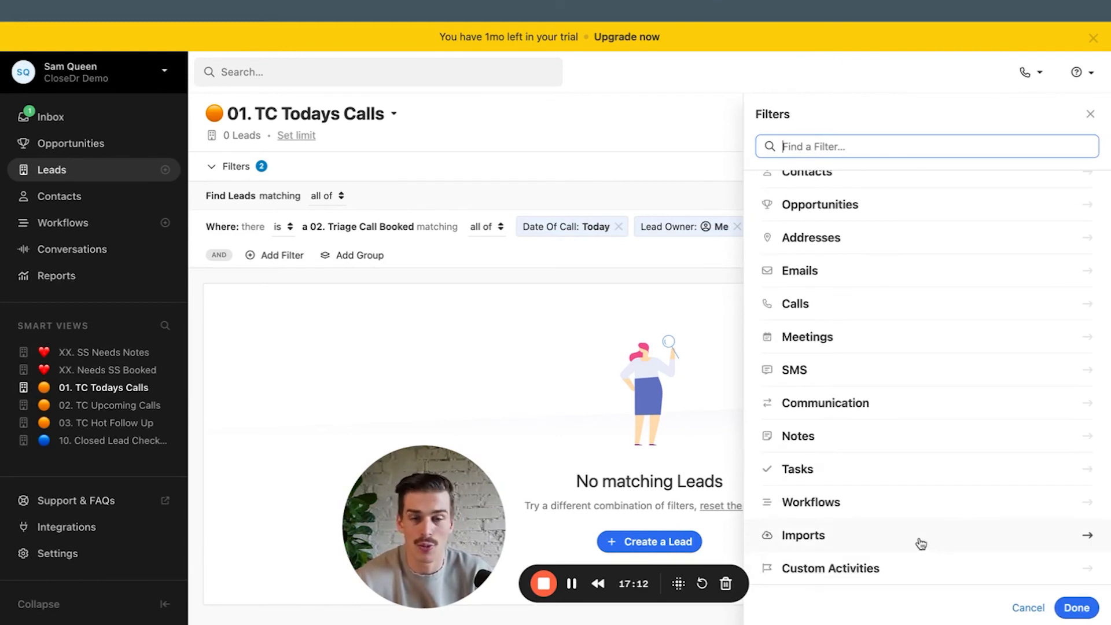
left_click(103, 404)
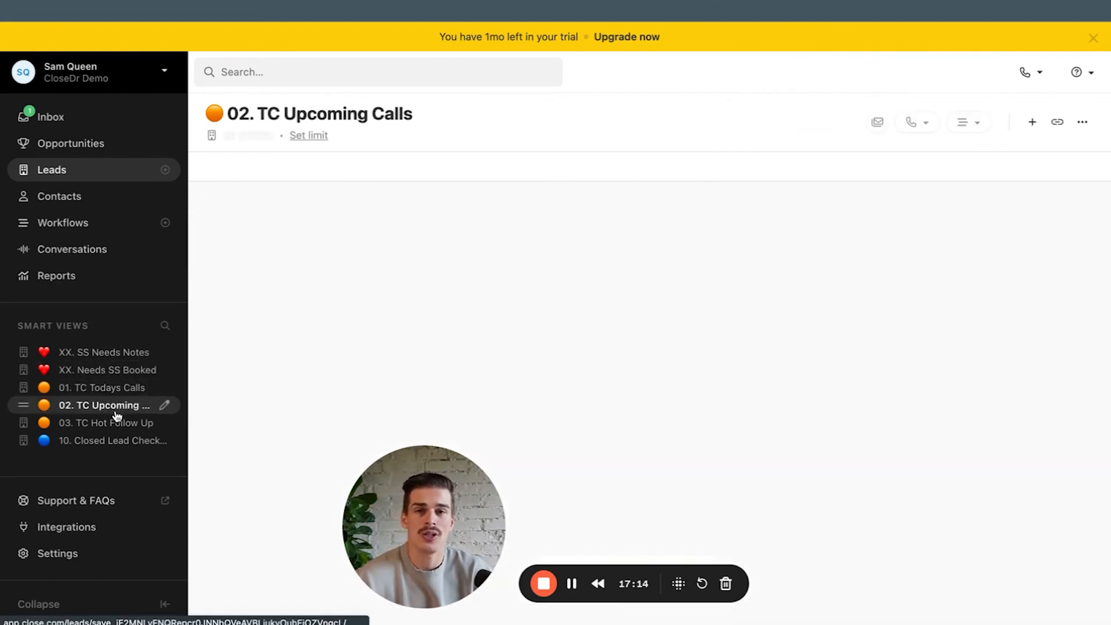
left_click(105, 422)
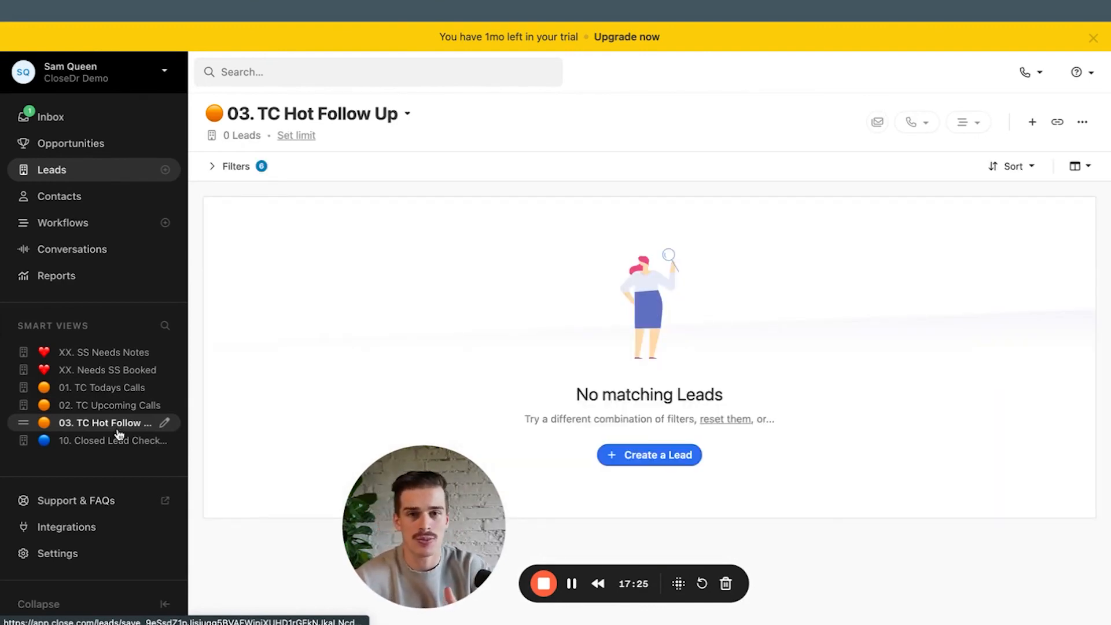
Open the XX. SS Needs Notes smart view and expand its three filter conditions
left_click(105, 353)
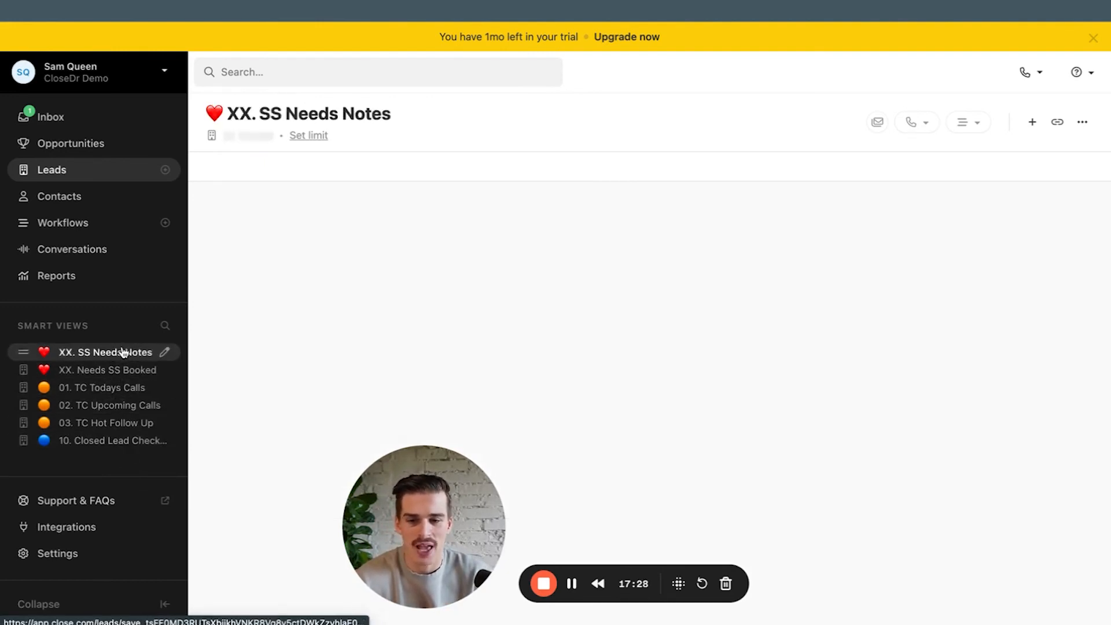
left_click(105, 352)
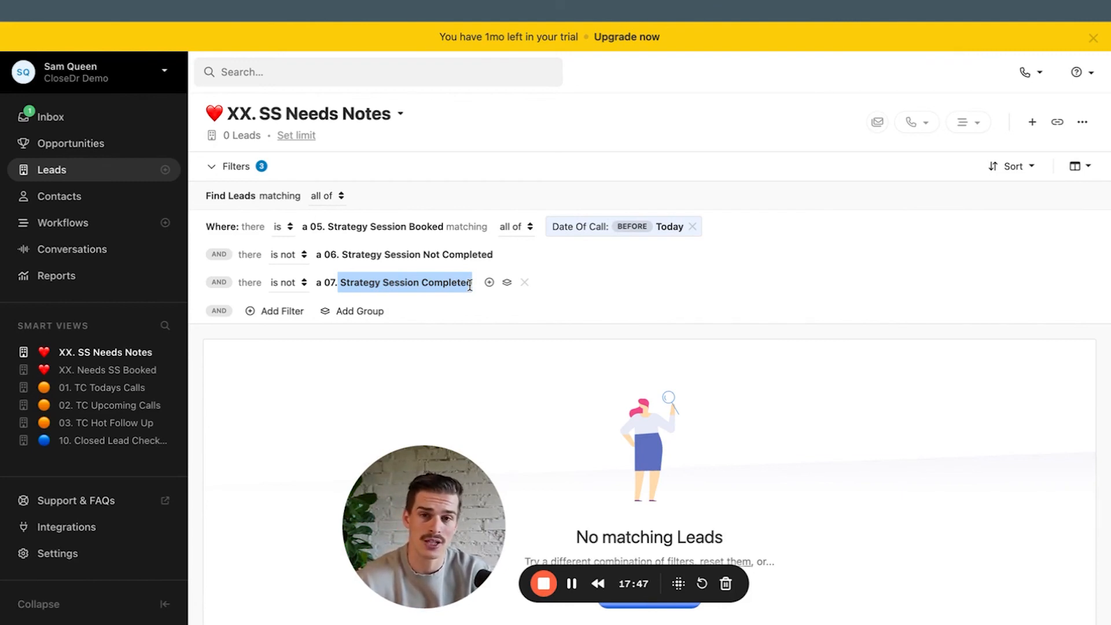
Browse 01. TC Todays Calls and 02. TC Upcoming Calls, settling on 03. TC Hot Follow Up
left_click(103, 388)
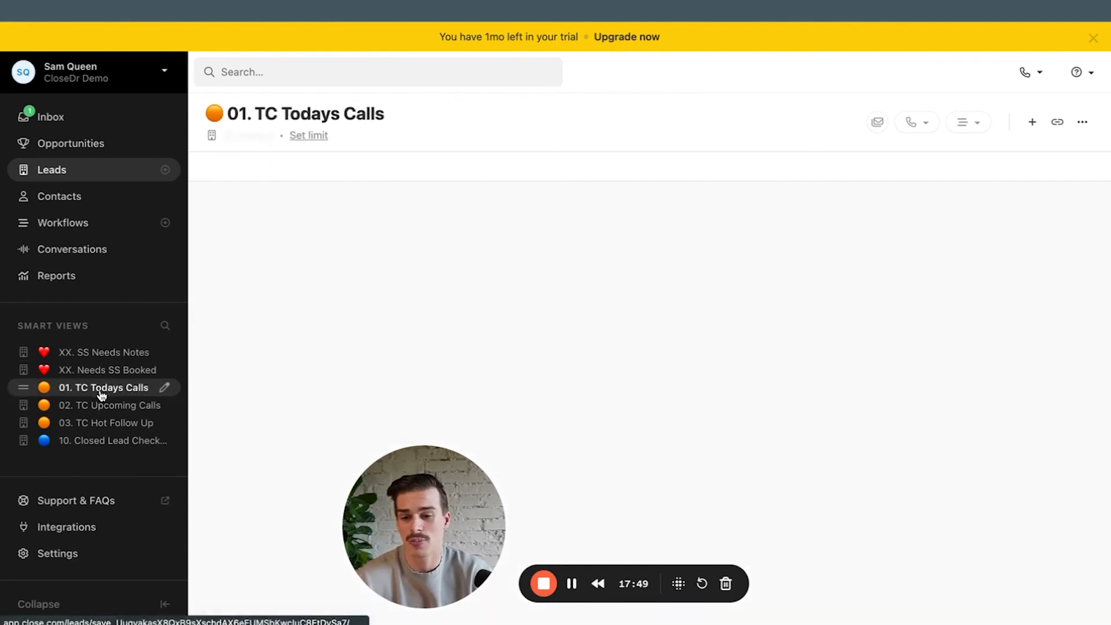
left_click(109, 405)
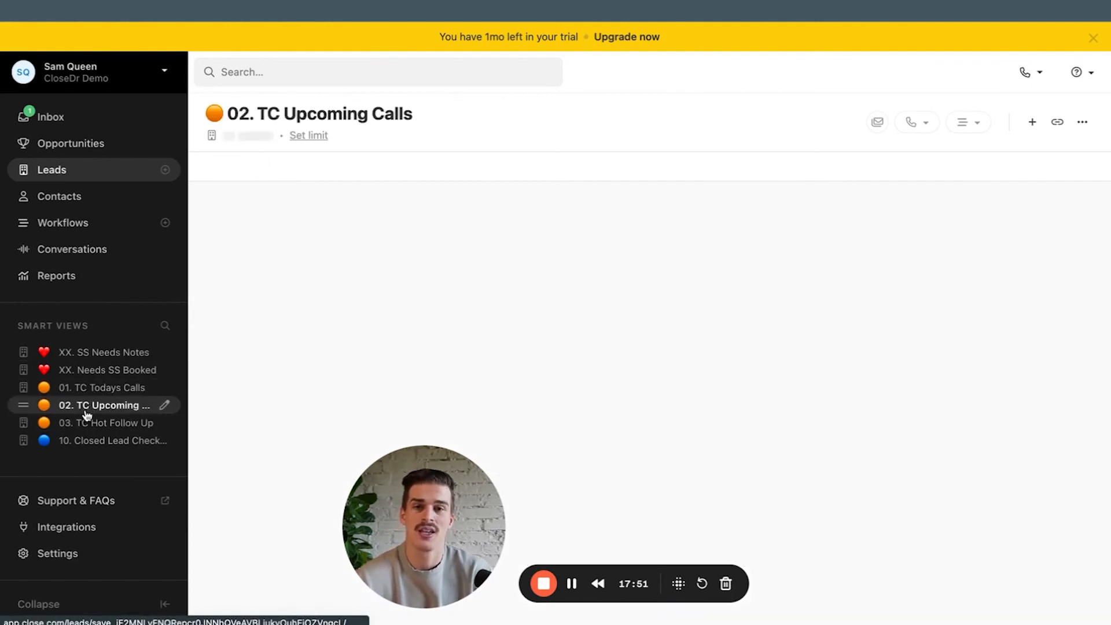
left_click(106, 423)
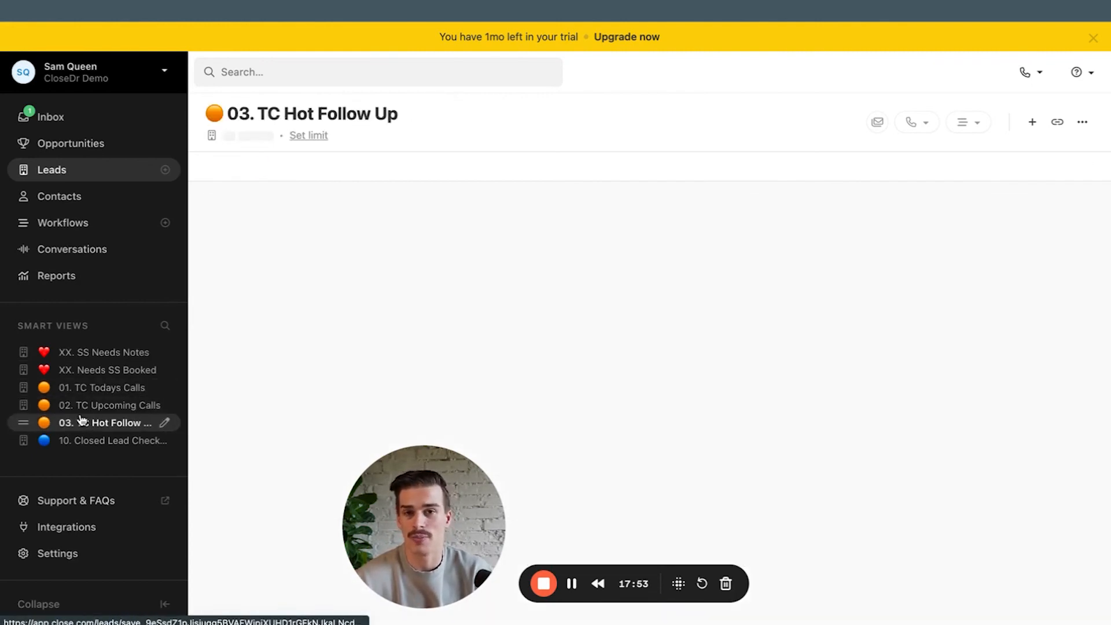
left_click(104, 422)
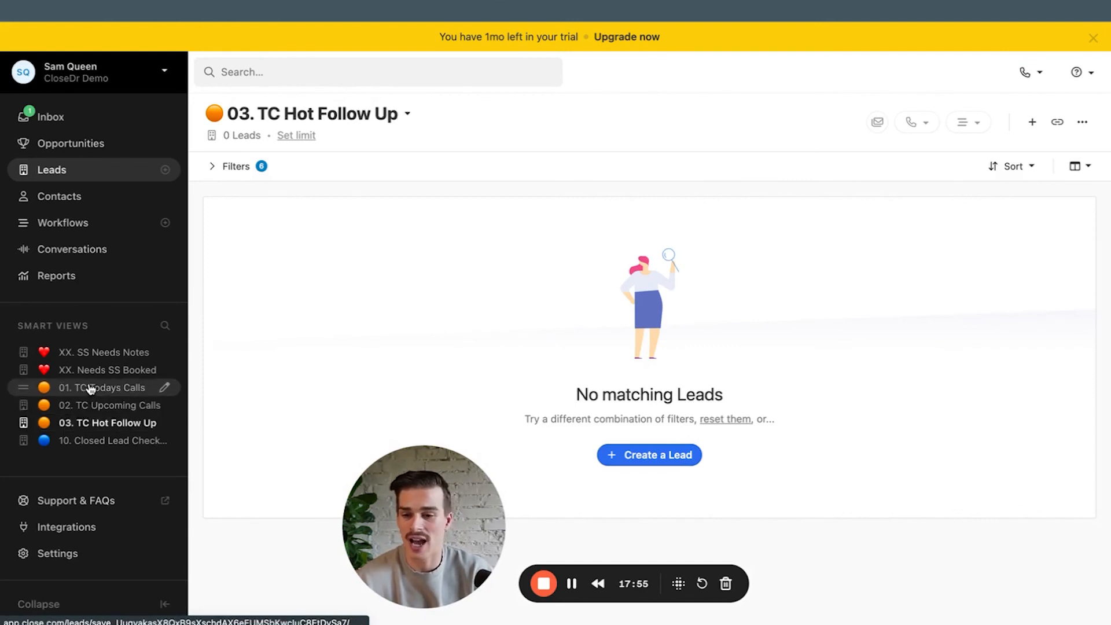
left_click(106, 422)
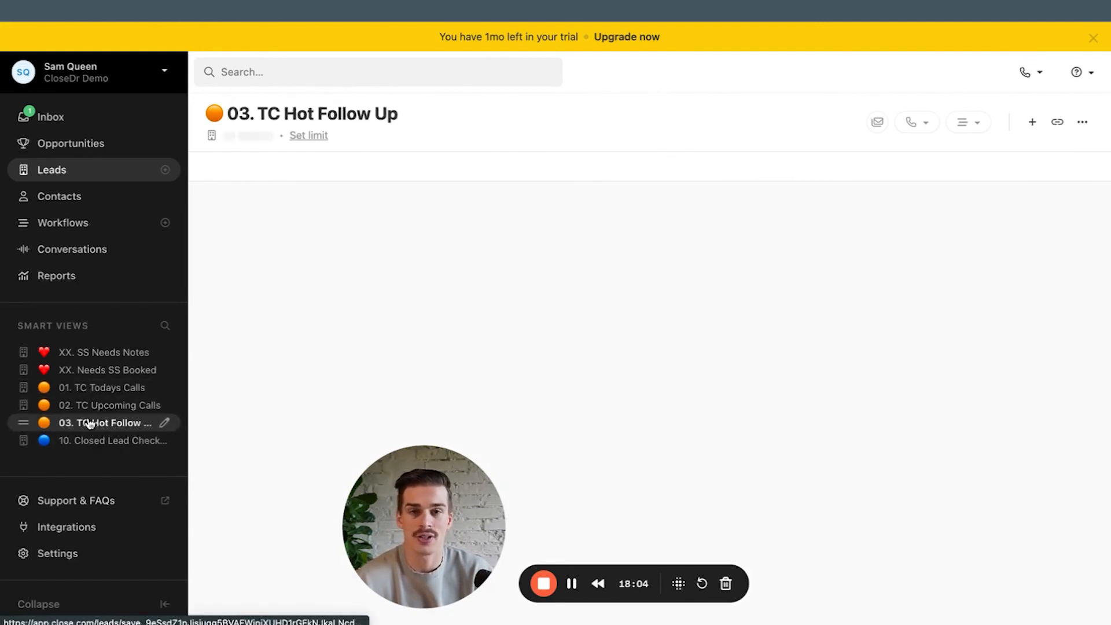
left_click(105, 422)
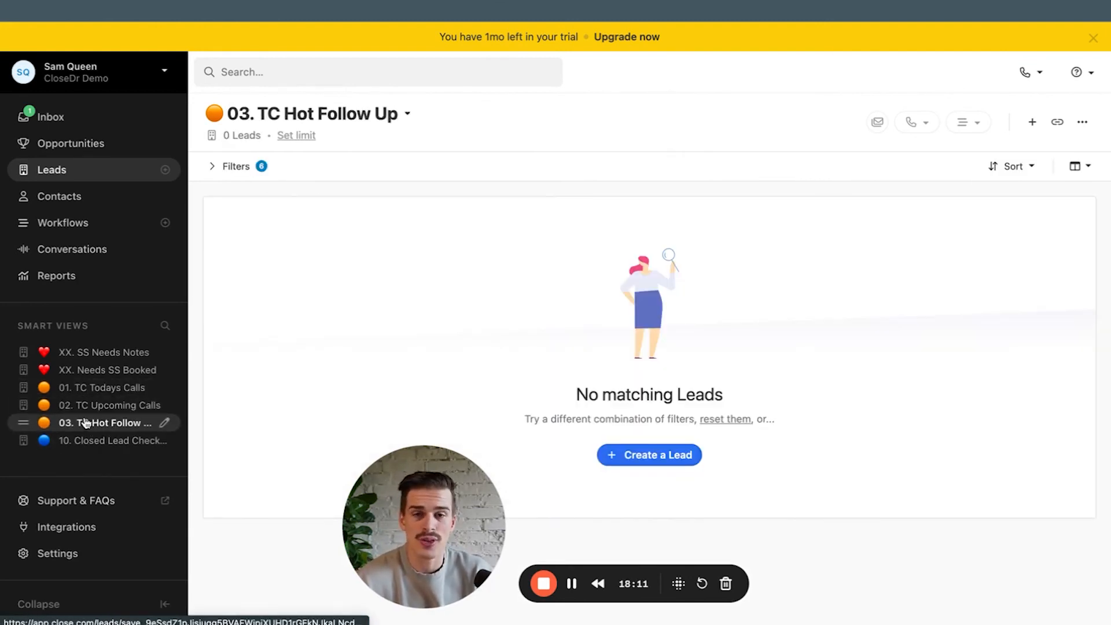